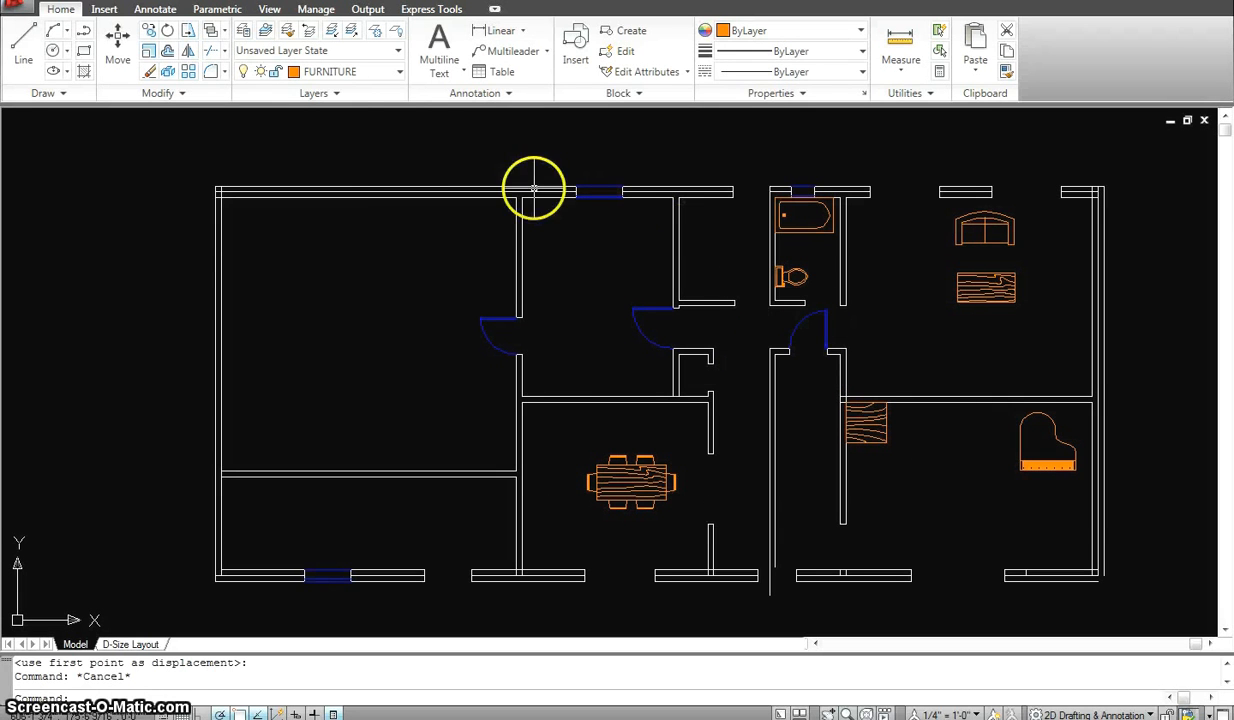
pyautogui.moveTo(648, 244)
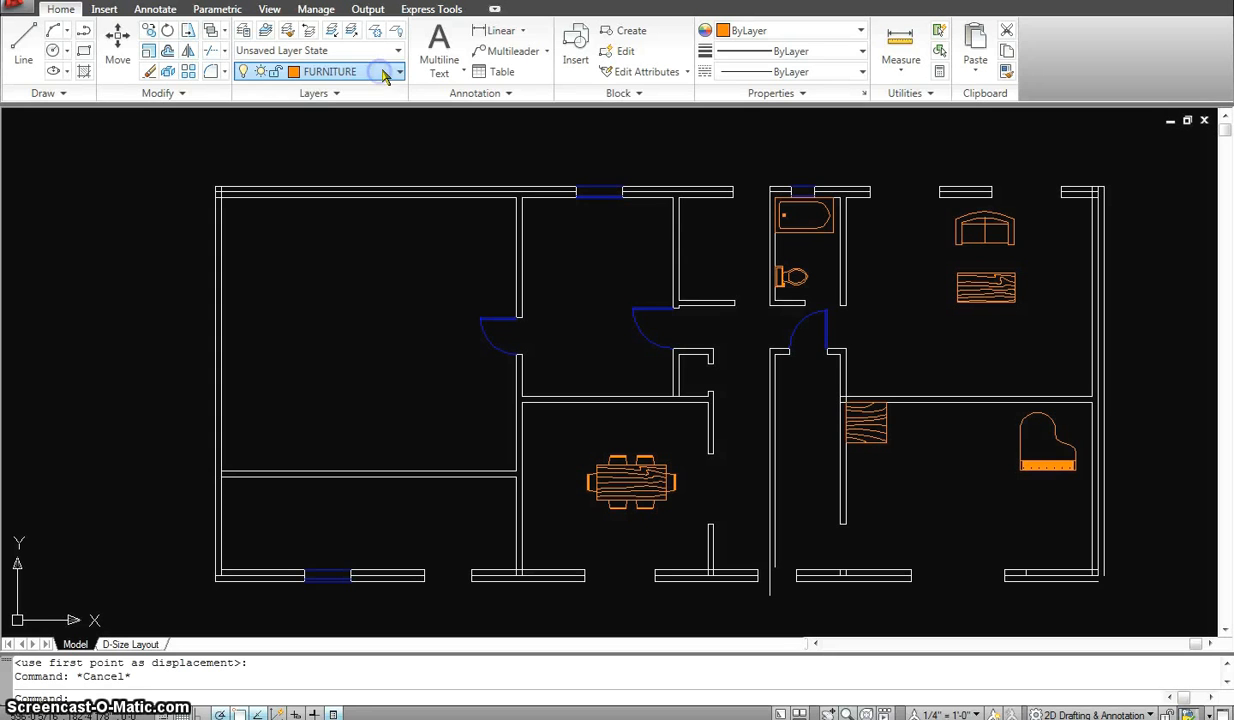
# Step: Zoom out to see the full annotated first-floor plan with rooms, tags and dimensions
pyautogui.click(396, 72)
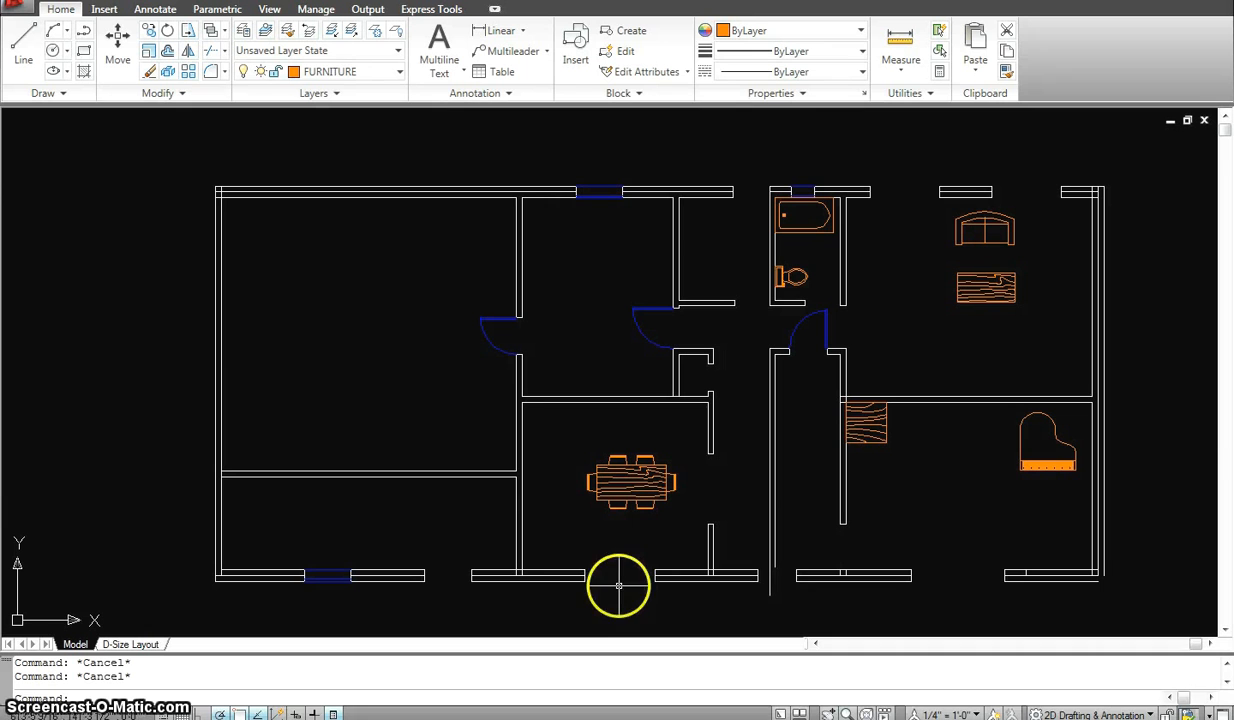
pyautogui.moveTo(422, 580)
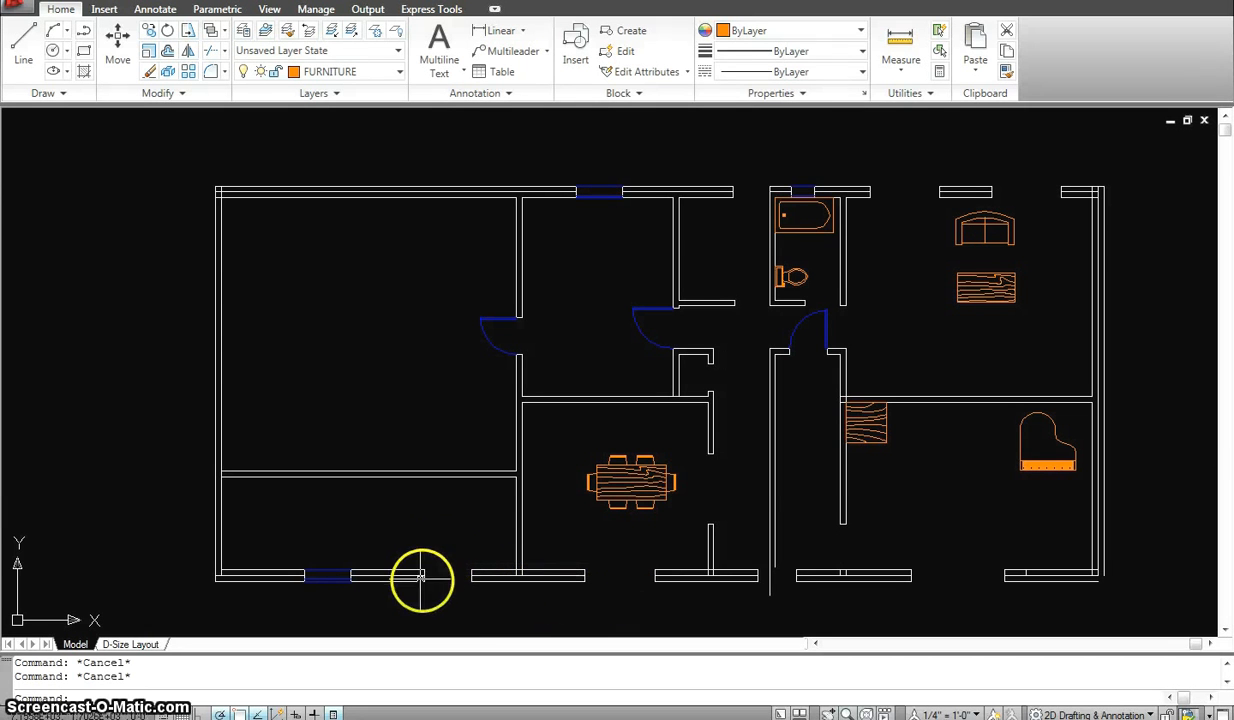
pyautogui.moveTo(844, 304)
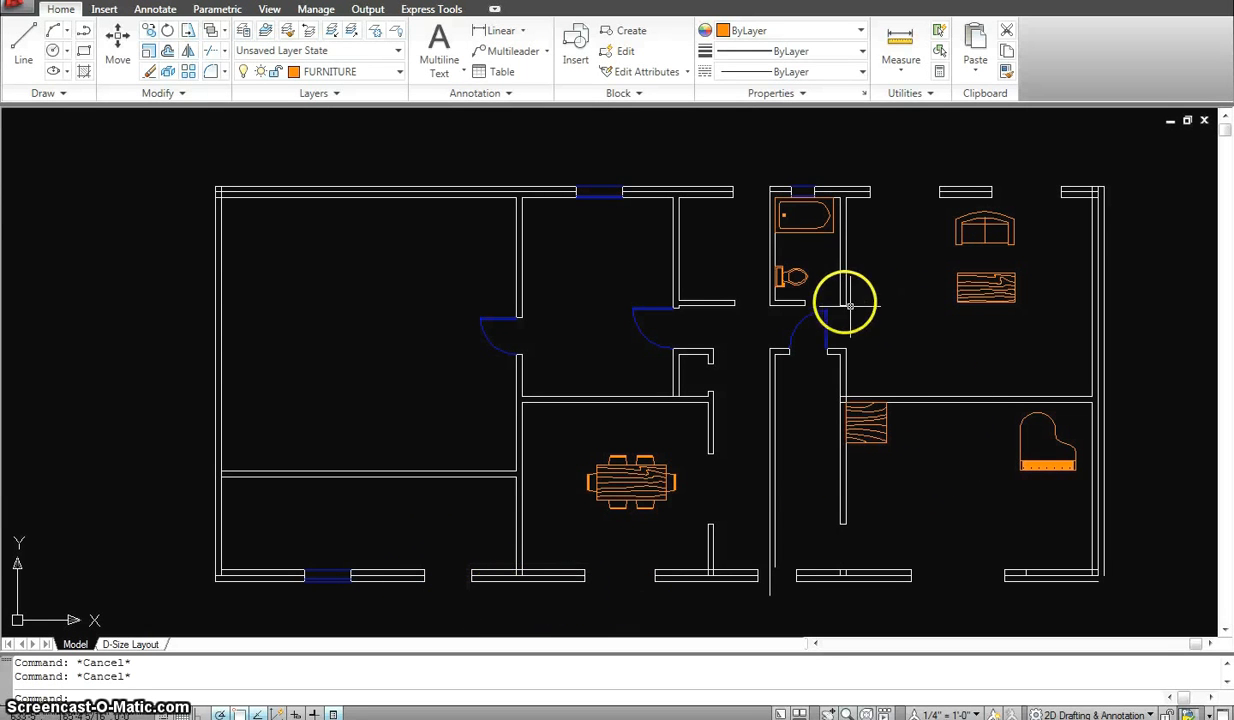
pyautogui.scroll(-3)
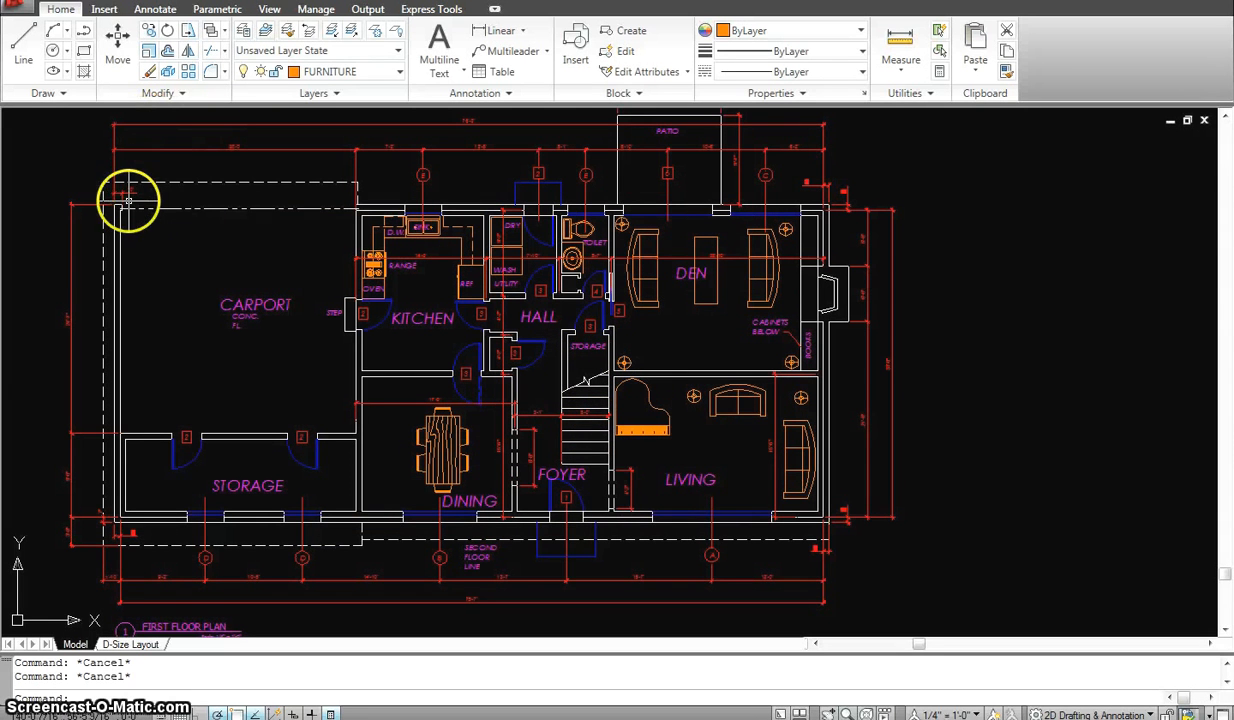
pyautogui.moveTo(130, 206)
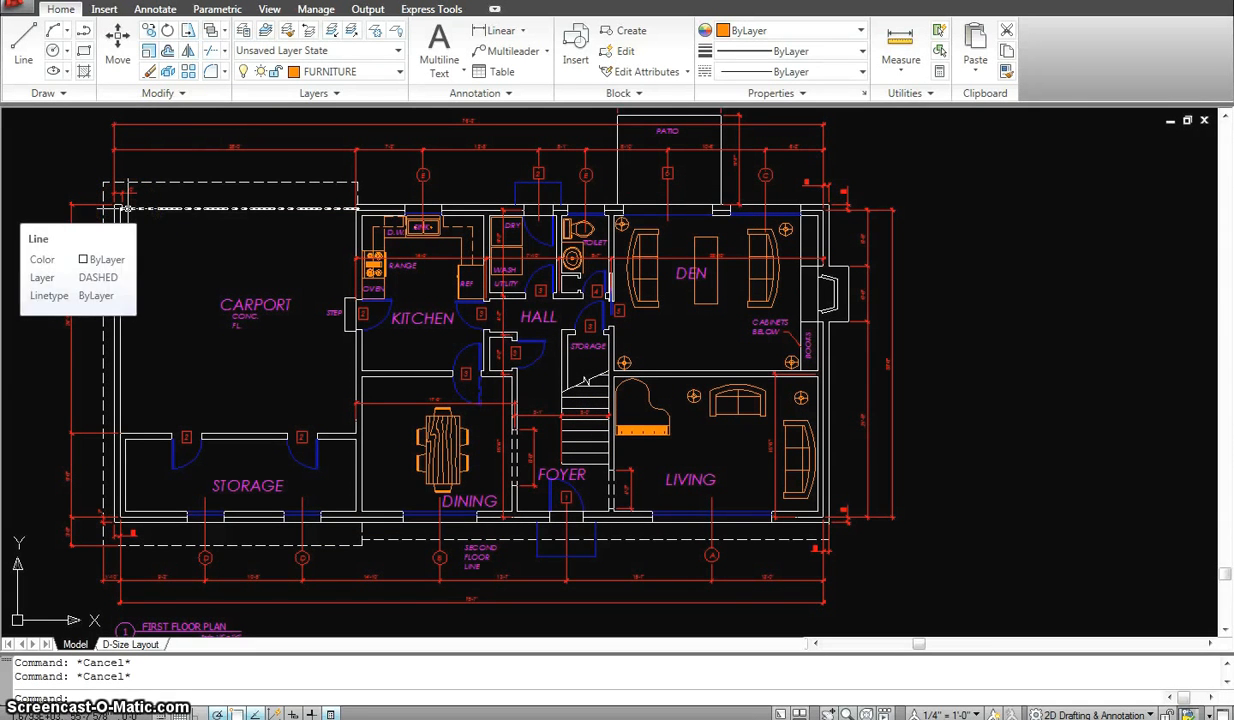
pyautogui.moveTo(264, 296)
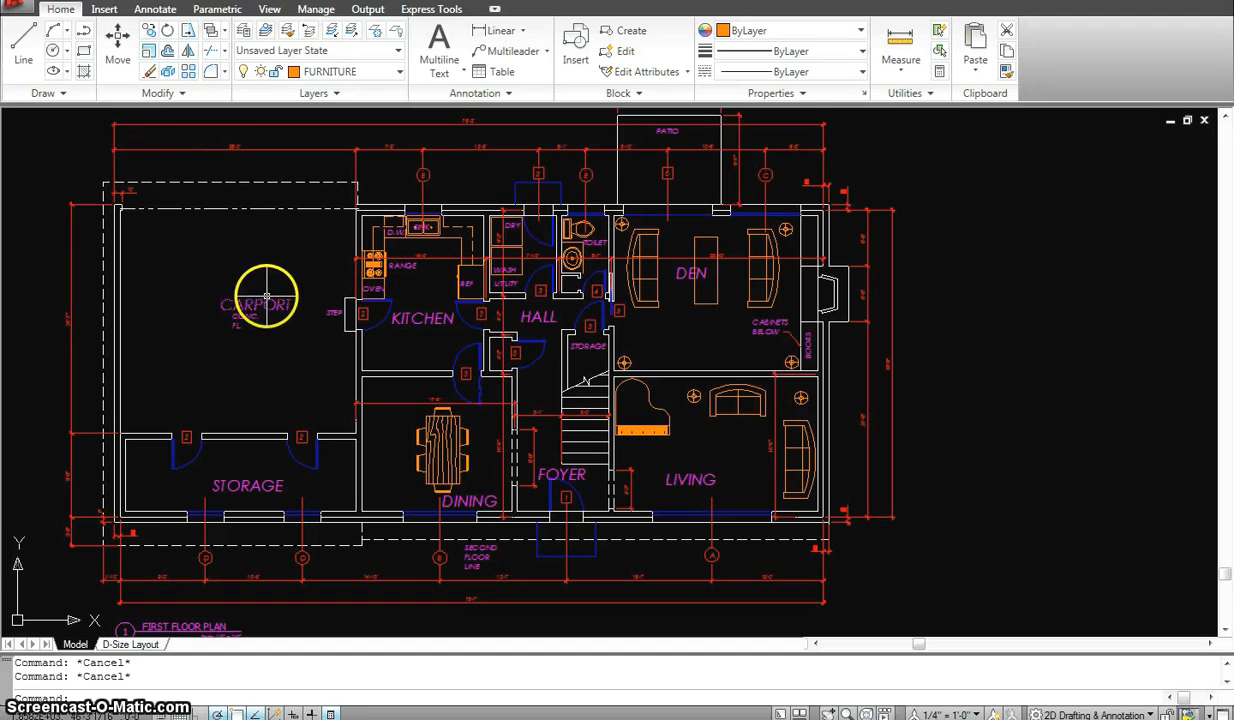
pyautogui.moveTo(468, 304)
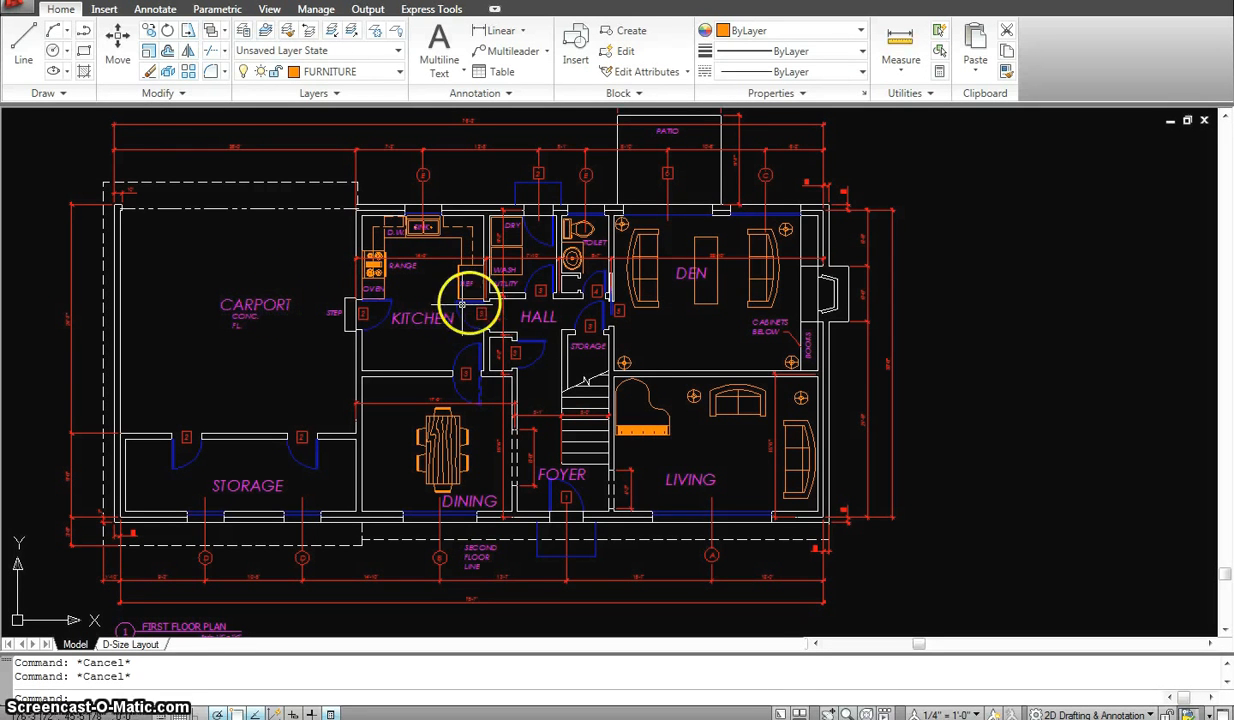
pyautogui.moveTo(640, 230)
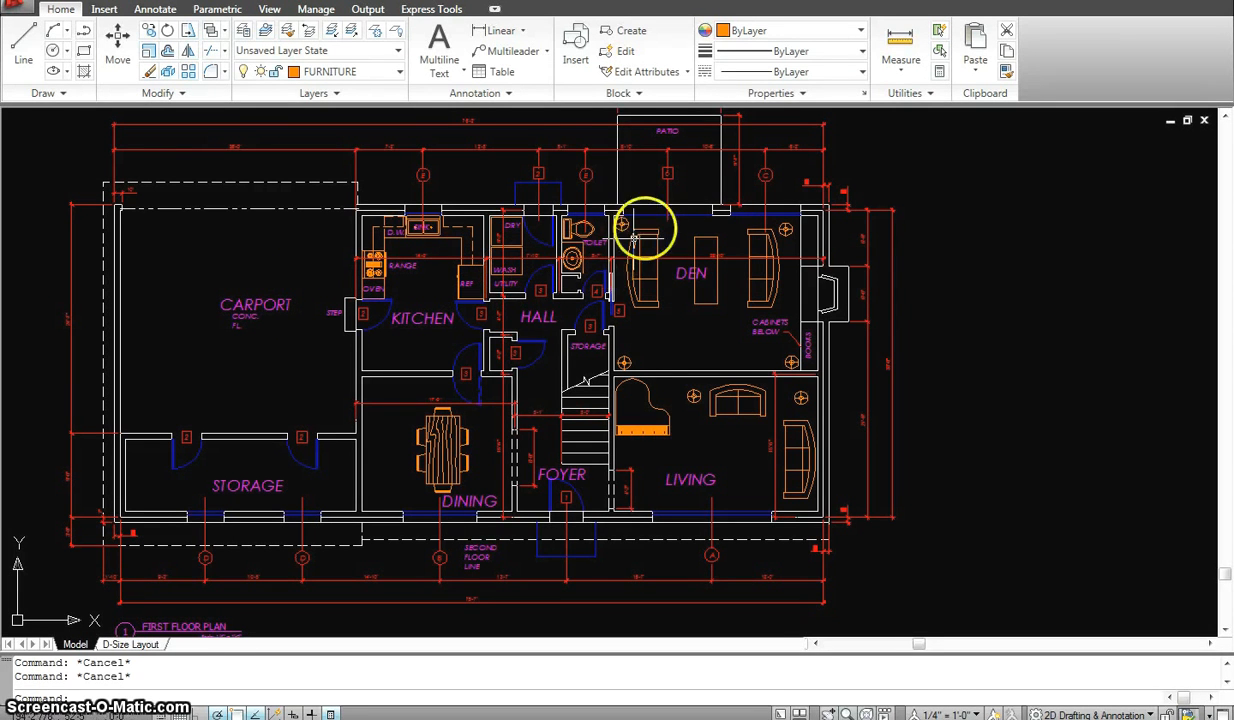
pyautogui.moveTo(500, 152)
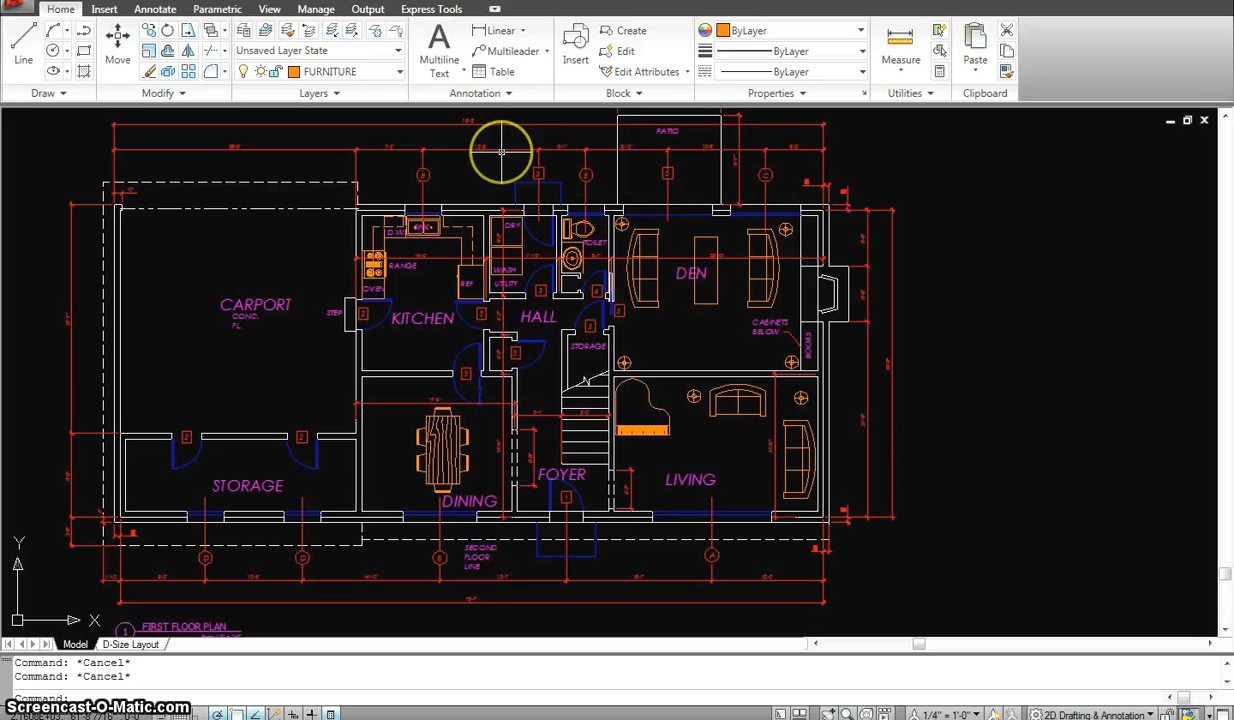
pyautogui.moveTo(472, 150)
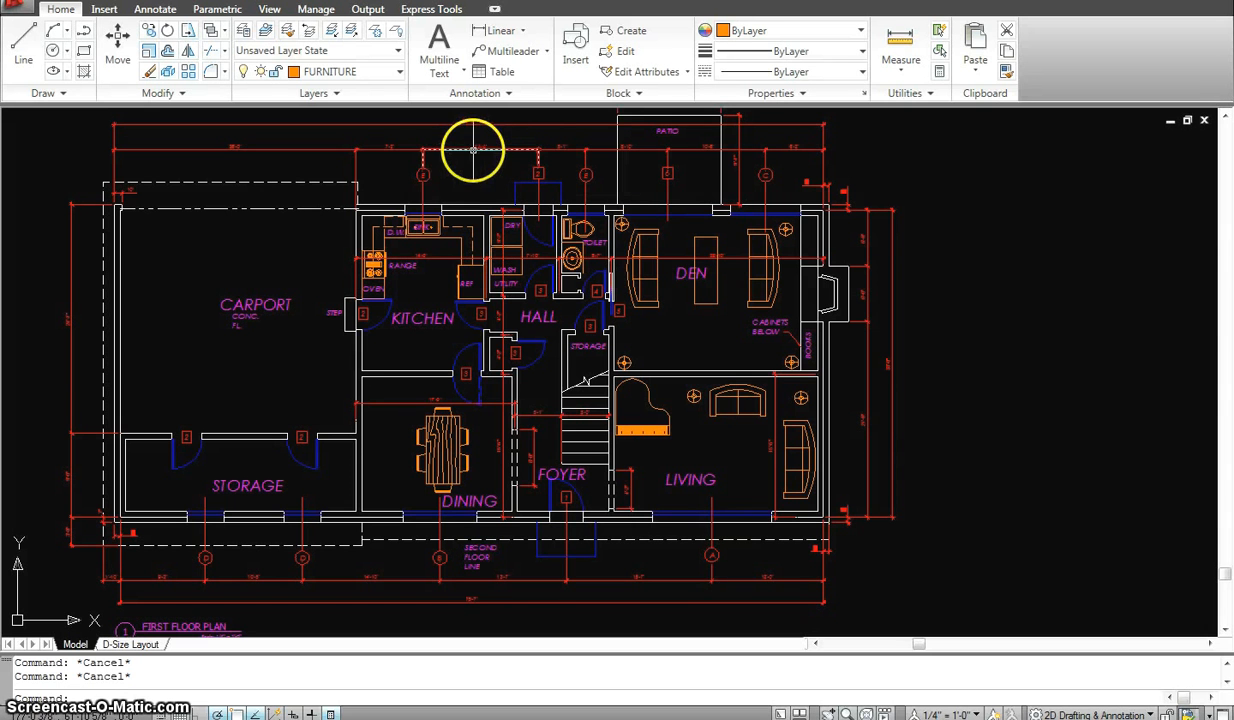
pyautogui.moveTo(472, 276)
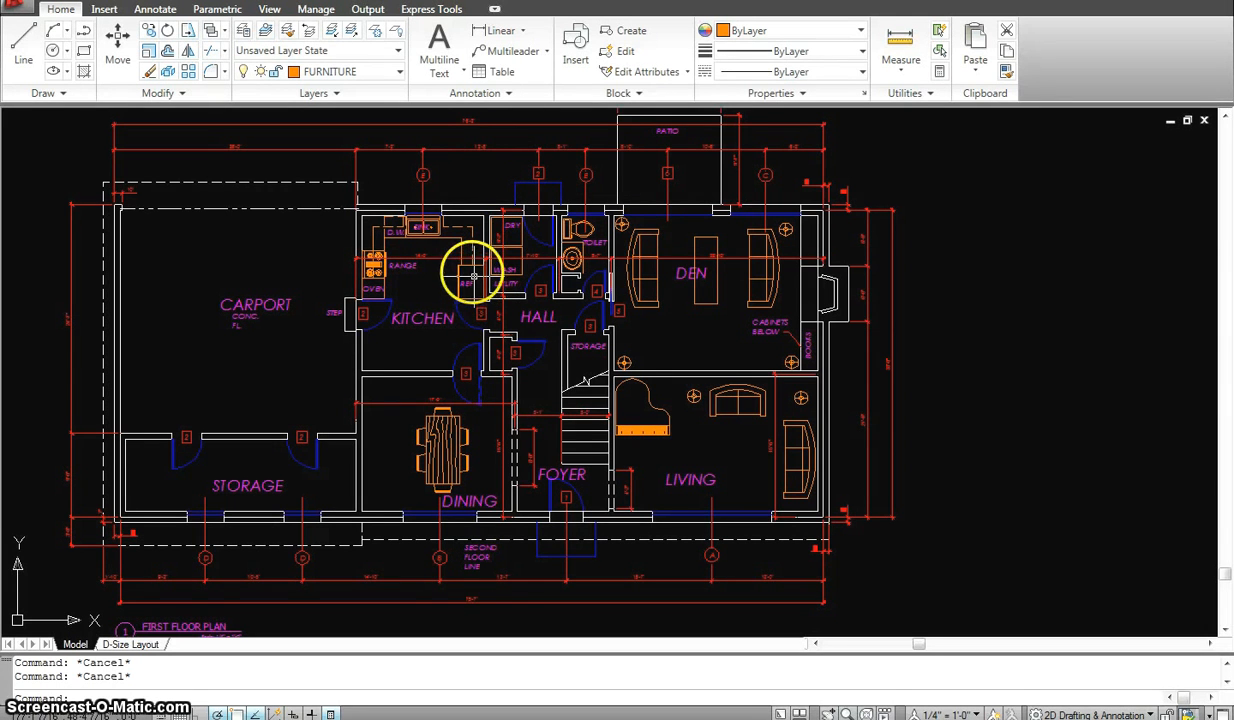
pyautogui.moveTo(474, 184)
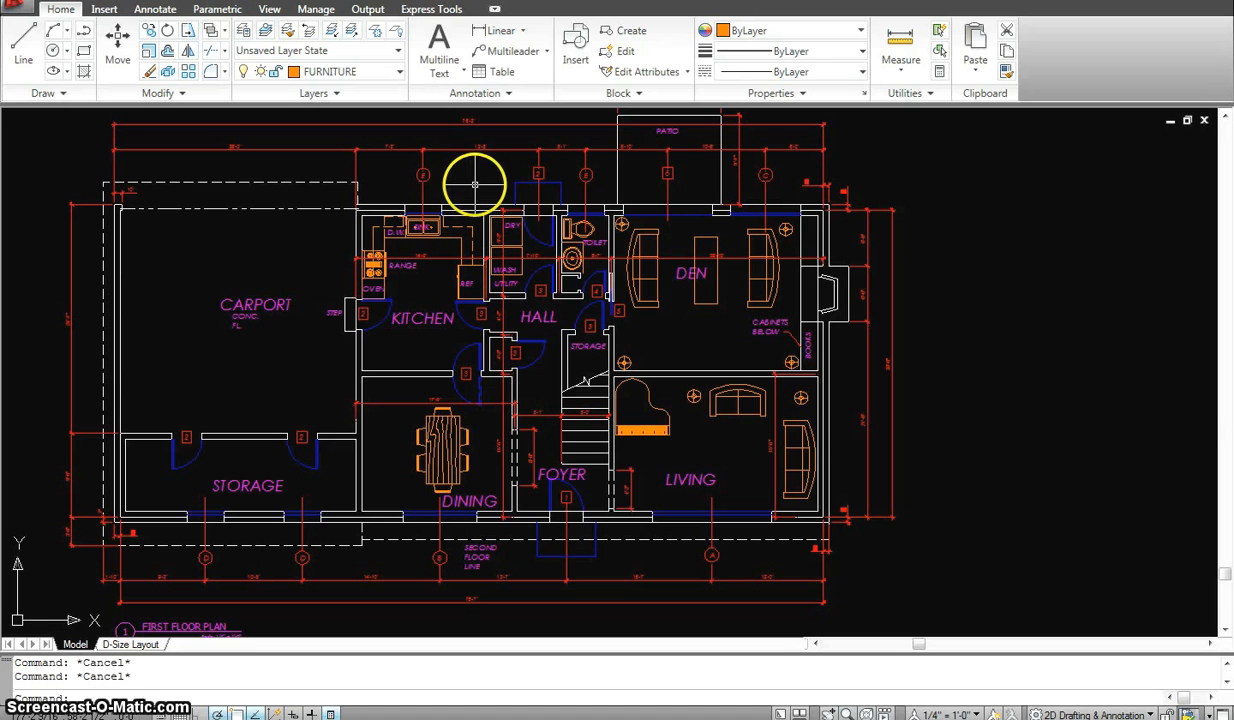
pyautogui.moveTo(468, 184)
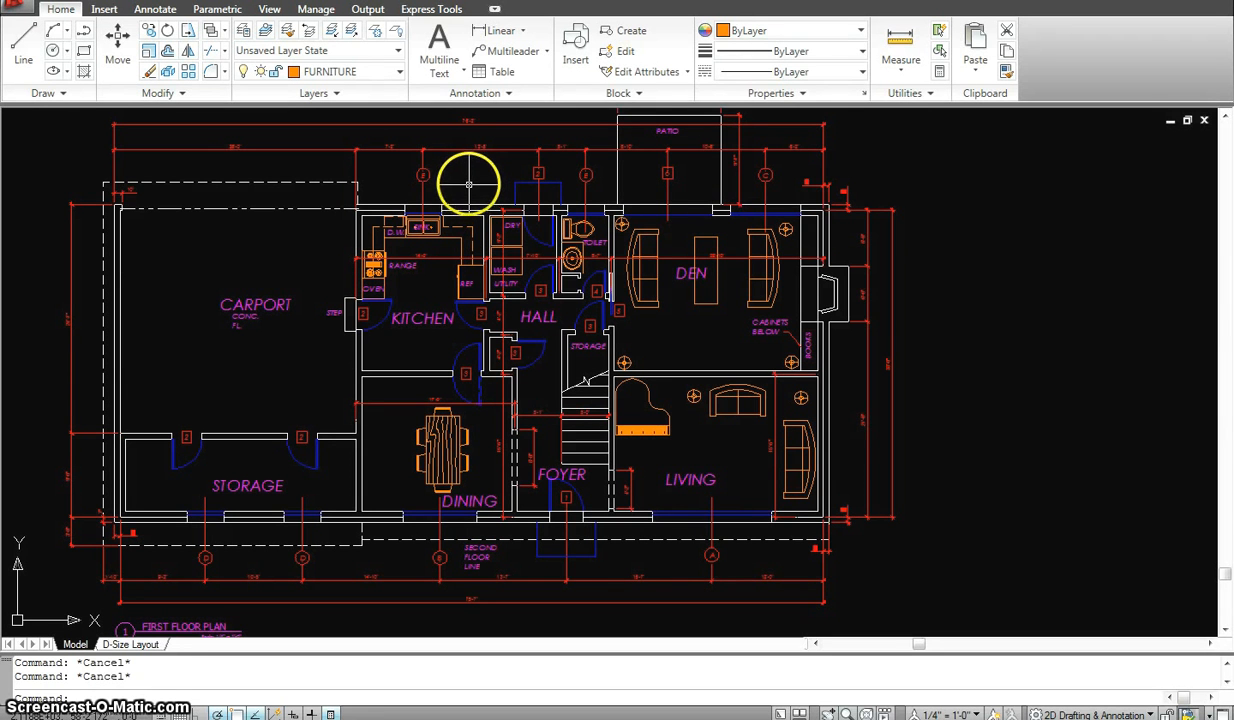
pyautogui.moveTo(436, 236)
pyautogui.write('la')
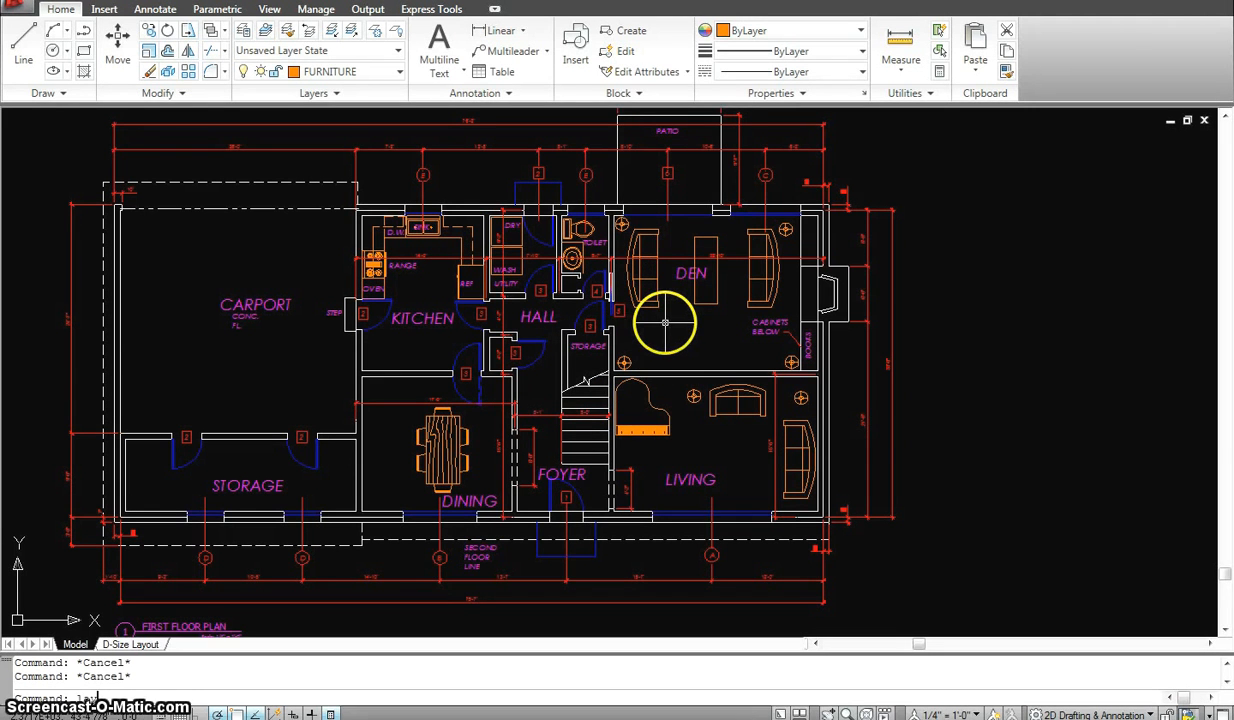
pyautogui.moveTo(664, 324)
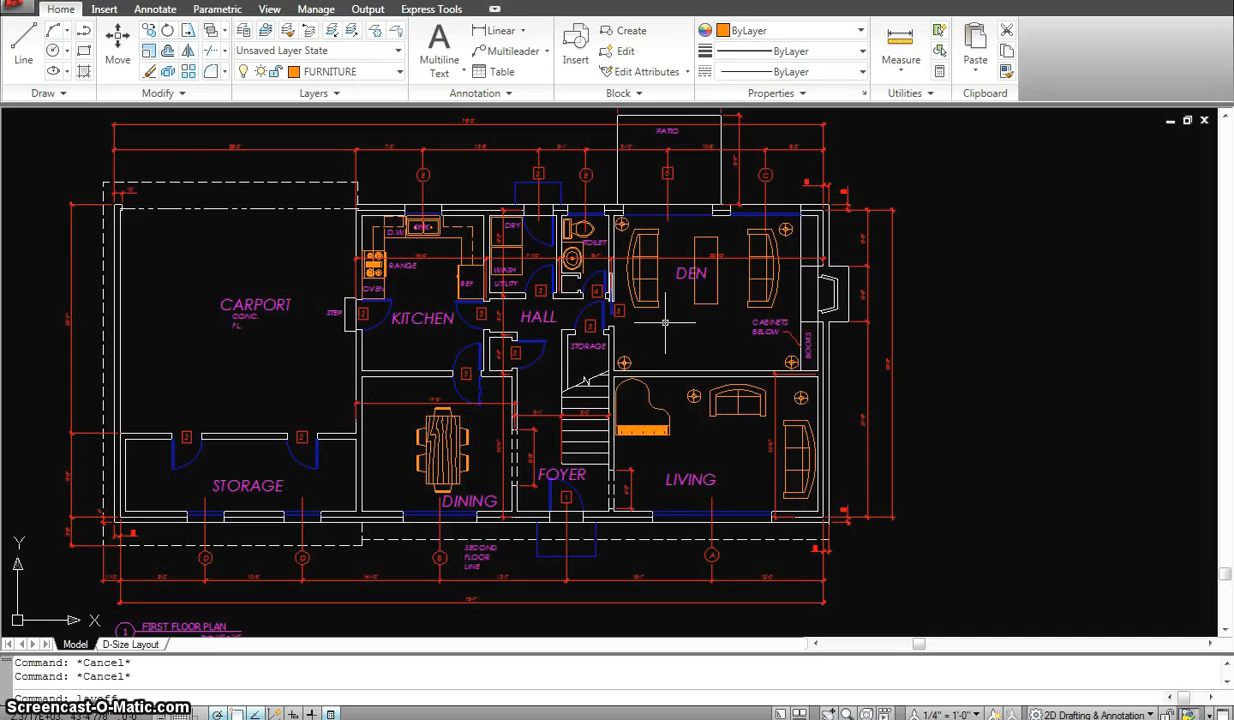
# Step: Use LAYOFF to turn off the furniture, doors, dimensions and windows layers by picking objects
pyautogui.write('layoff')
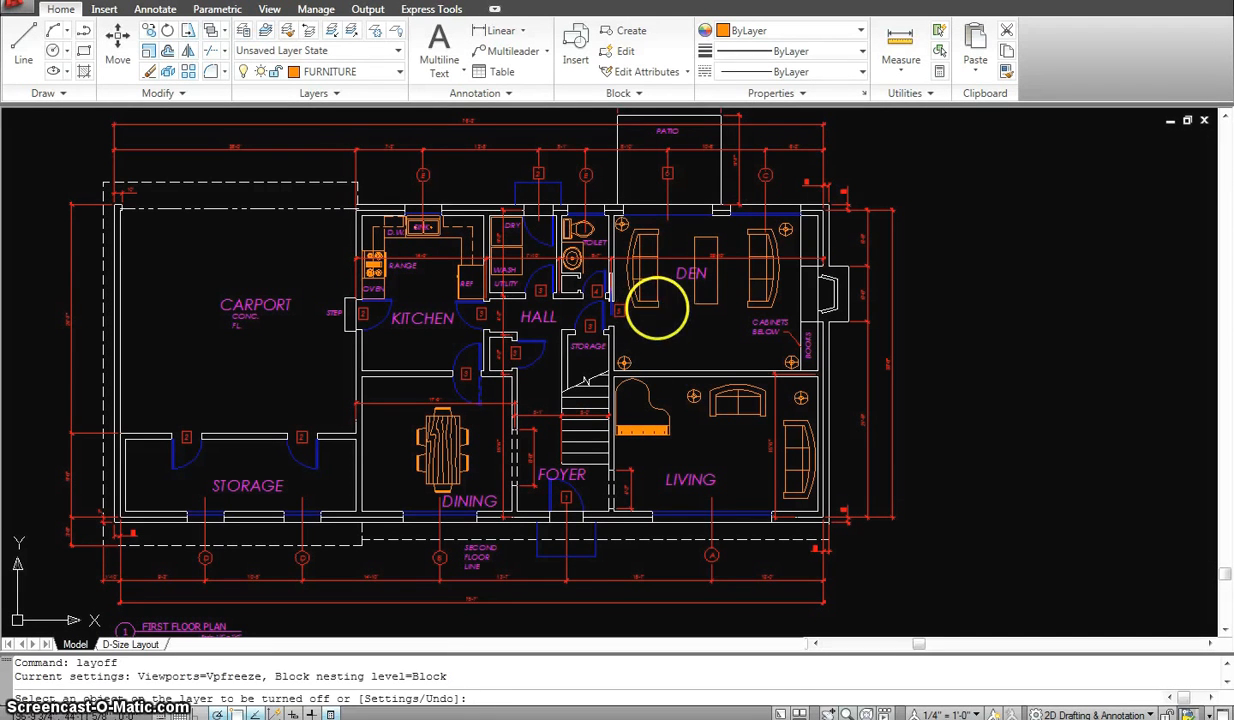
pyautogui.click(704, 342)
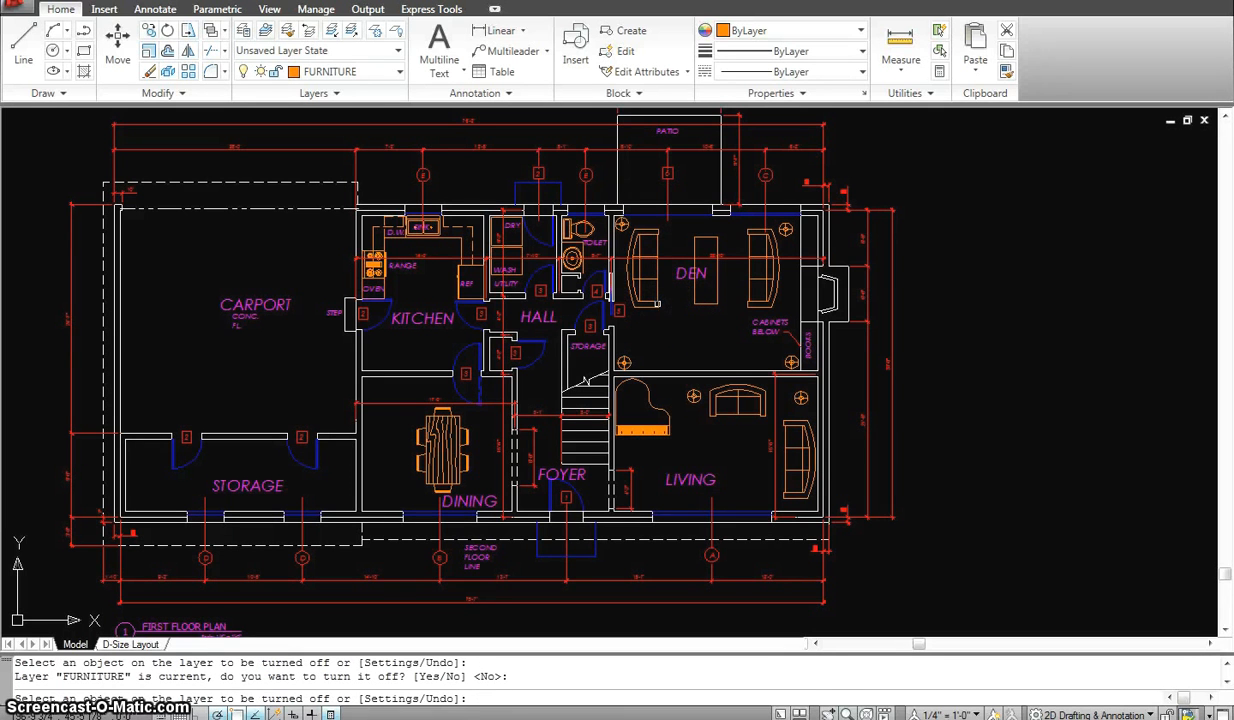
pyautogui.moveTo(662, 288)
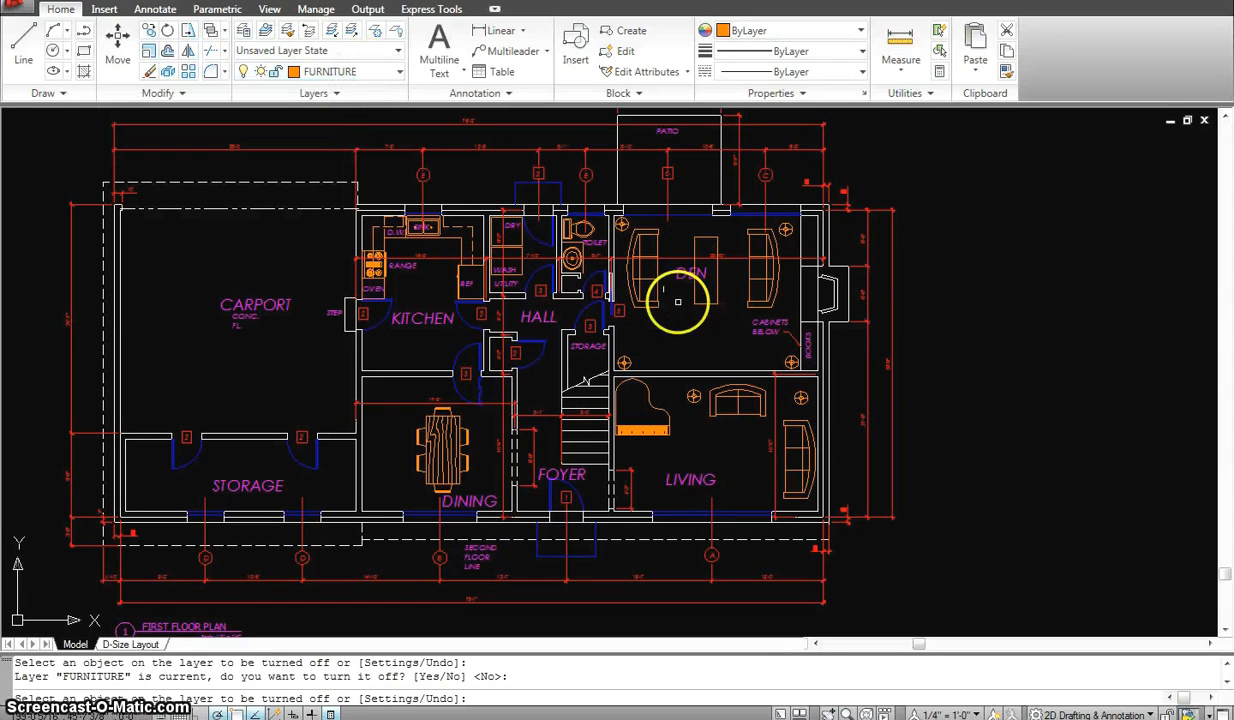
pyautogui.click(630, 328)
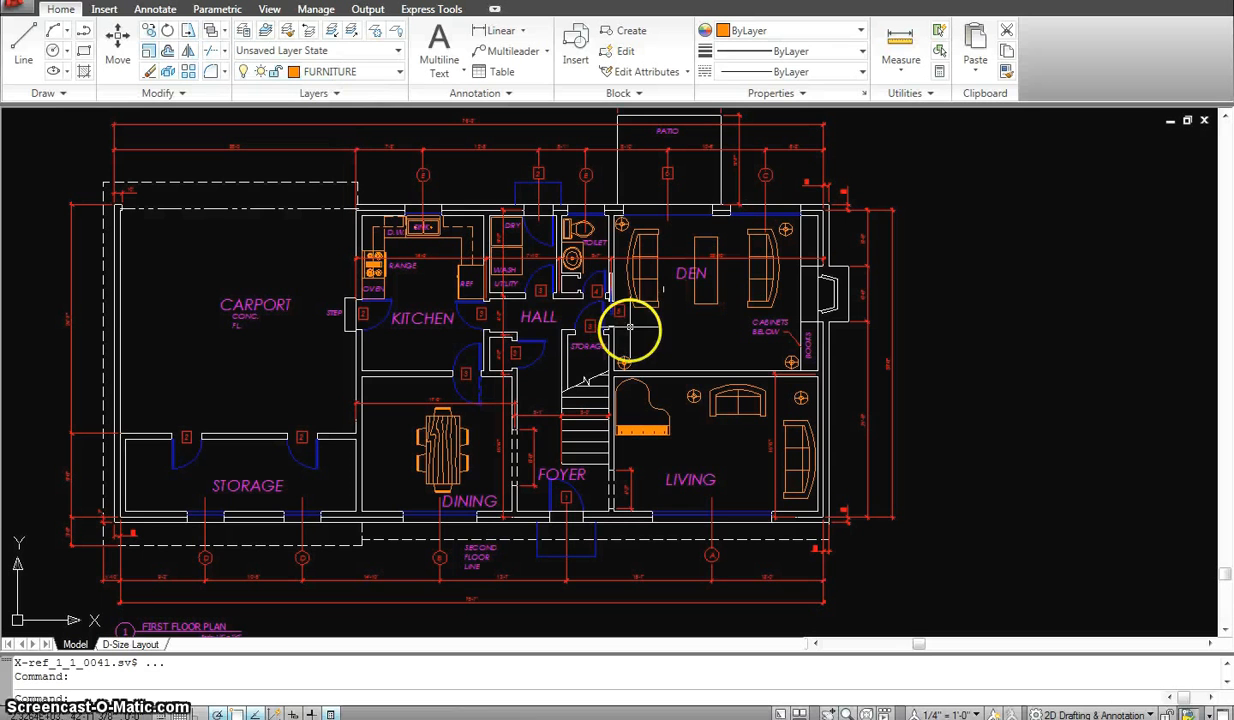
pyautogui.moveTo(550, 318)
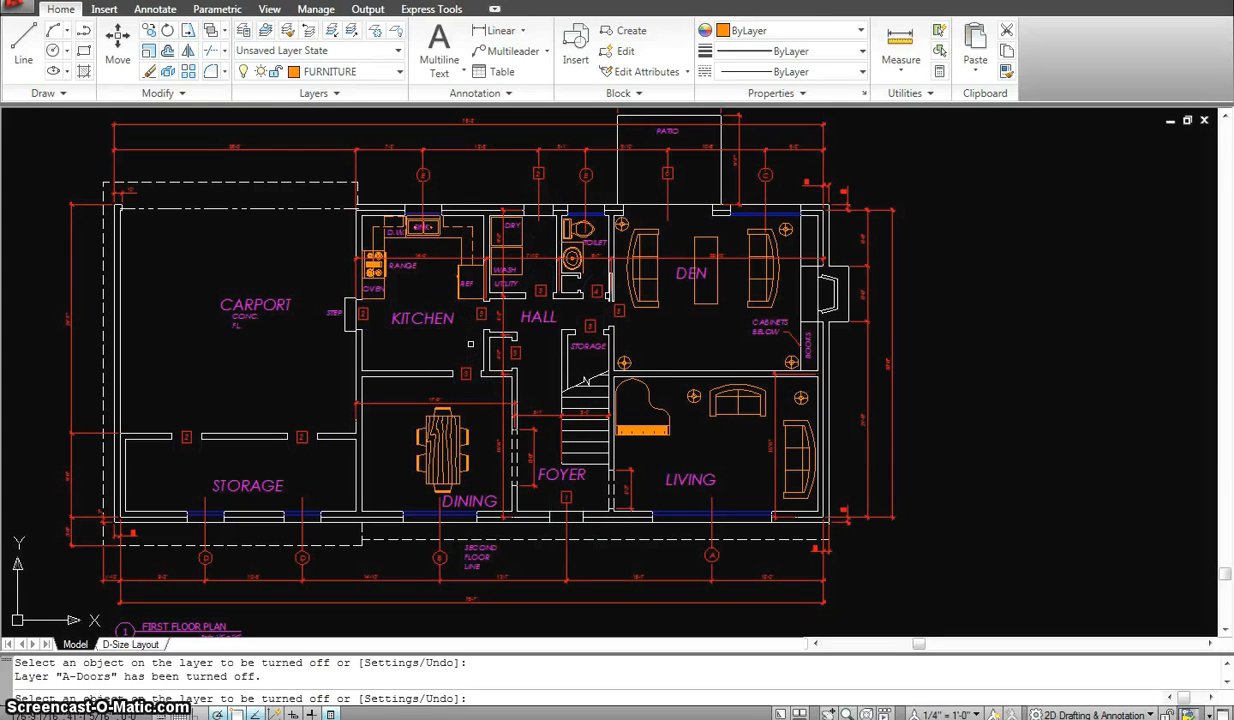
pyautogui.press('Escape')
pyautogui.write('layoff')
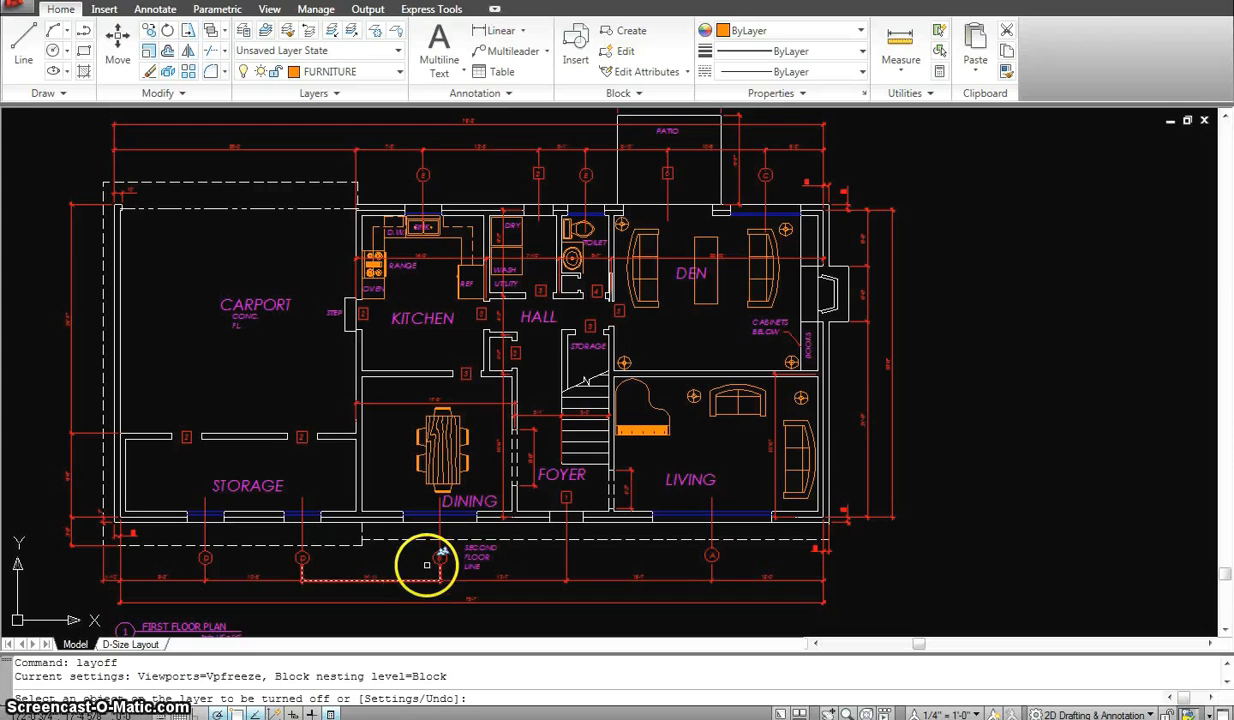
pyautogui.click(424, 564)
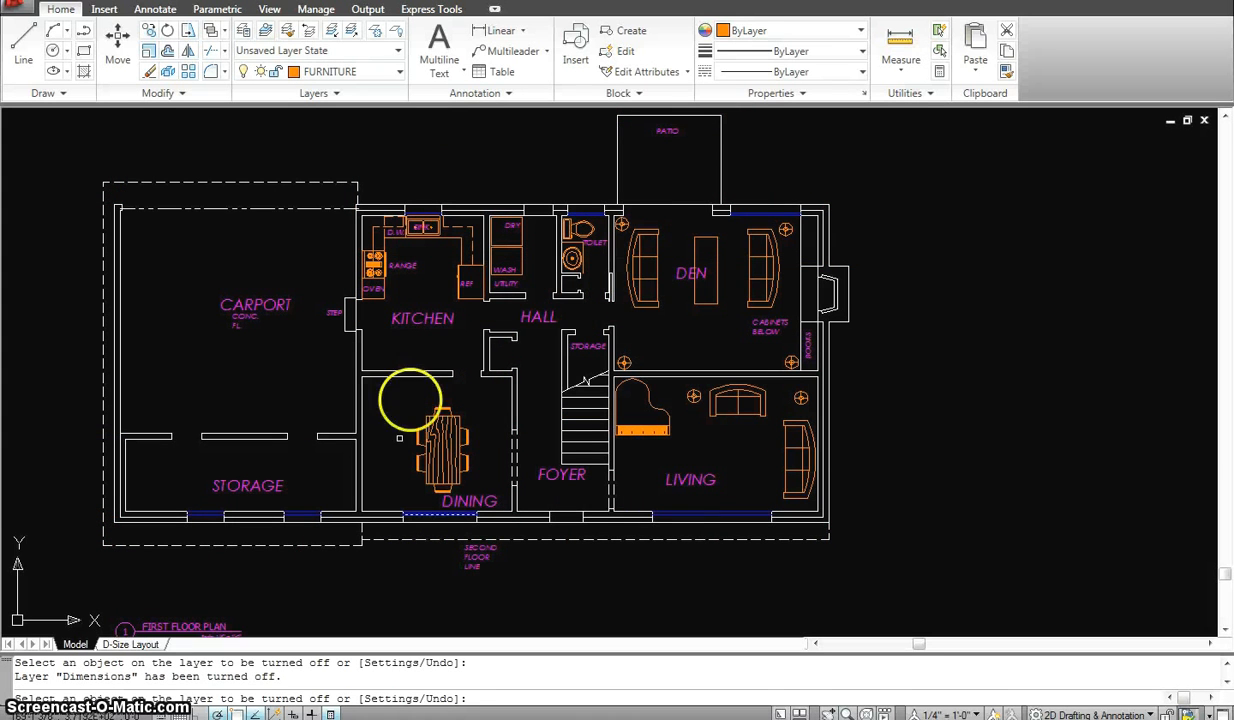
pyautogui.moveTo(556, 318)
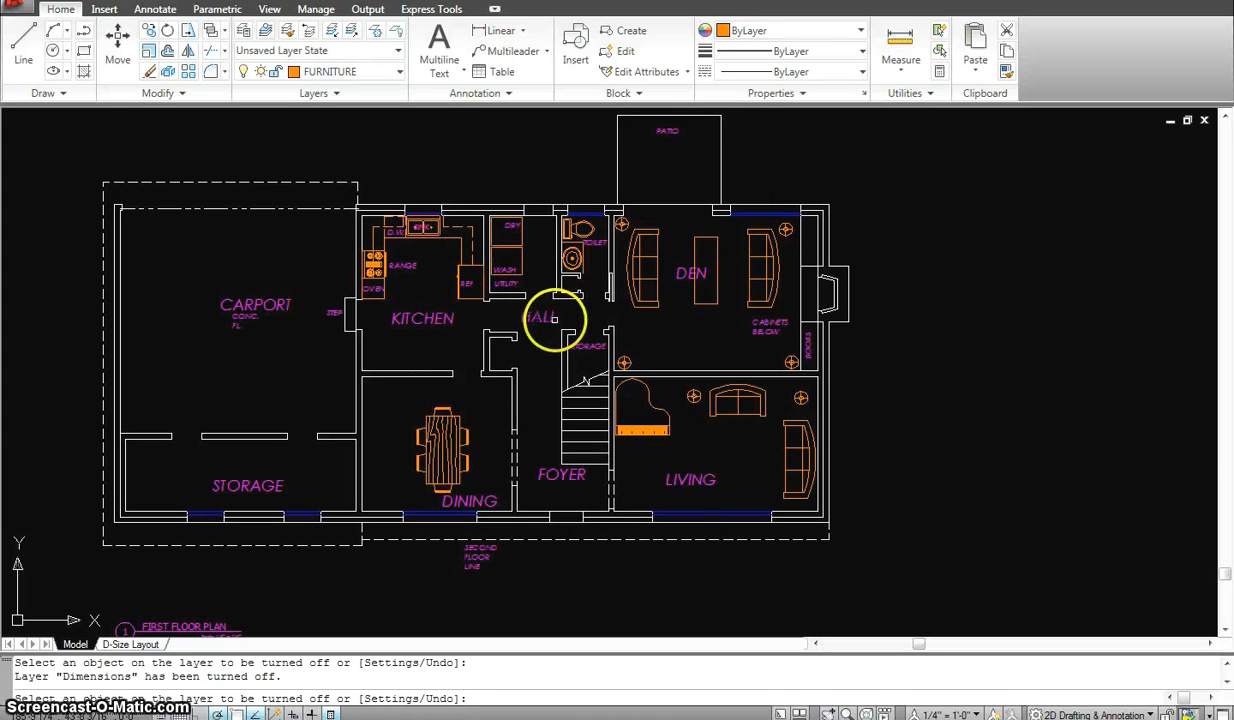
pyautogui.click(584, 270)
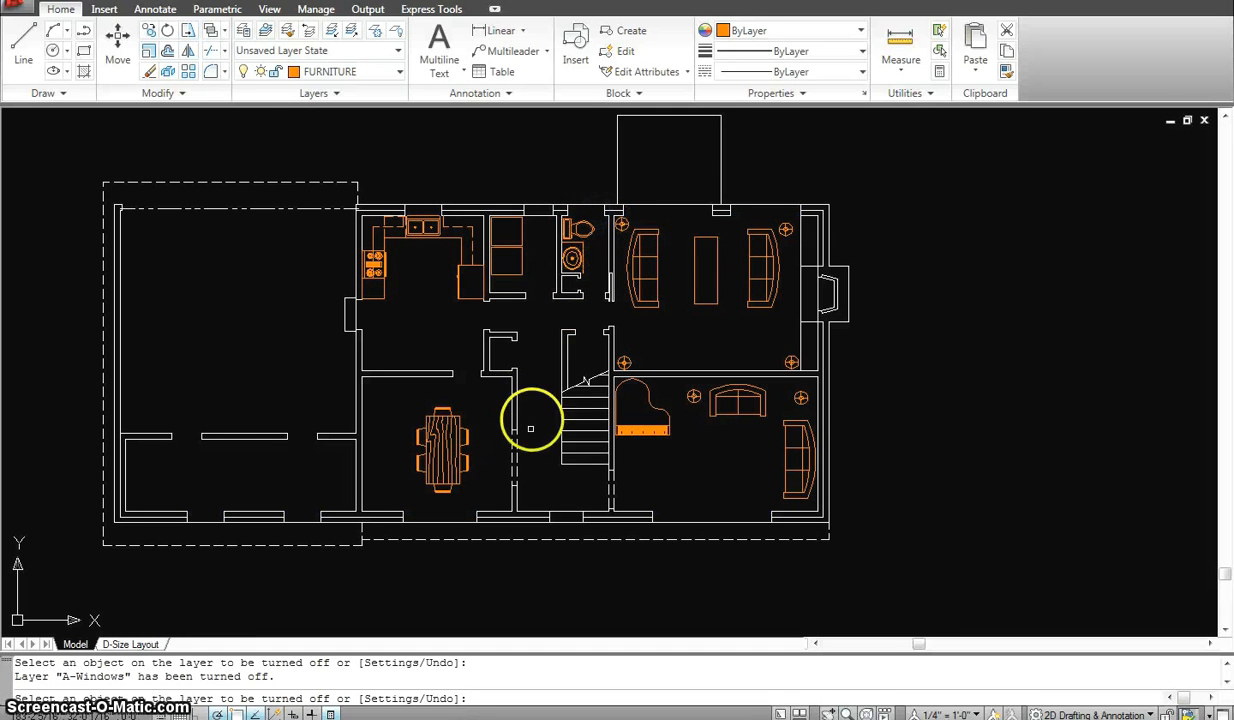
pyautogui.moveTo(458, 576)
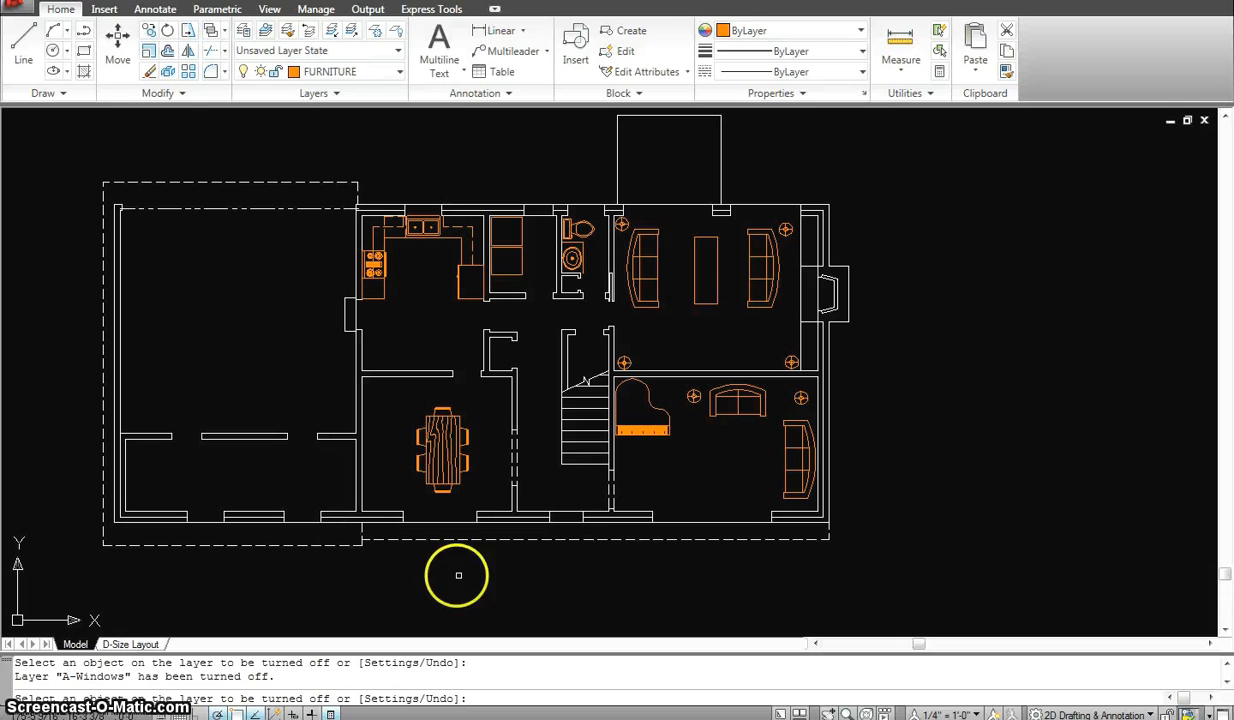
pyautogui.moveTo(890, 352)
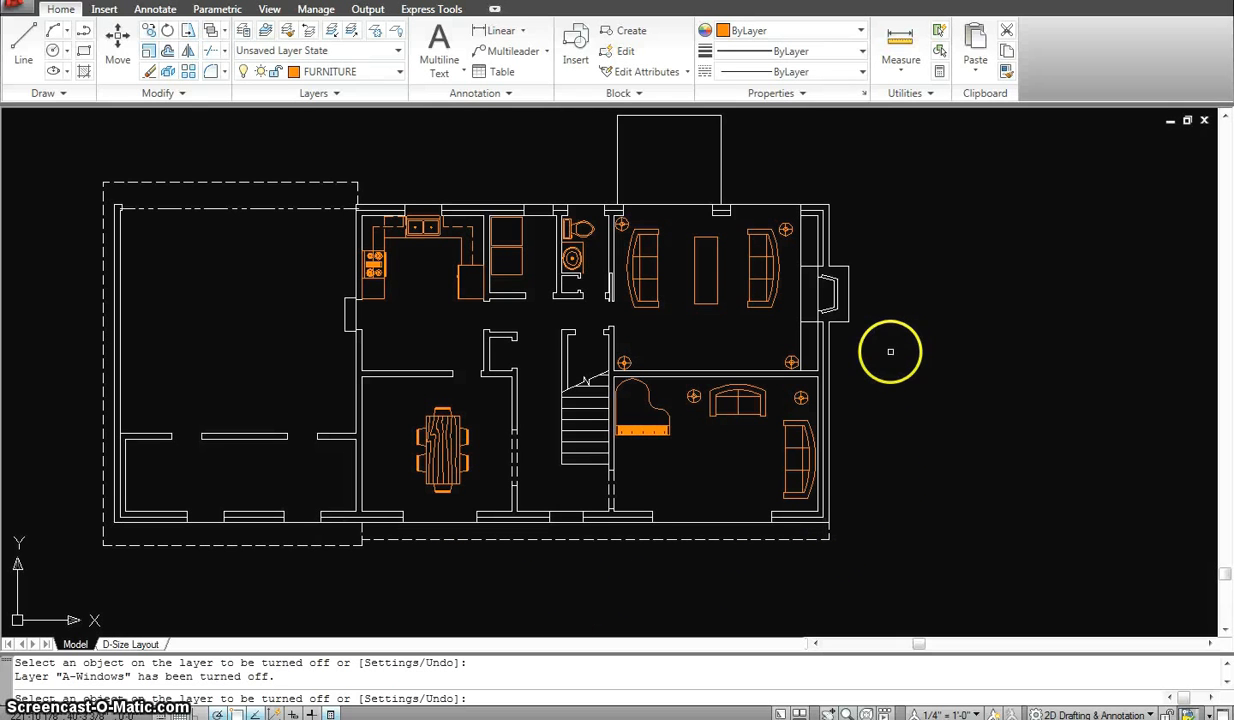
pyautogui.moveTo(570, 384)
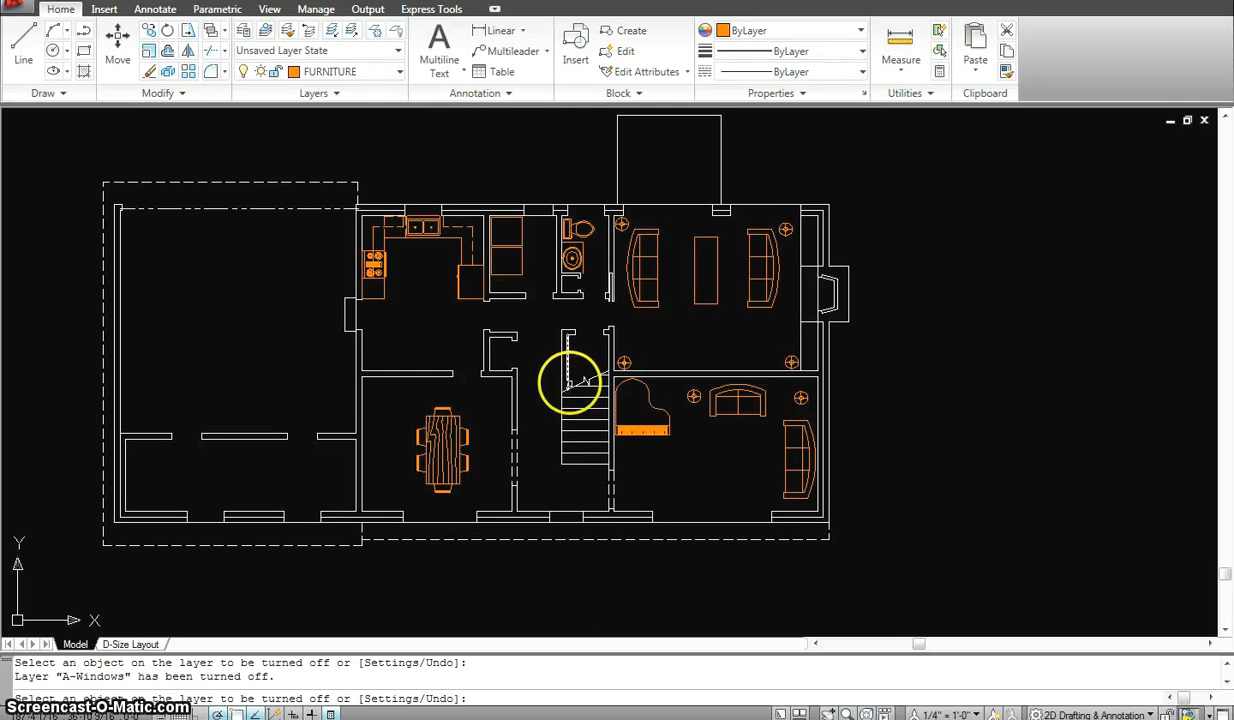
pyautogui.moveTo(444, 276)
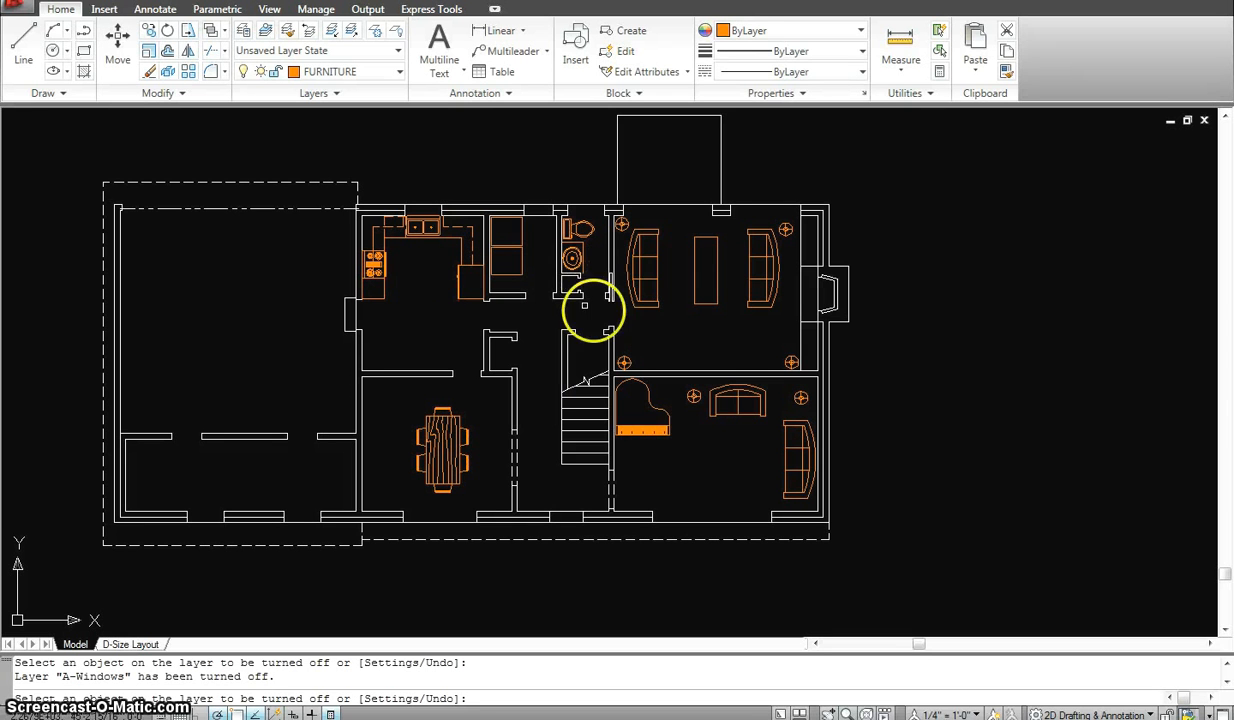
pyautogui.moveTo(608, 324)
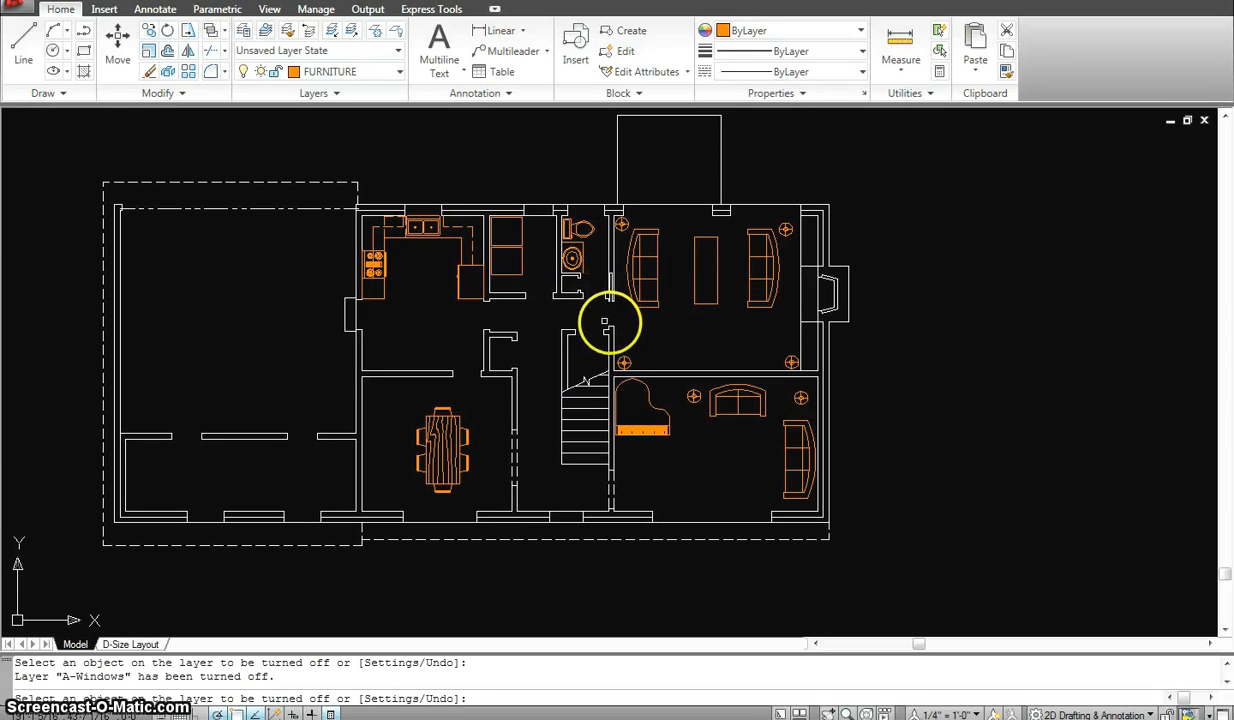
# Step: Finish the layer-off command before isolating the A-Walls layer
pyautogui.press('escape')
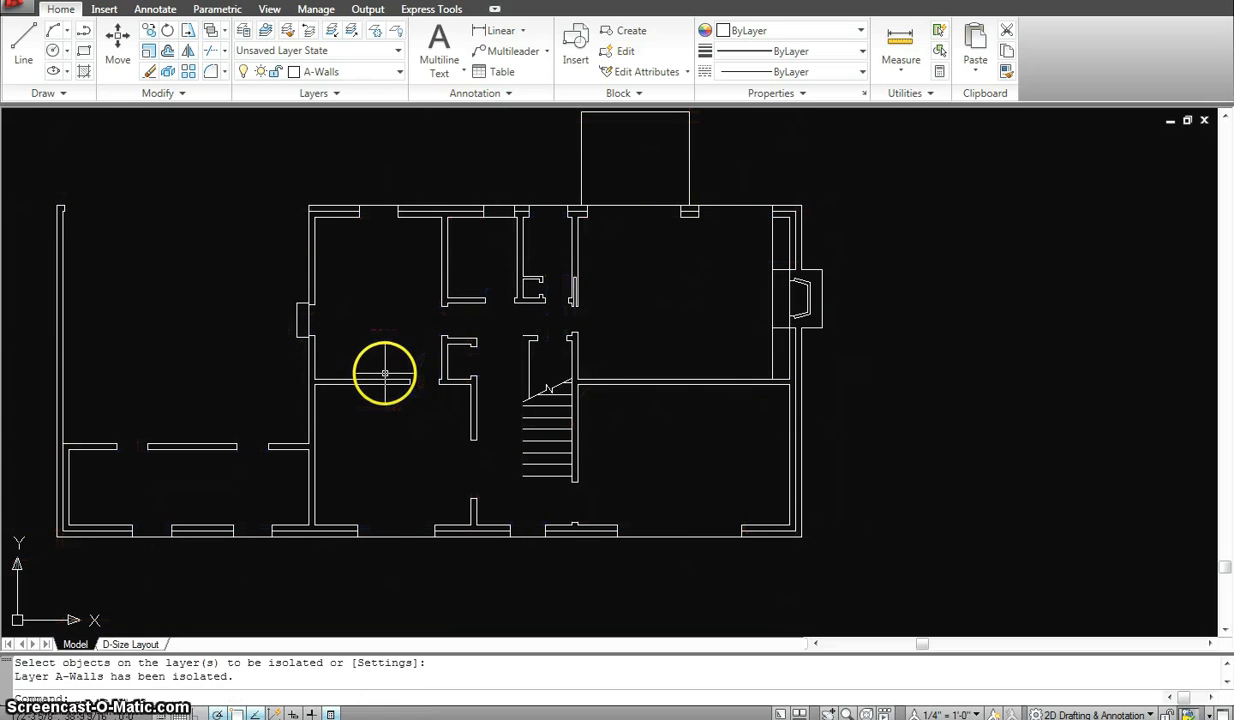
pyautogui.moveTo(384, 384)
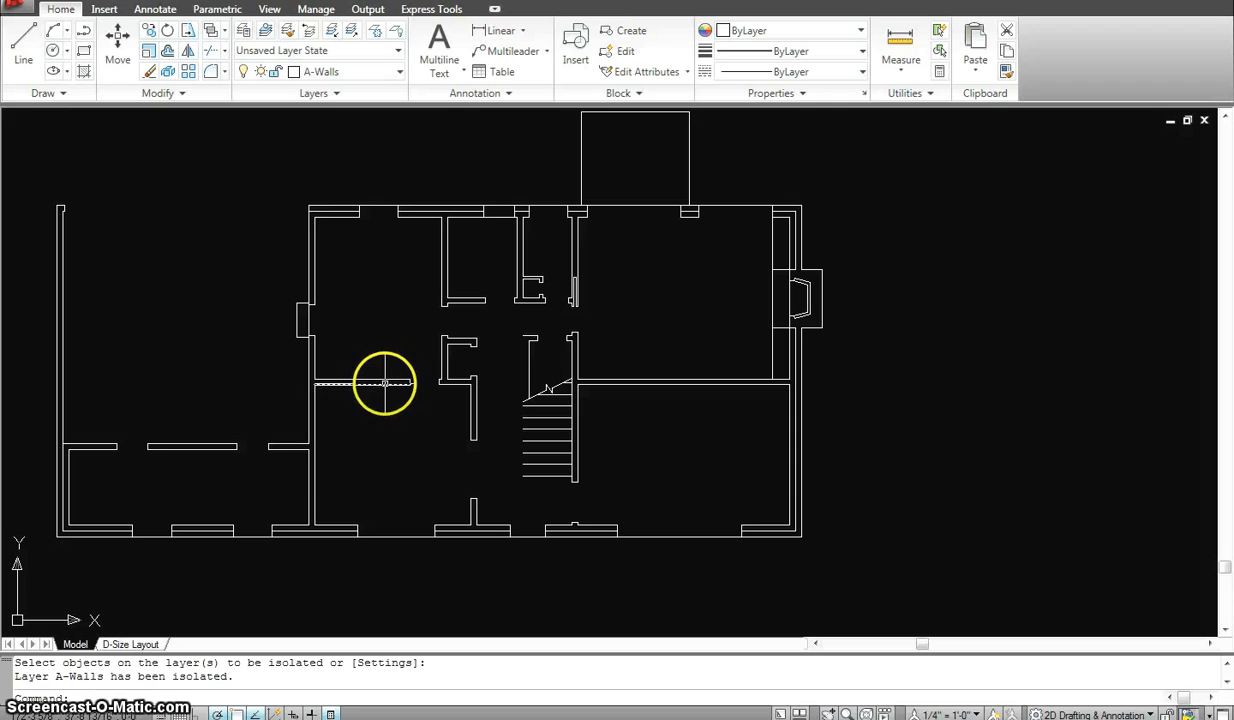
pyautogui.moveTo(524, 264)
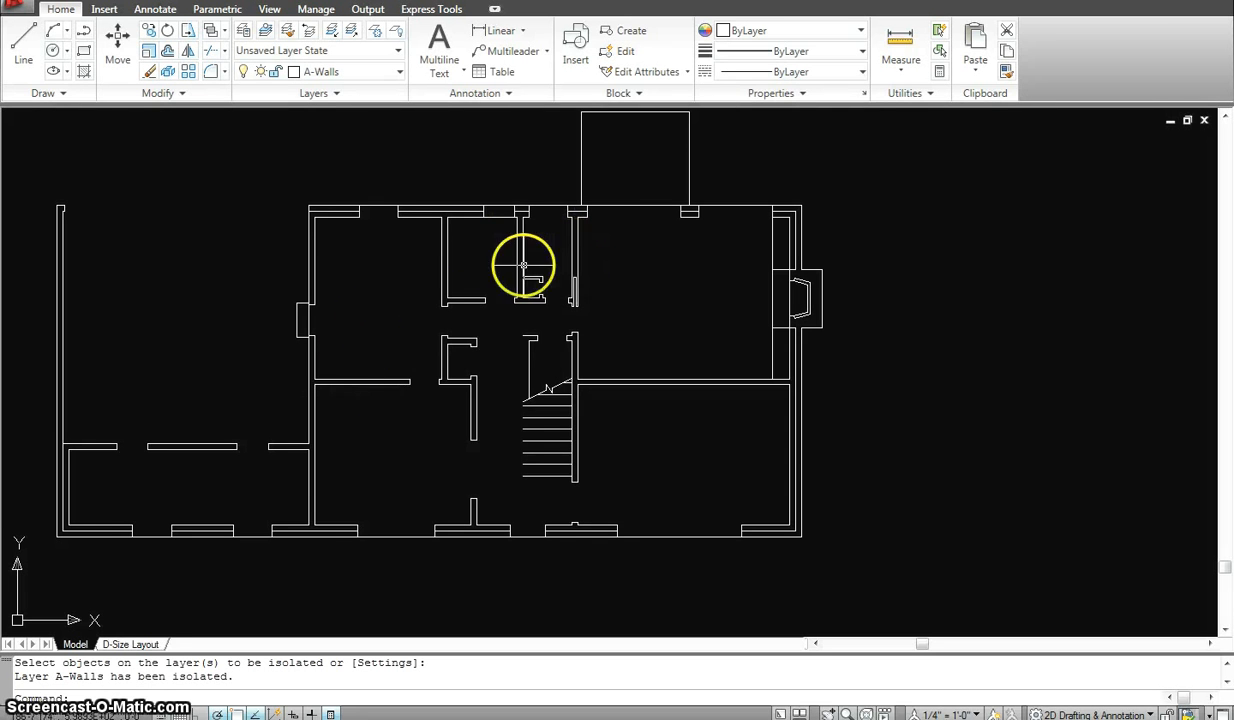
pyautogui.moveTo(372, 504)
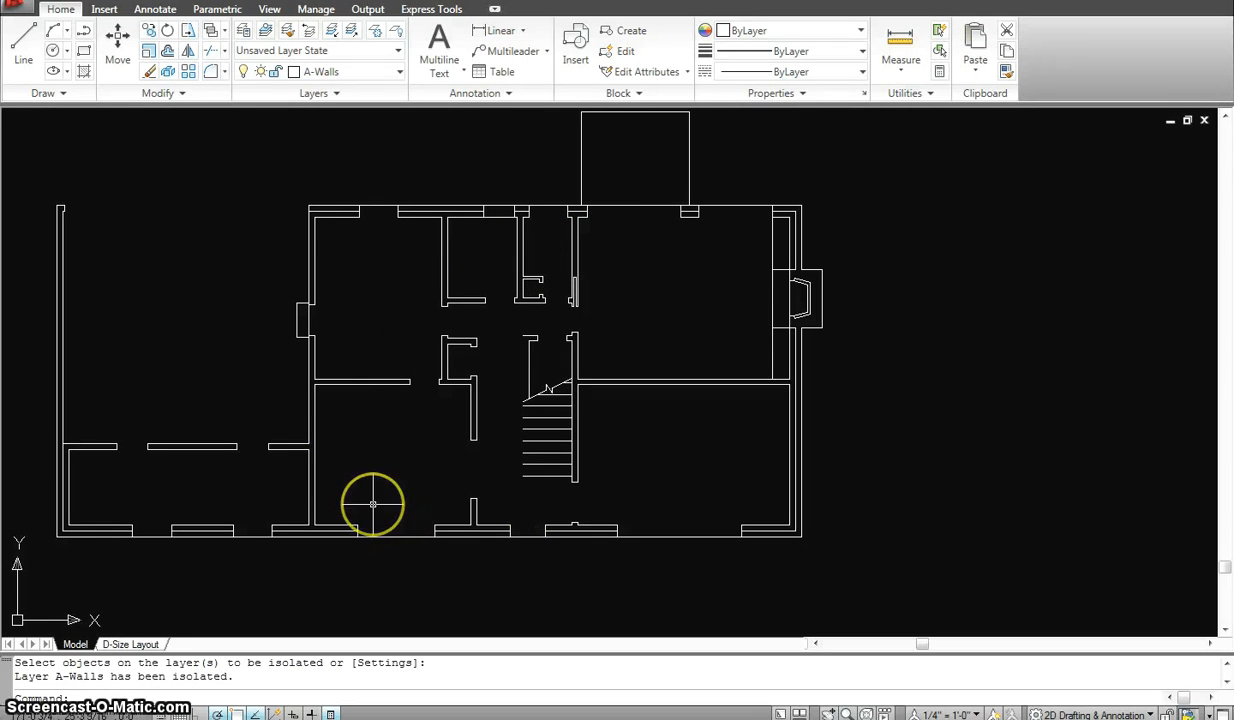
pyautogui.moveTo(372, 504)
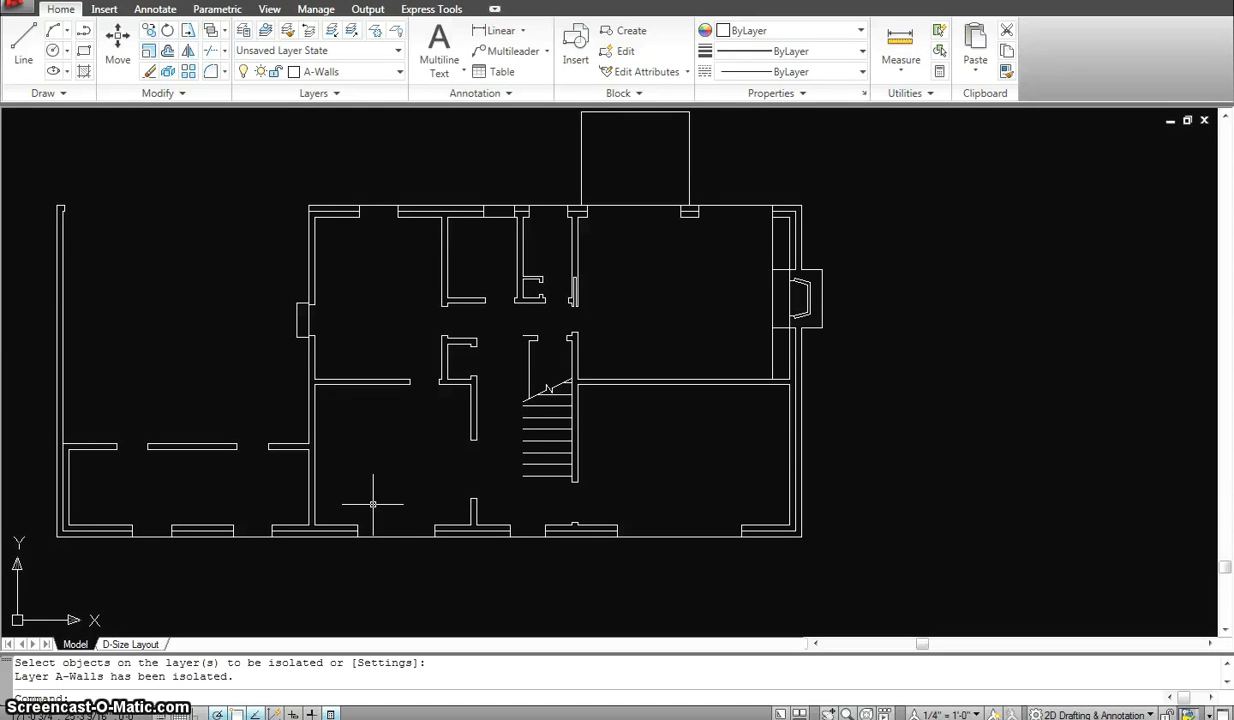
# Step: Restore the hidden layers and zoom out to show the full annotated plan again
pyautogui.write('layer')
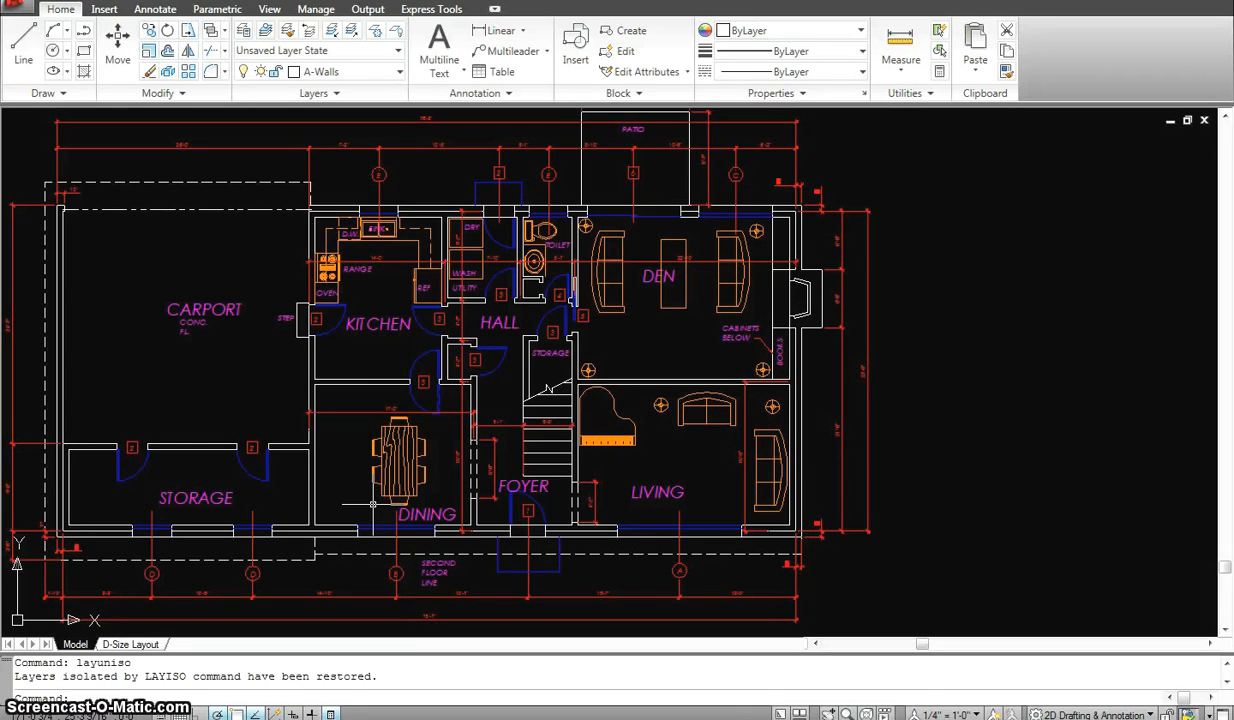
pyautogui.scroll(-3)
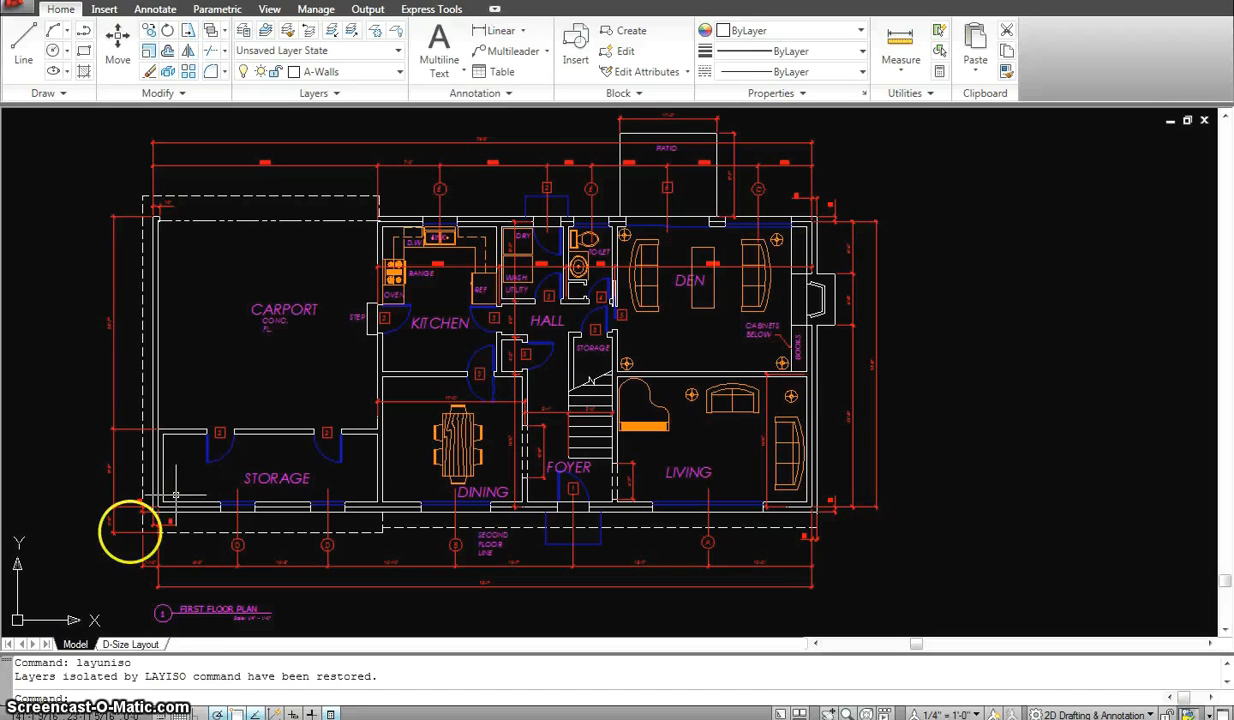
pyautogui.moveTo(456, 530)
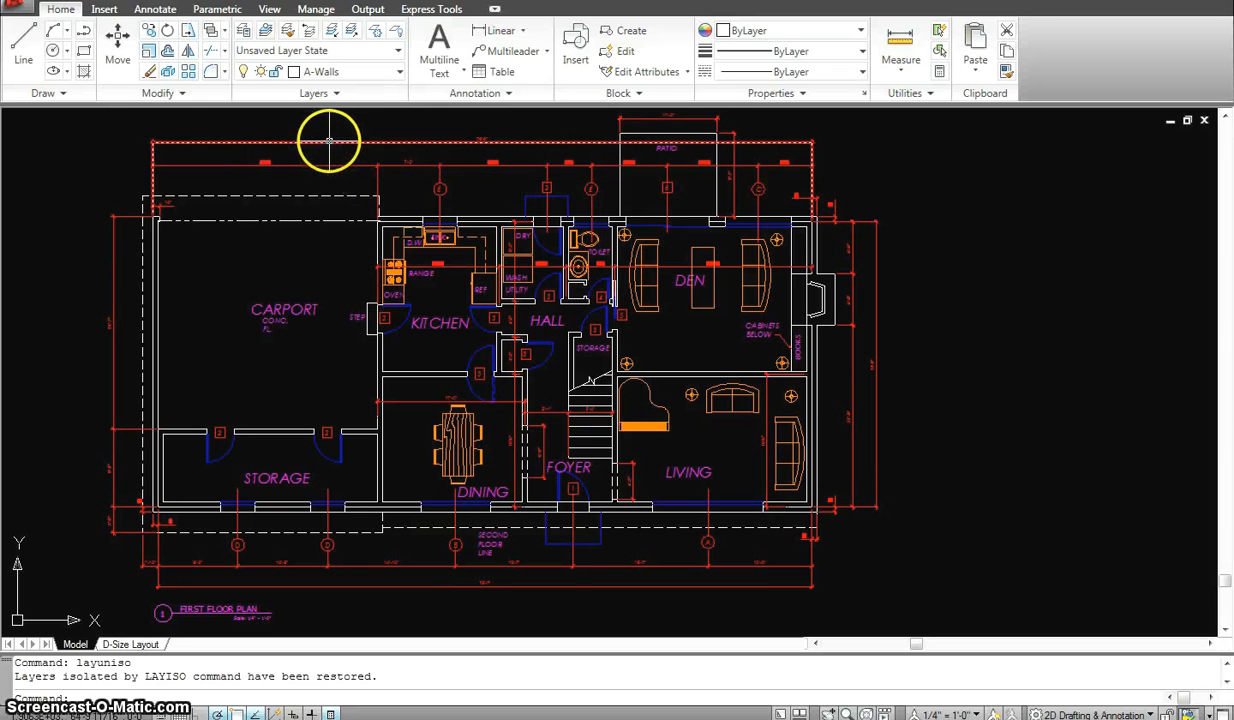
pyautogui.moveTo(344, 140)
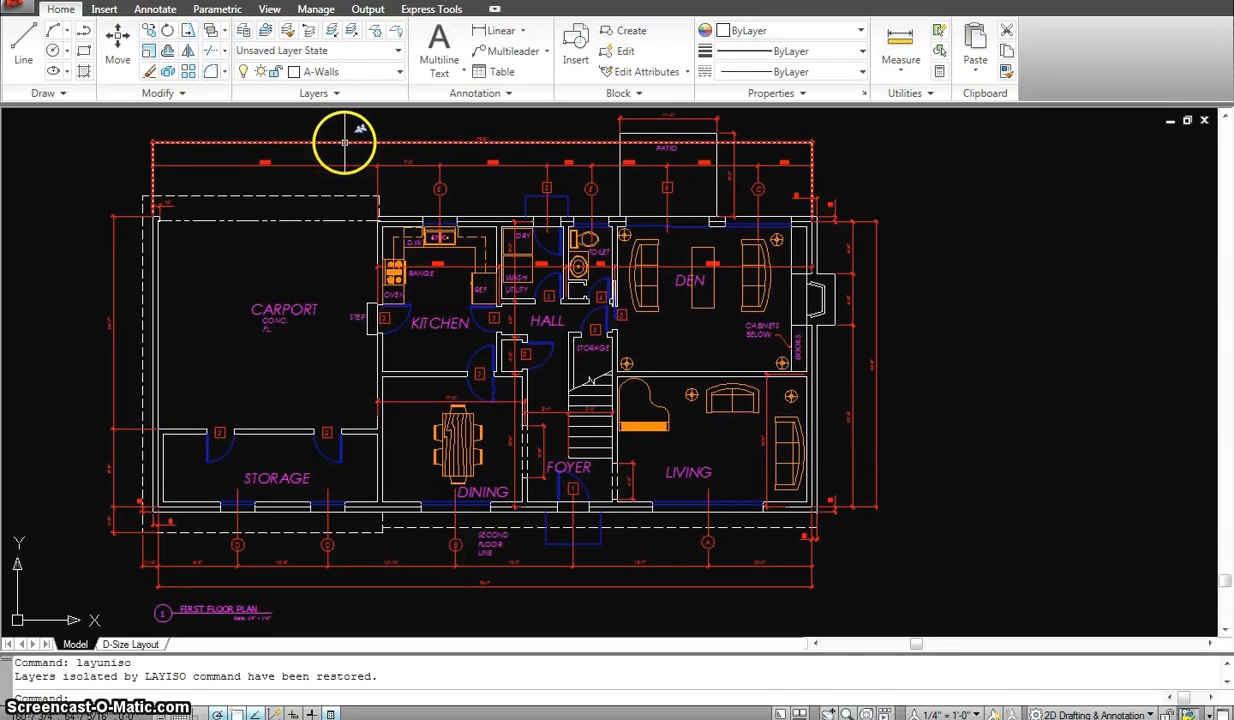
pyautogui.moveTo(504, 178)
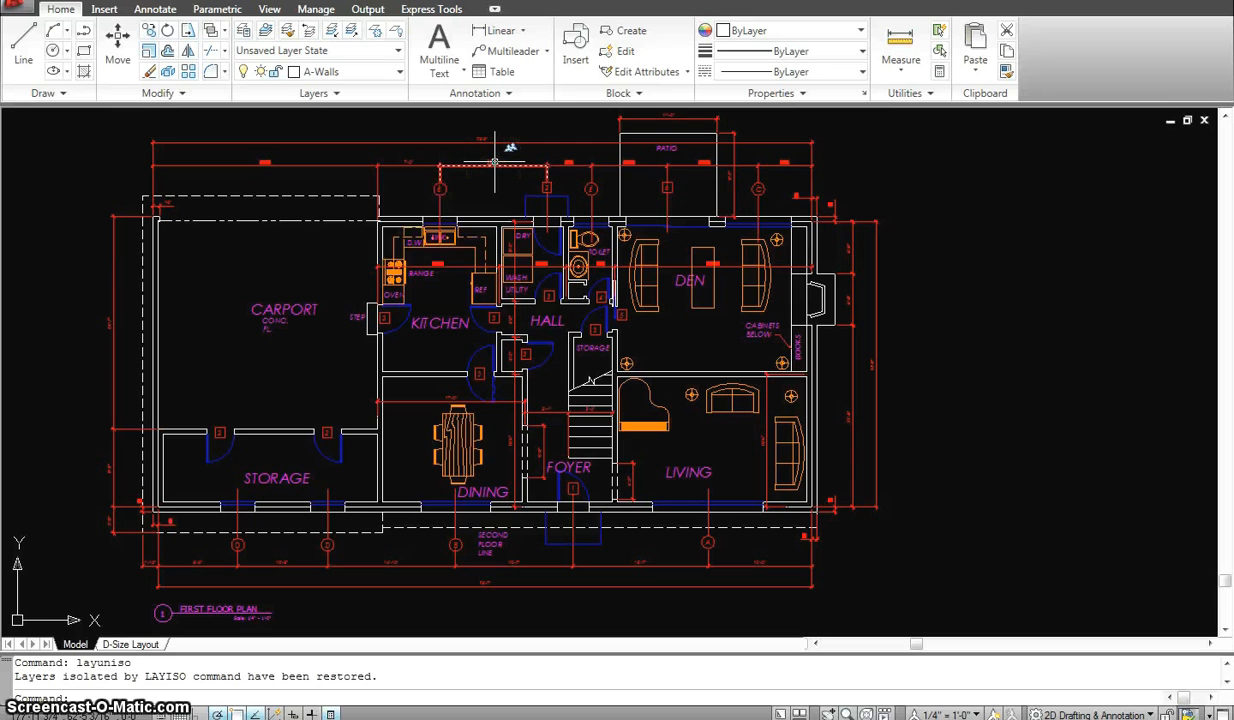
pyautogui.moveTo(496, 162)
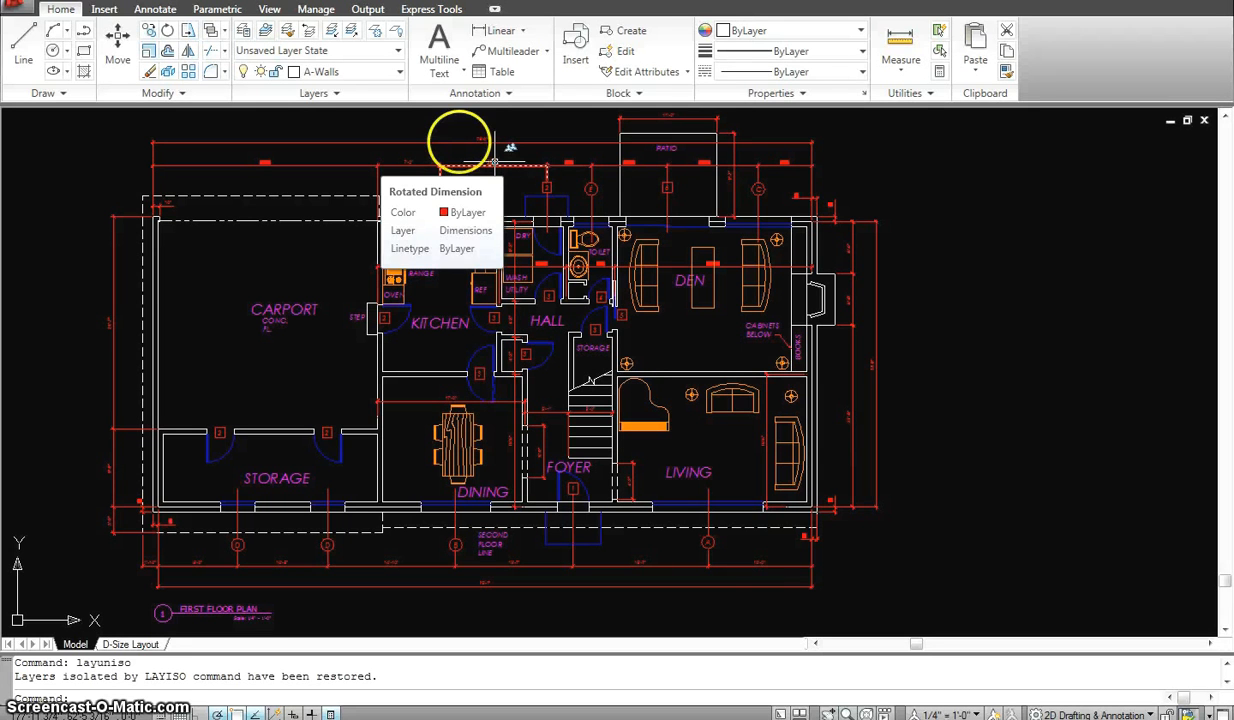
pyautogui.moveTo(938, 168)
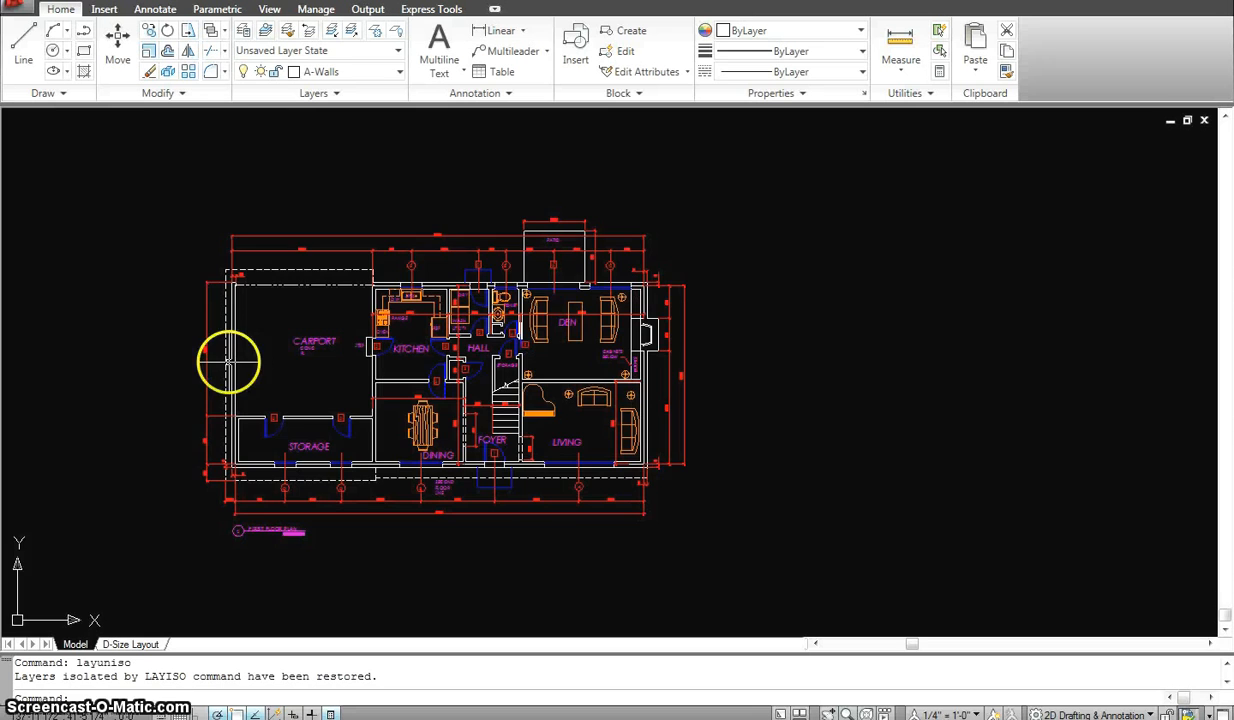
pyautogui.scroll(-3)
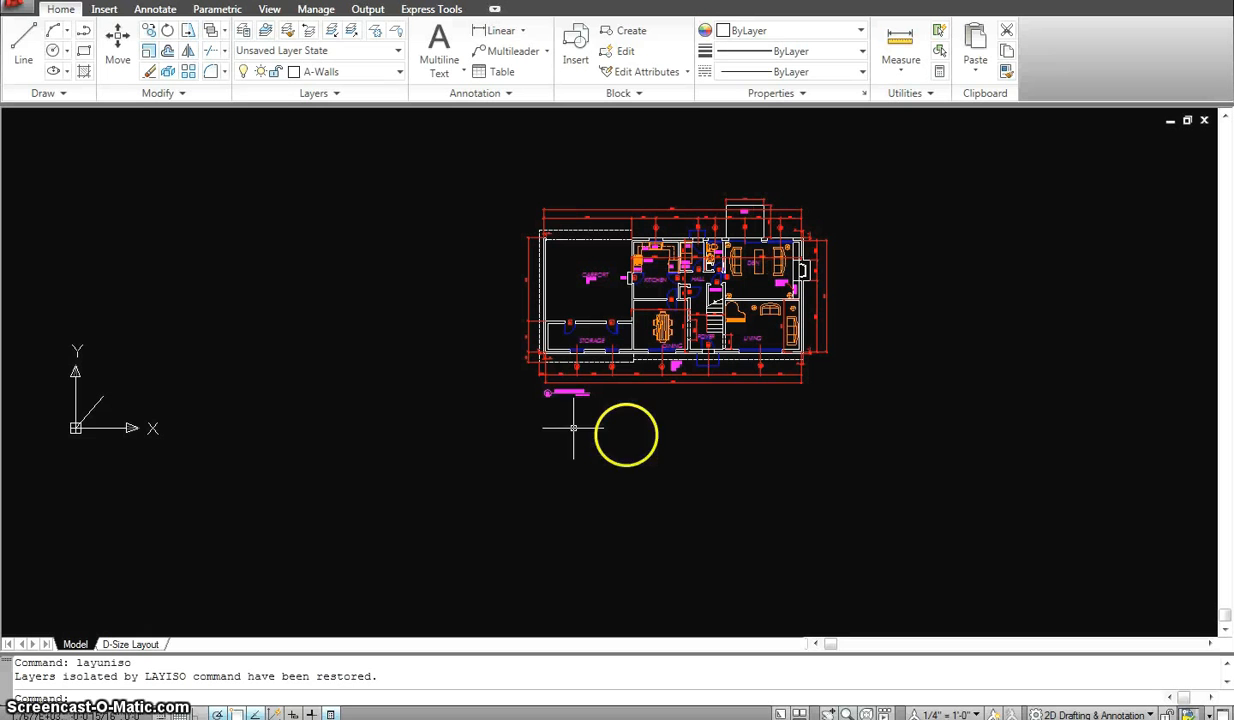
pyautogui.moveTo(140, 404)
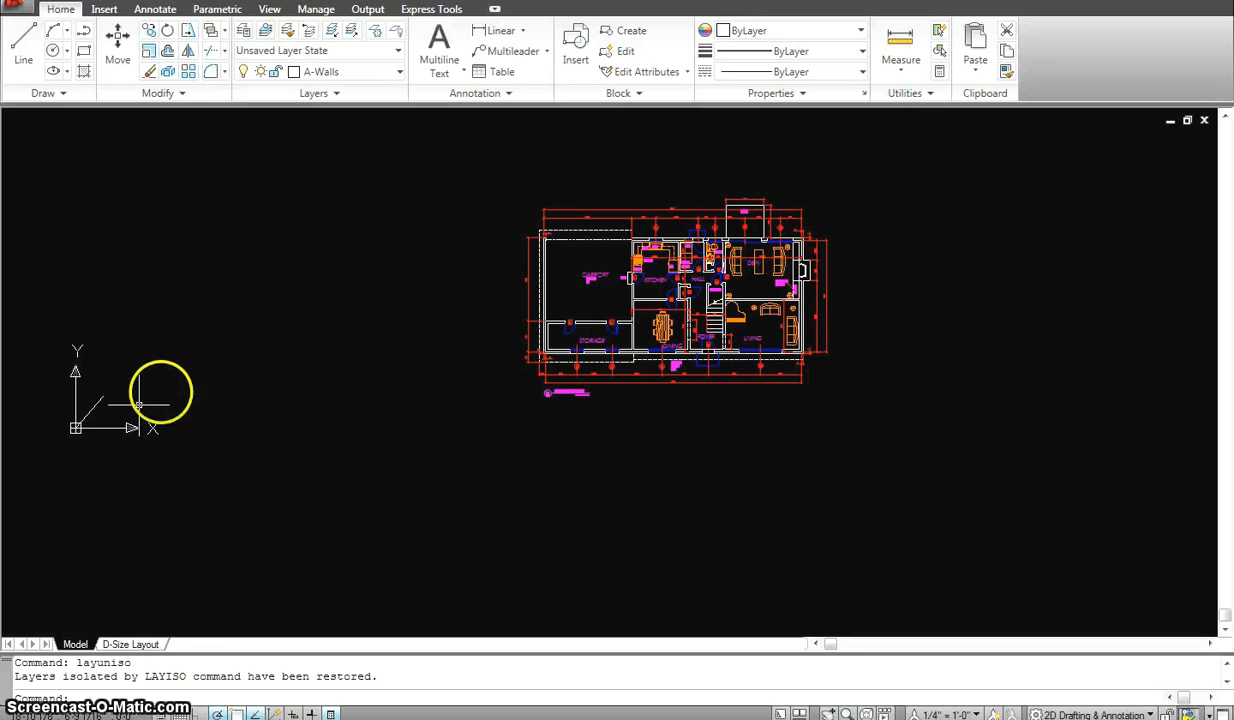
pyautogui.moveTo(78, 428)
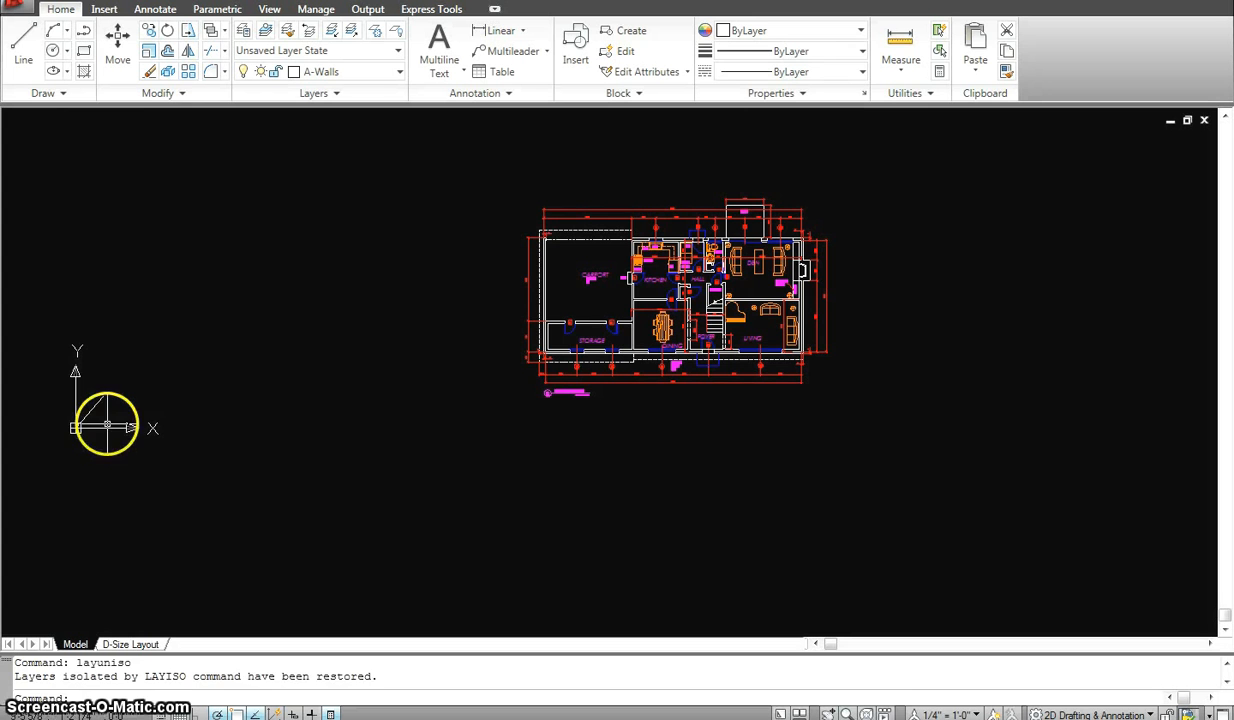
pyautogui.click(536, 356)
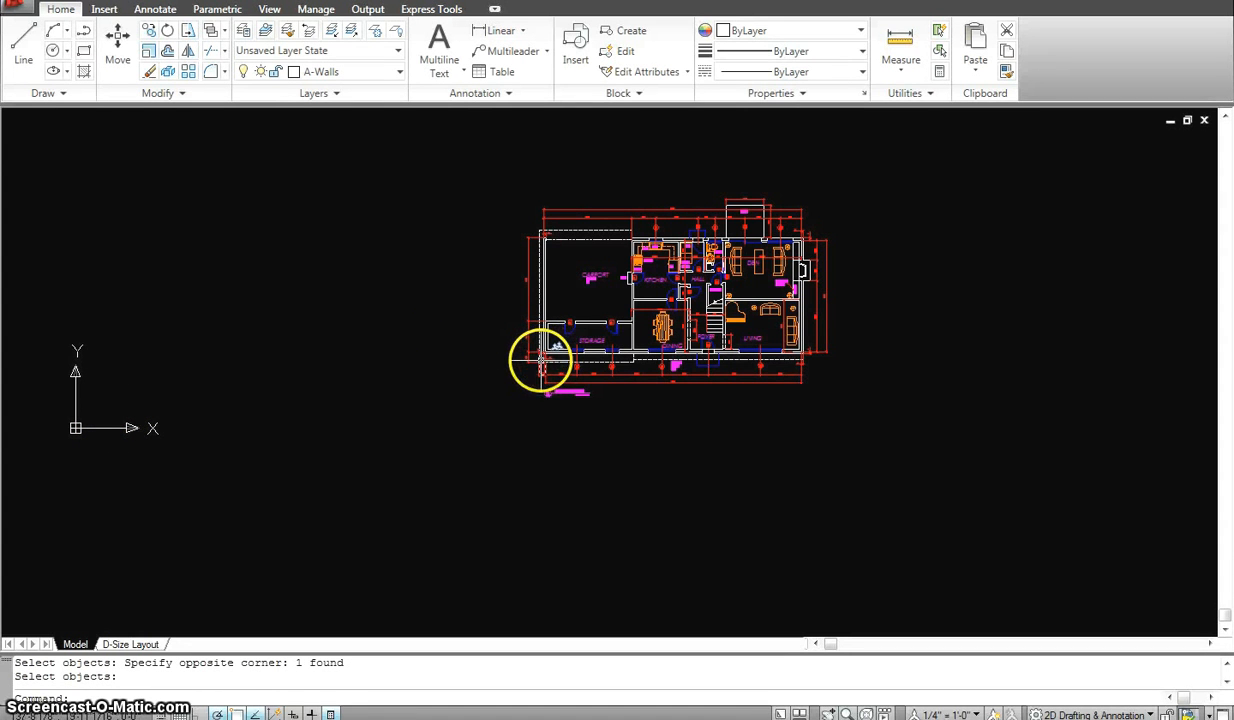
pyautogui.moveTo(444, 364)
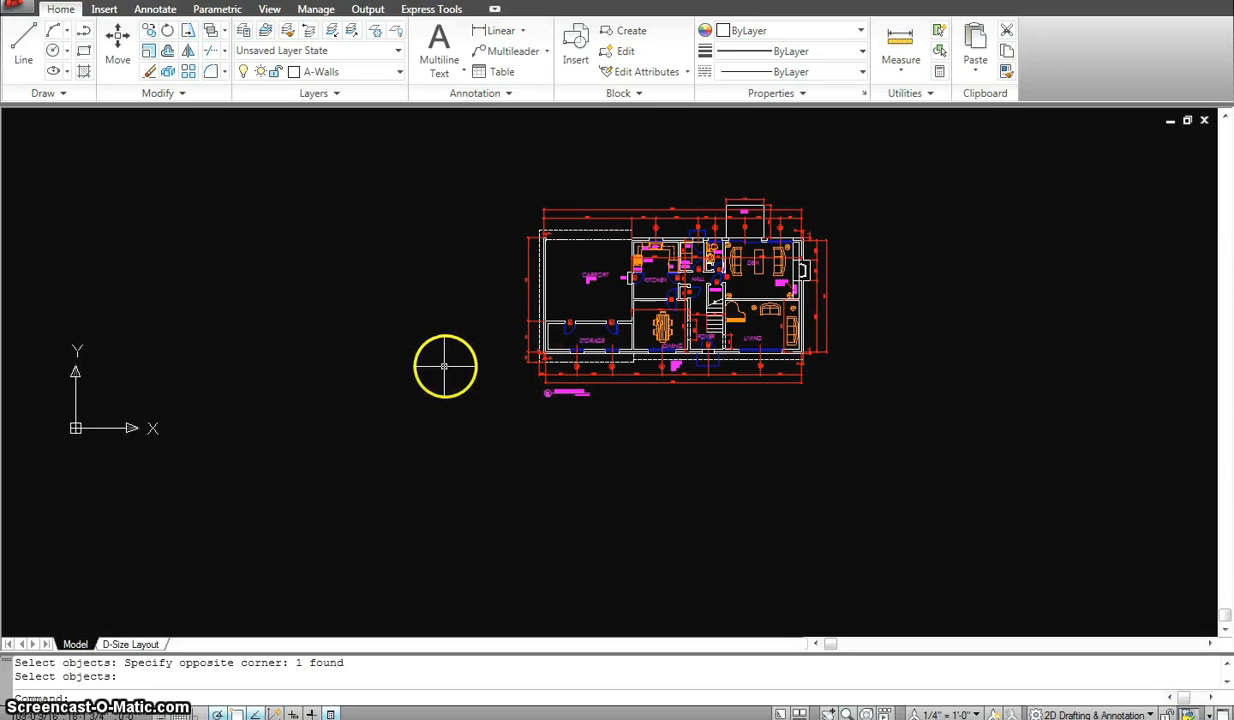
pyautogui.moveTo(440, 352)
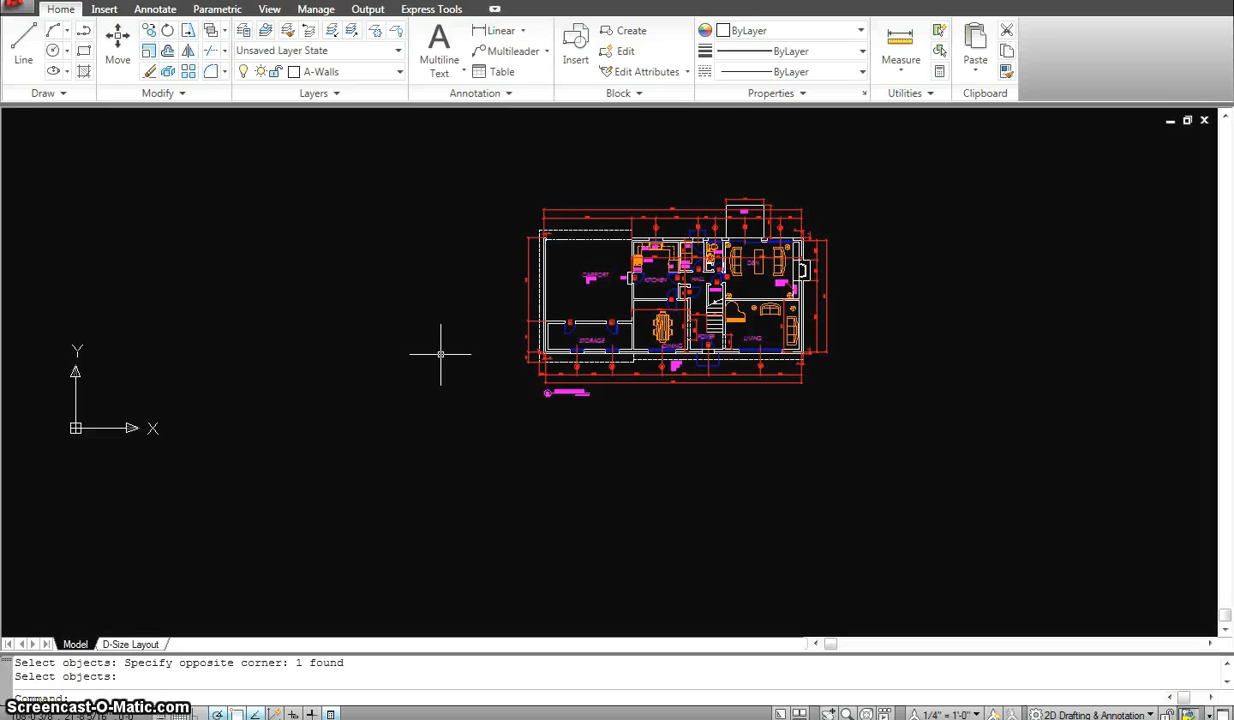
pyautogui.moveTo(636, 360)
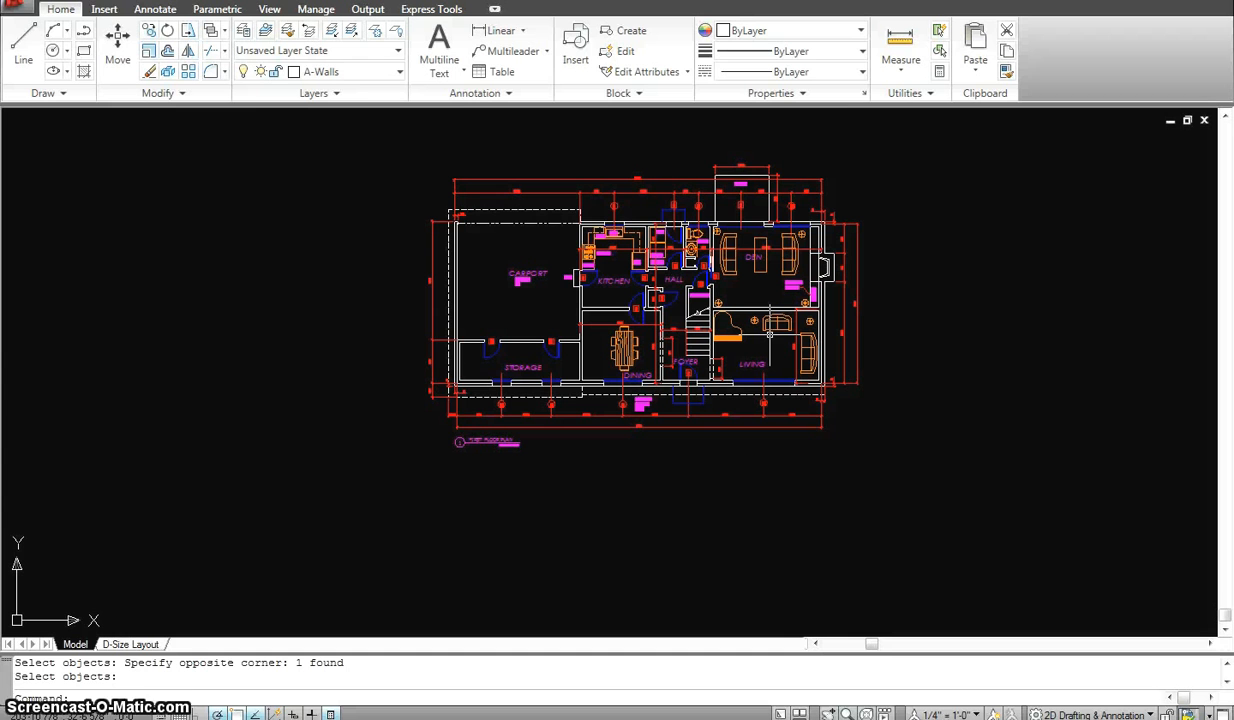
pyautogui.moveTo(436, 396)
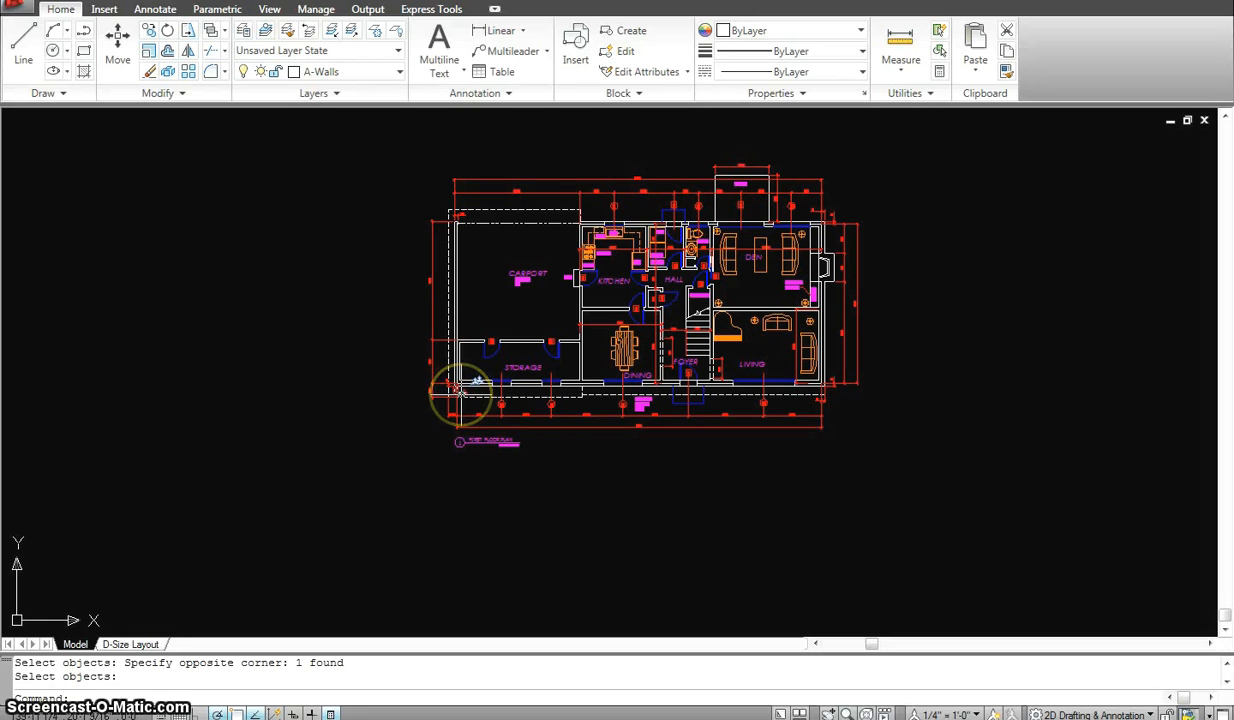
pyautogui.moveTo(462, 396)
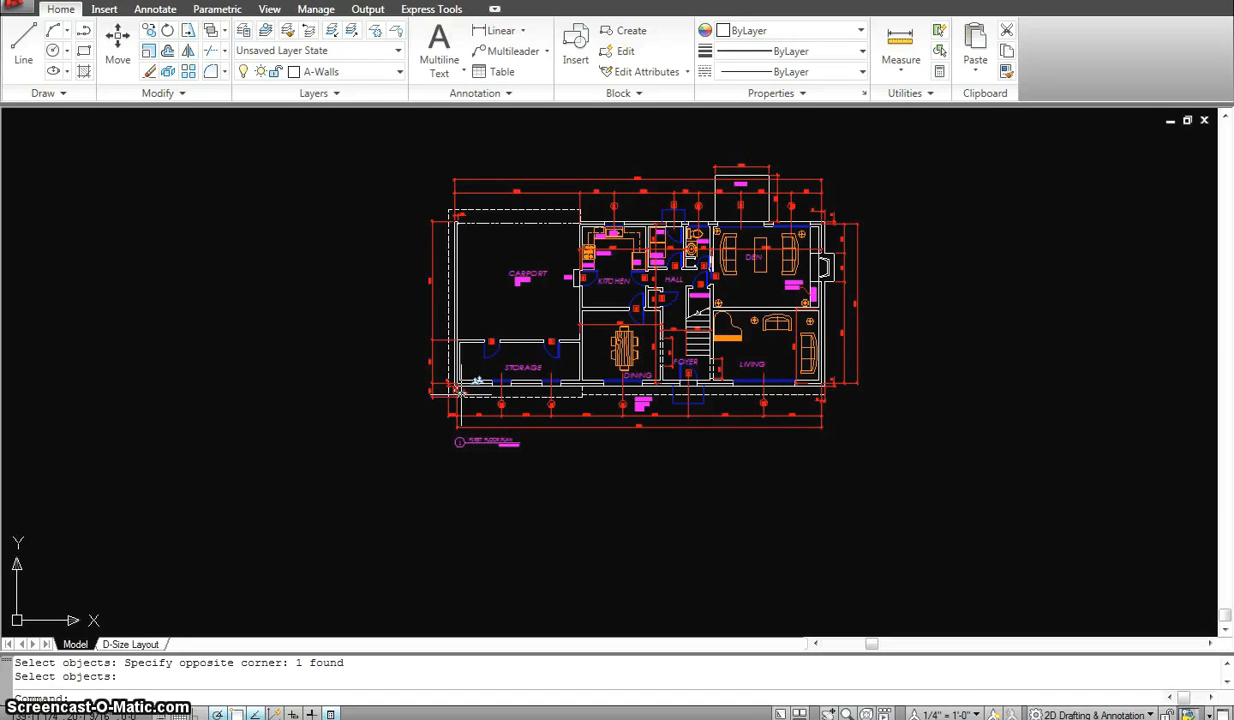
pyautogui.moveTo(522, 362)
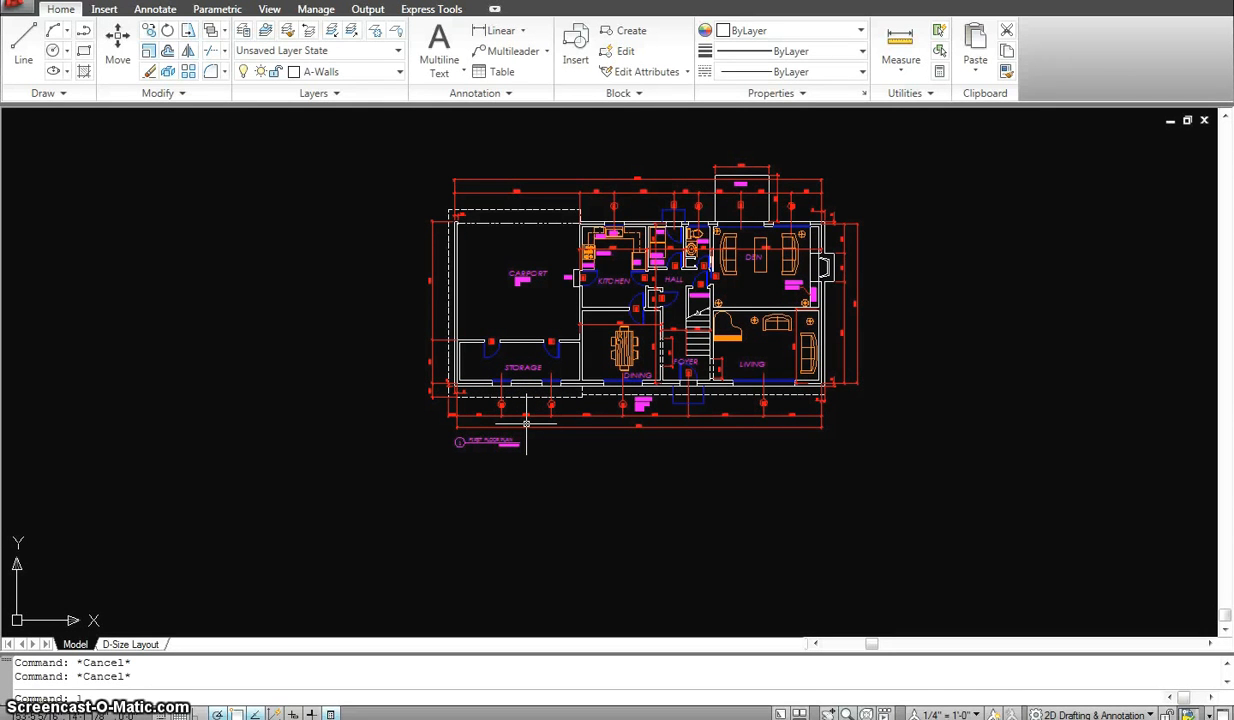
pyautogui.moveTo(528, 420)
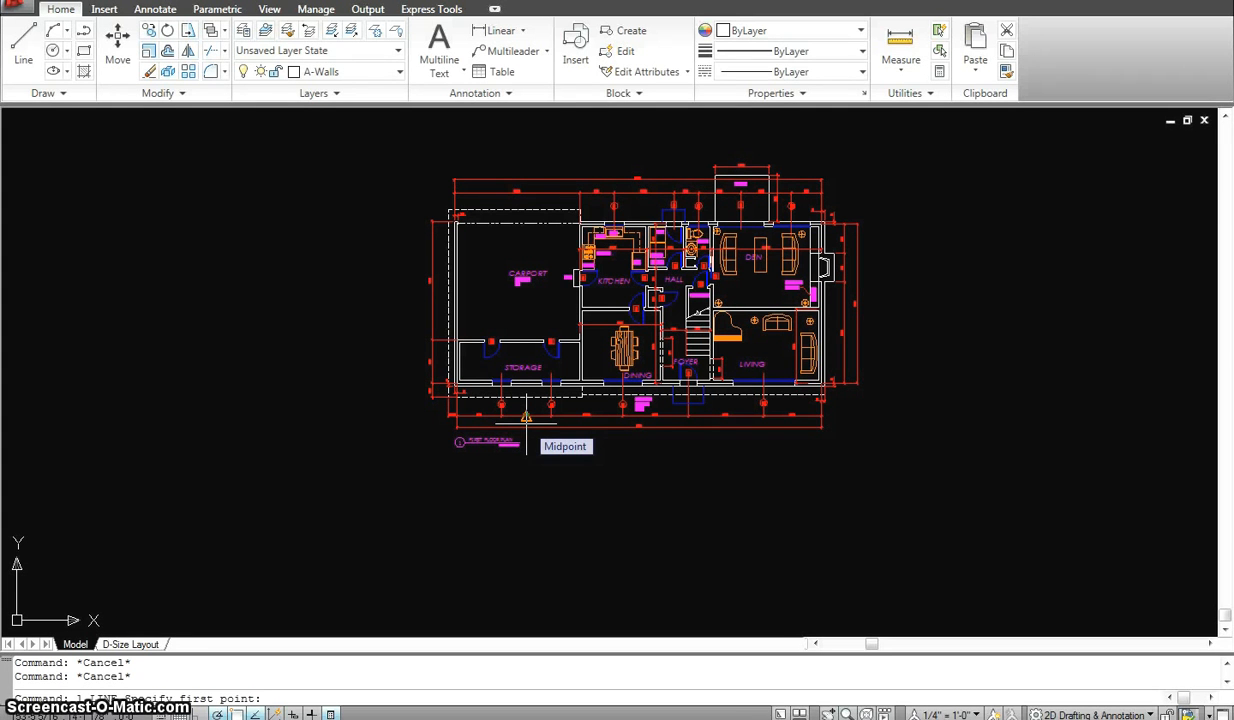
# Step: Enter 0,0 as the second point to compare the plan's lower-edge midpoint with the origin
pyautogui.write('0,0')
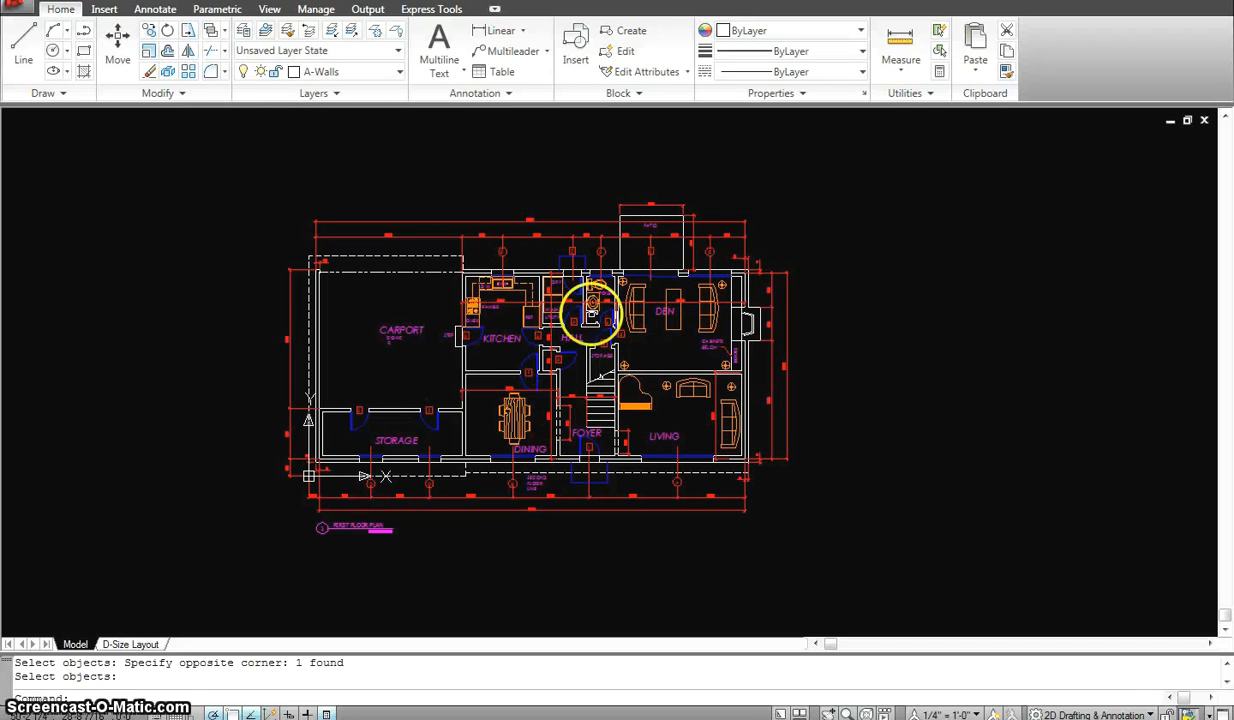
pyautogui.moveTo(536, 262)
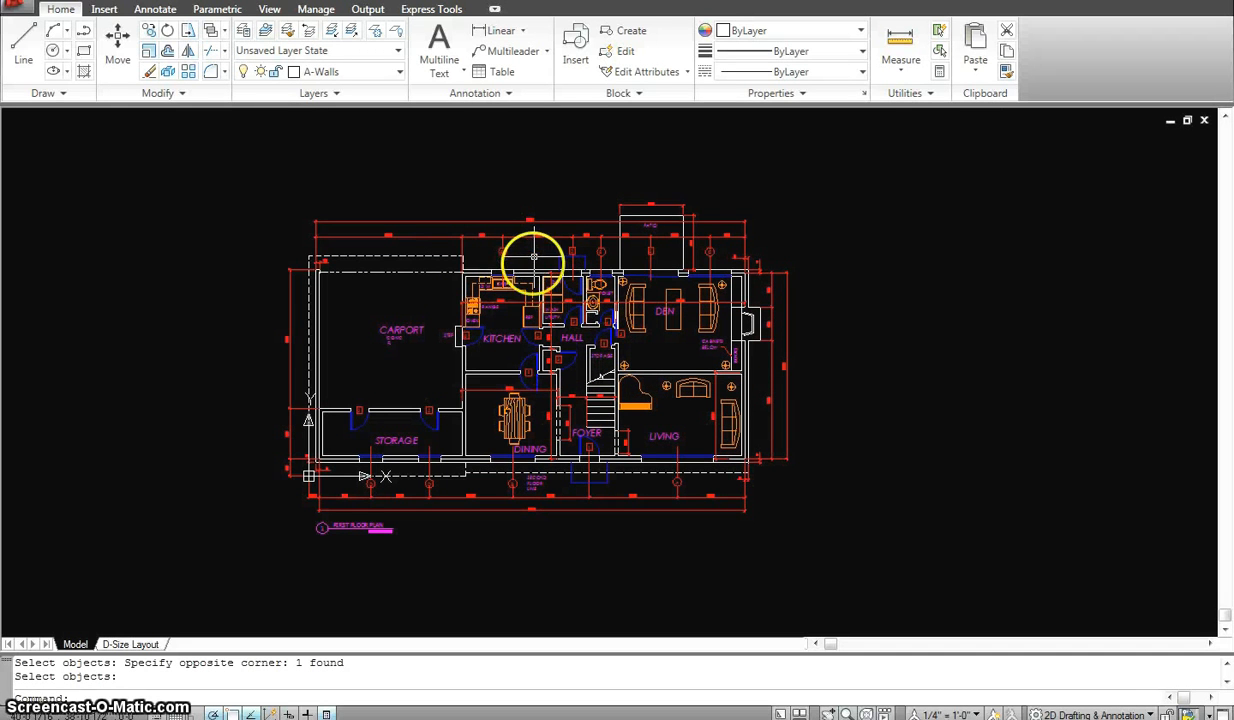
pyautogui.moveTo(532, 174)
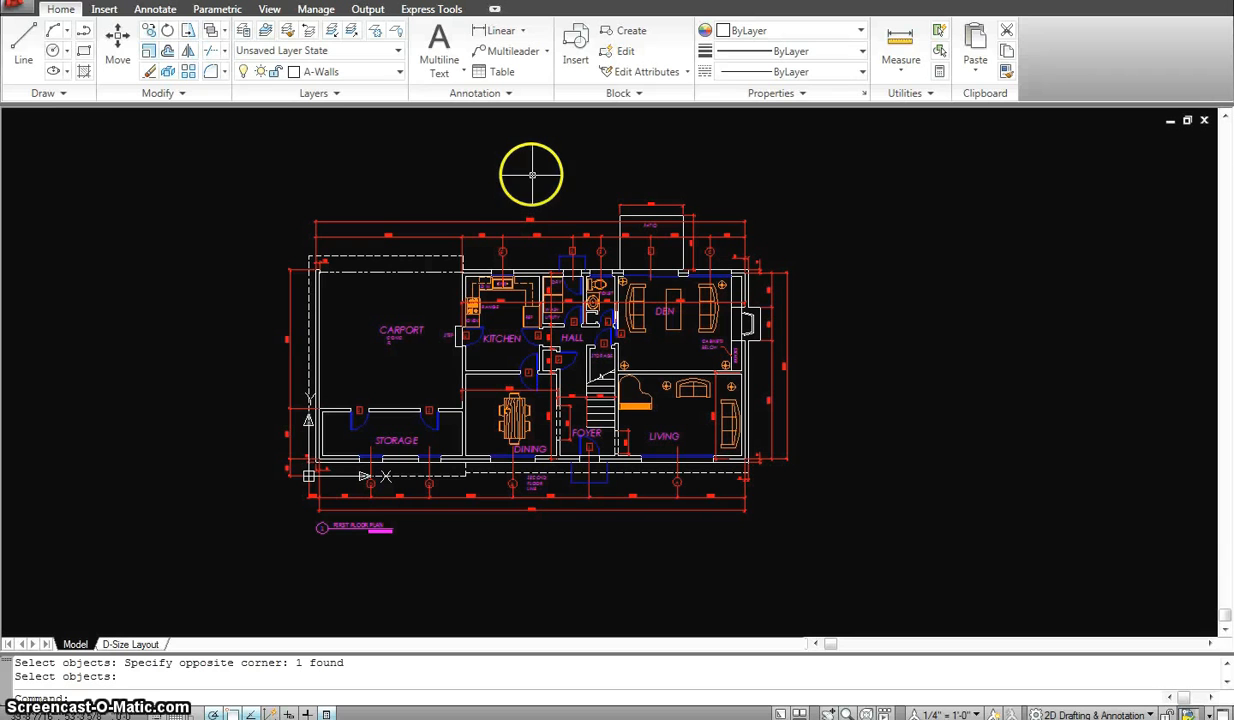
pyautogui.moveTo(438, 408)
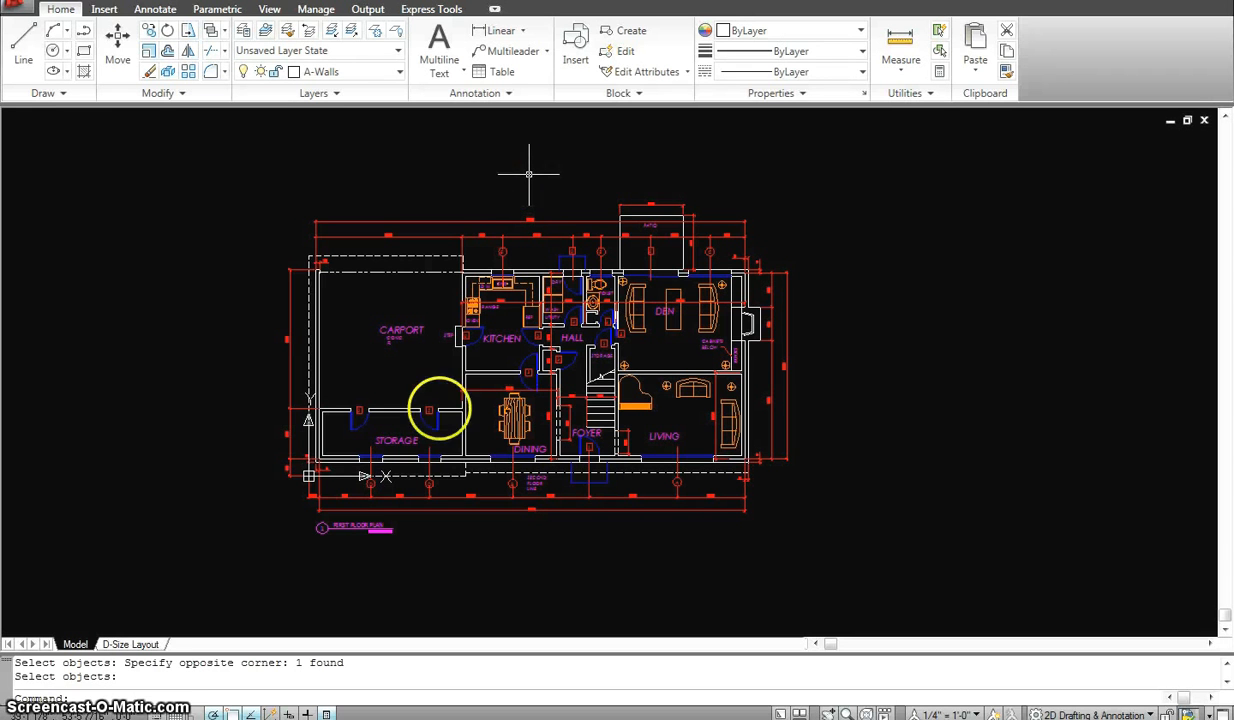
pyautogui.moveTo(312, 480)
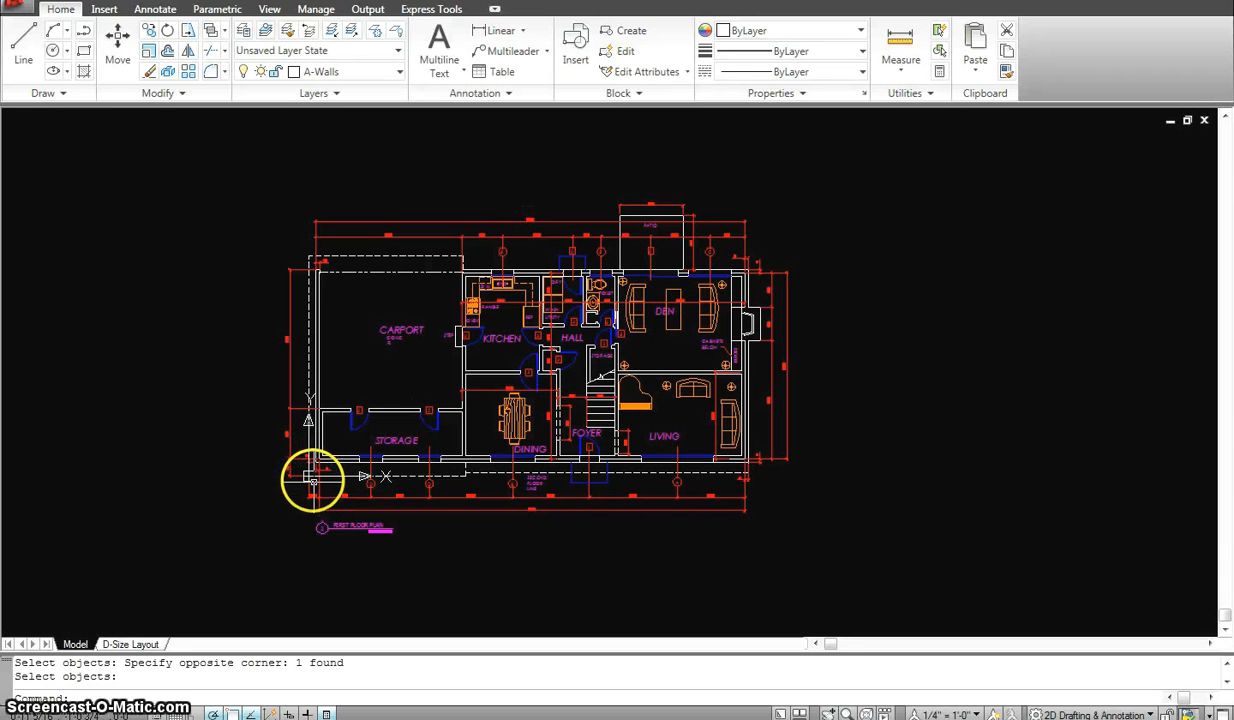
pyautogui.moveTo(182, 360)
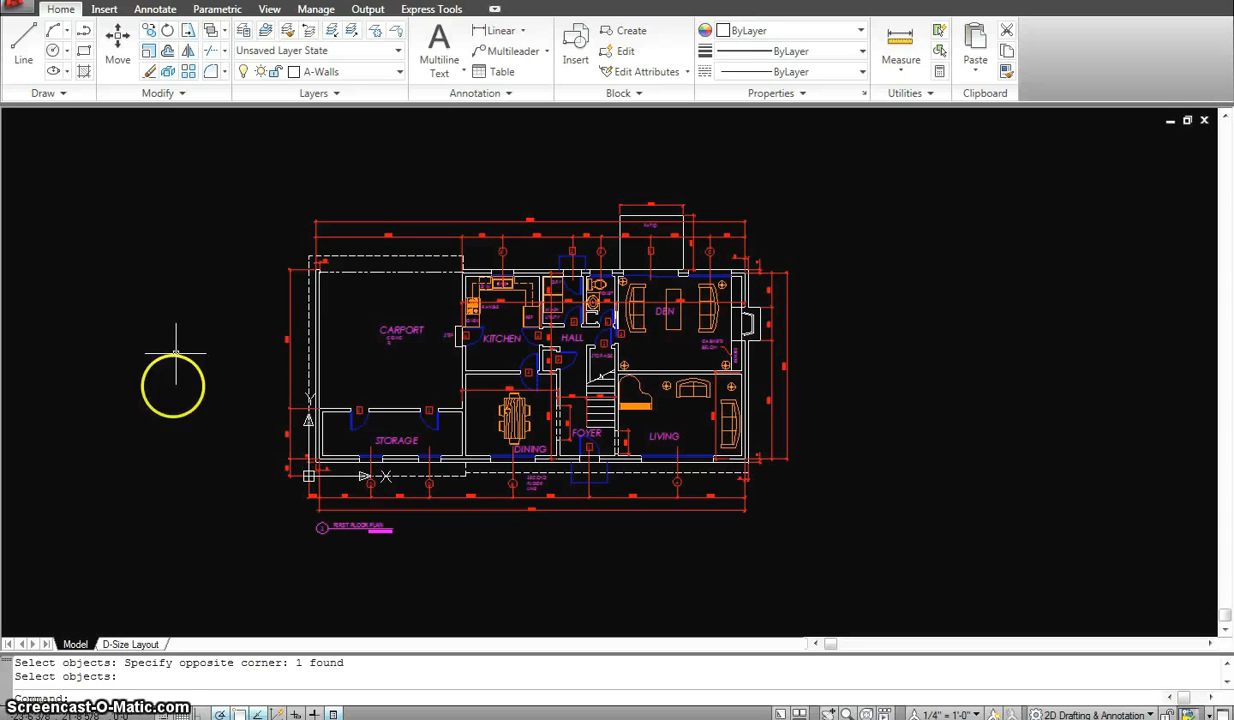
pyautogui.moveTo(362, 464)
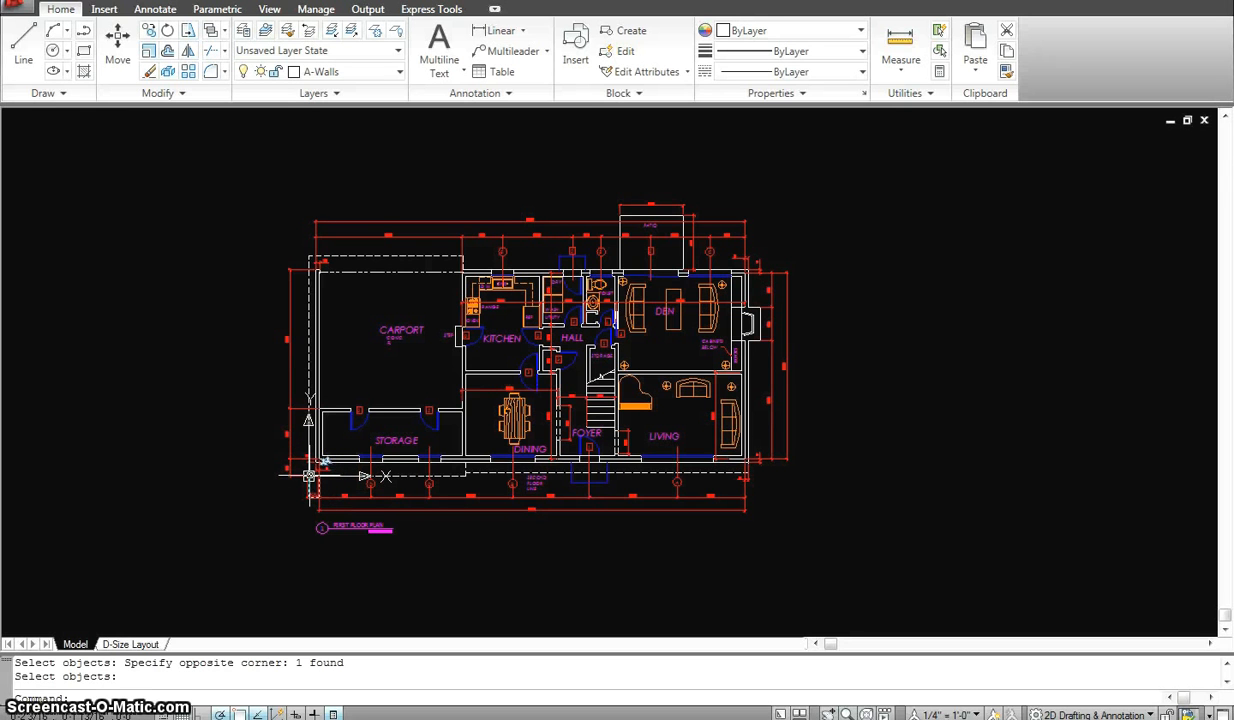
pyautogui.moveTo(304, 470)
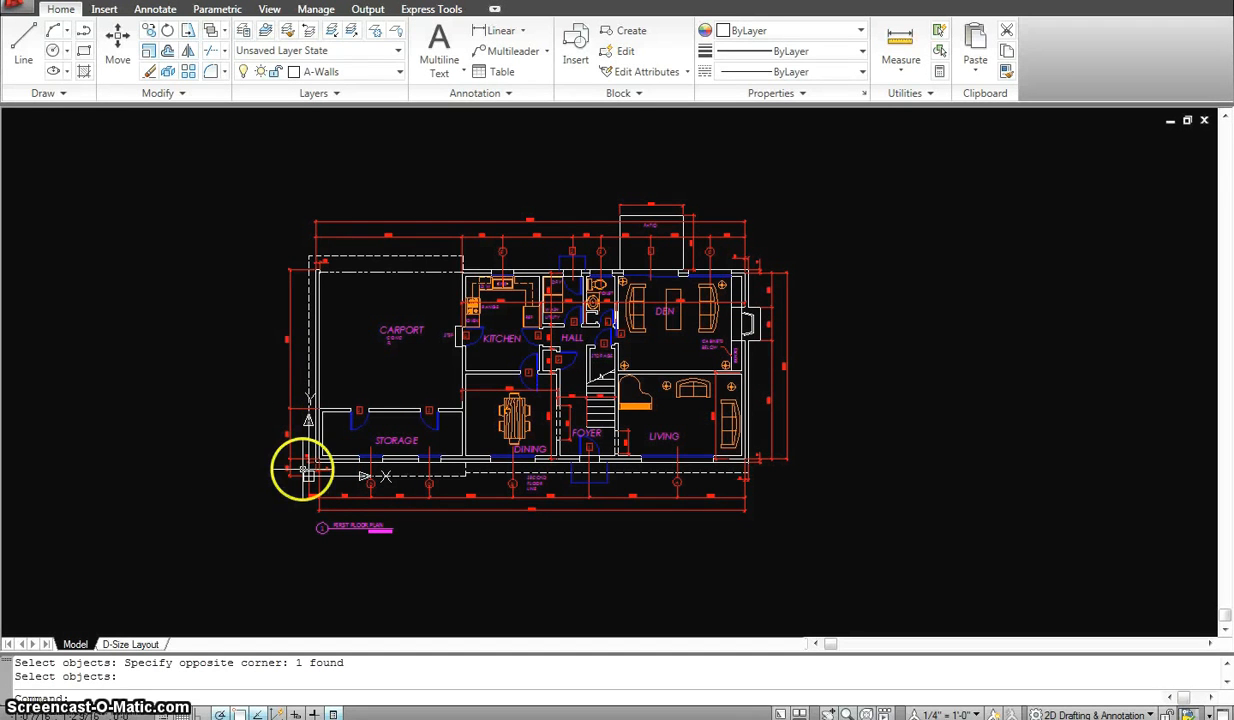
pyautogui.moveTo(260, 384)
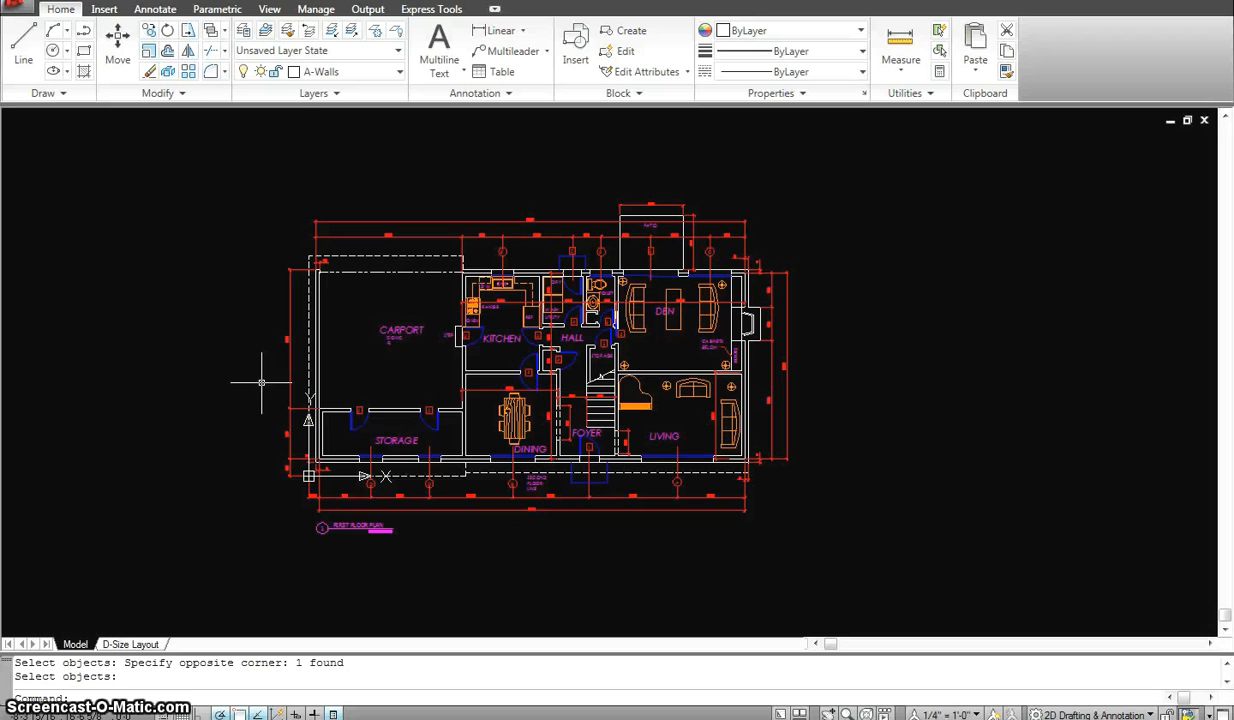
pyautogui.moveTo(432, 250)
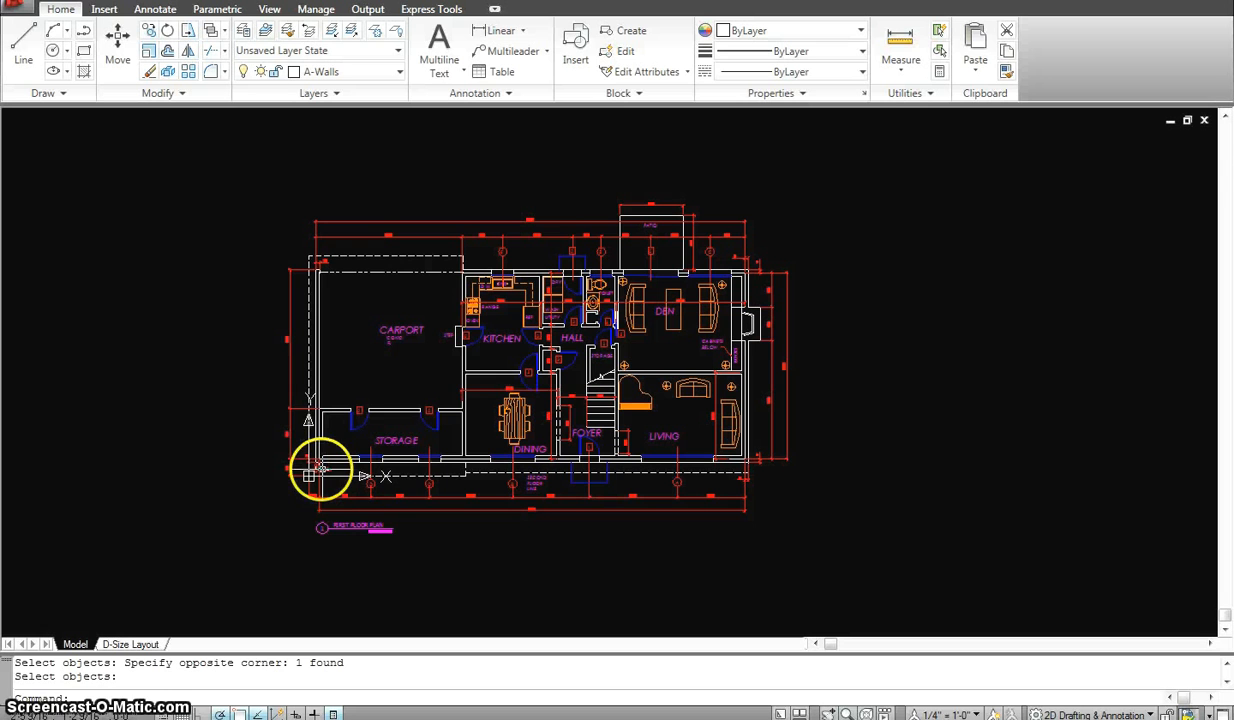
pyautogui.moveTo(320, 470)
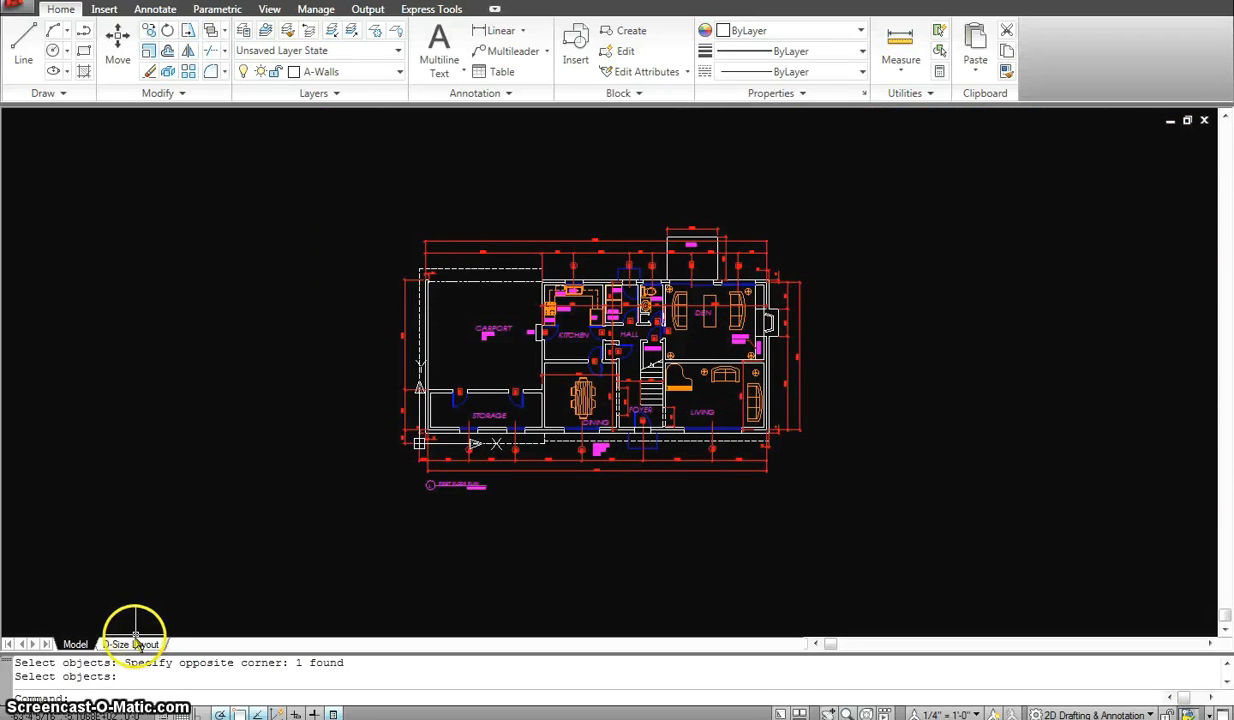
# Step: Switch to the D-Size layout, review the viewport's properties, and activate the plan viewport
pyautogui.click(130, 644)
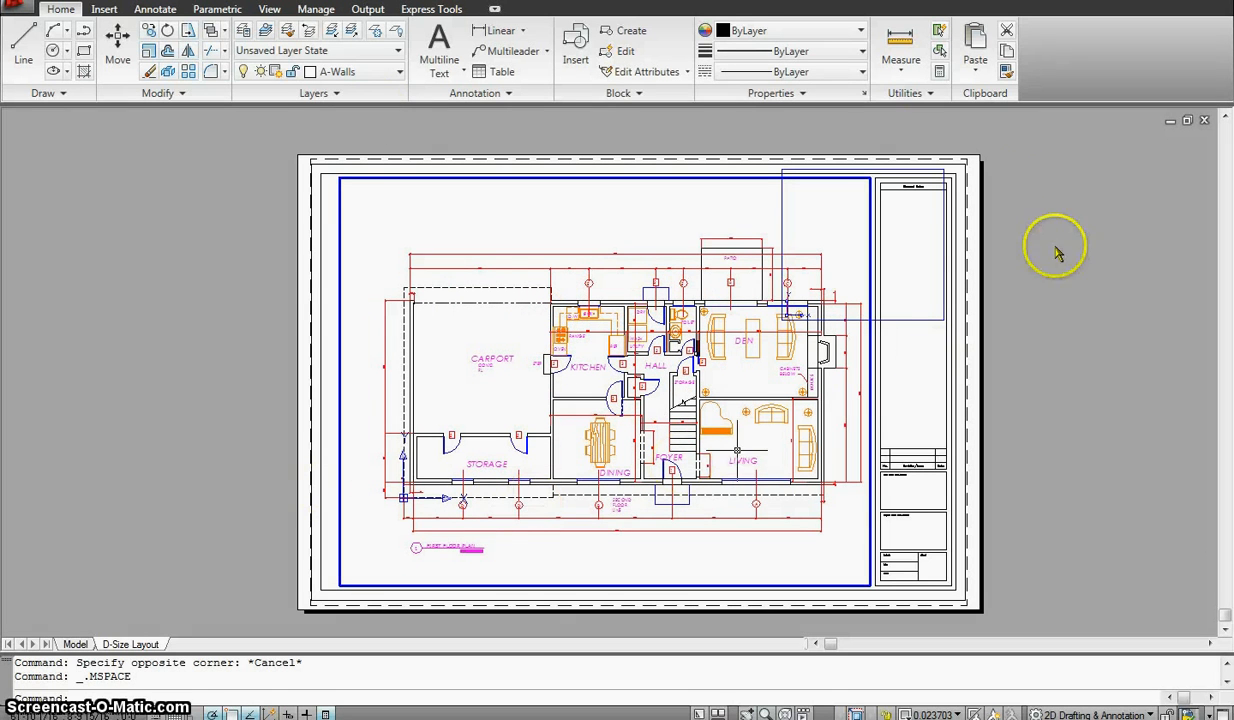
pyautogui.moveTo(852, 592)
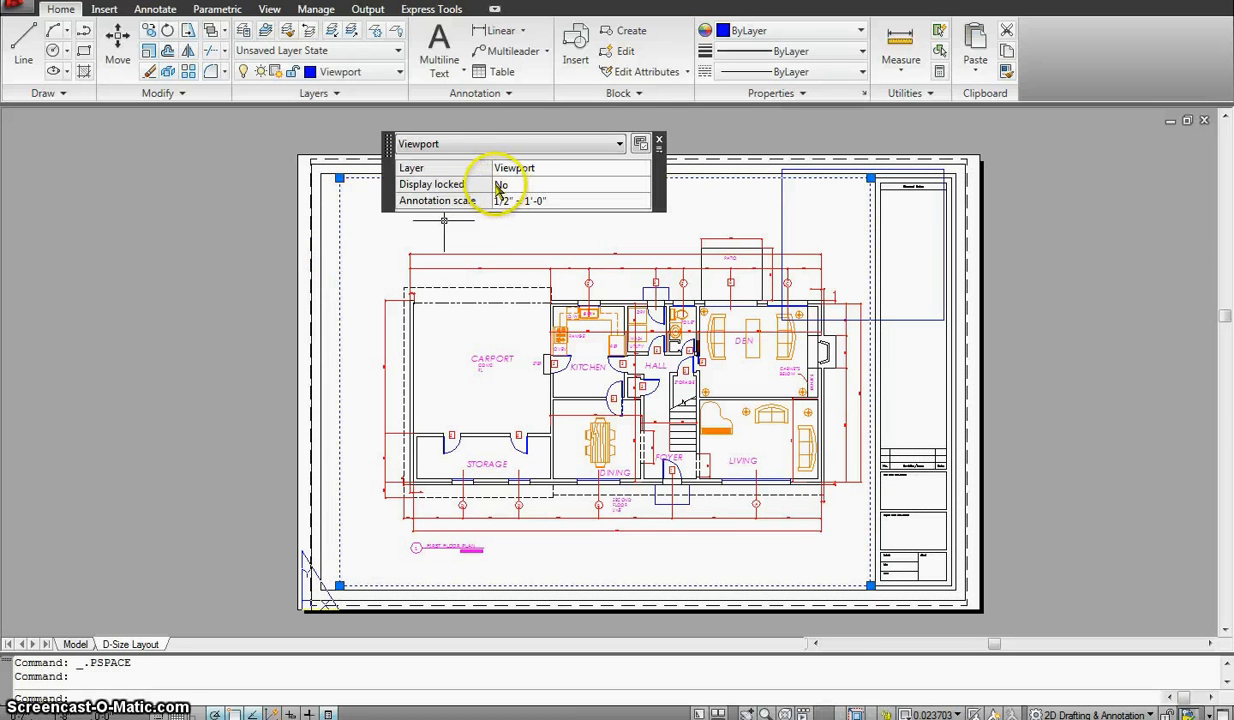
pyautogui.moveTo(590, 184)
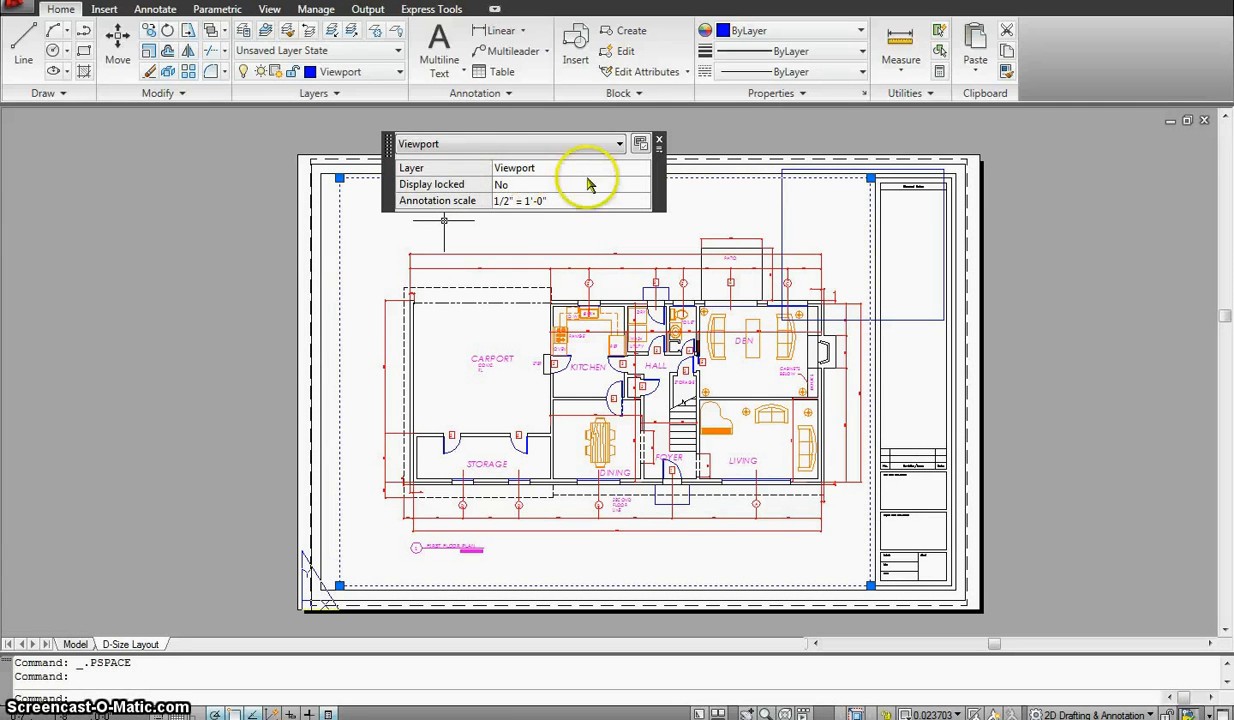
pyautogui.click(640, 144)
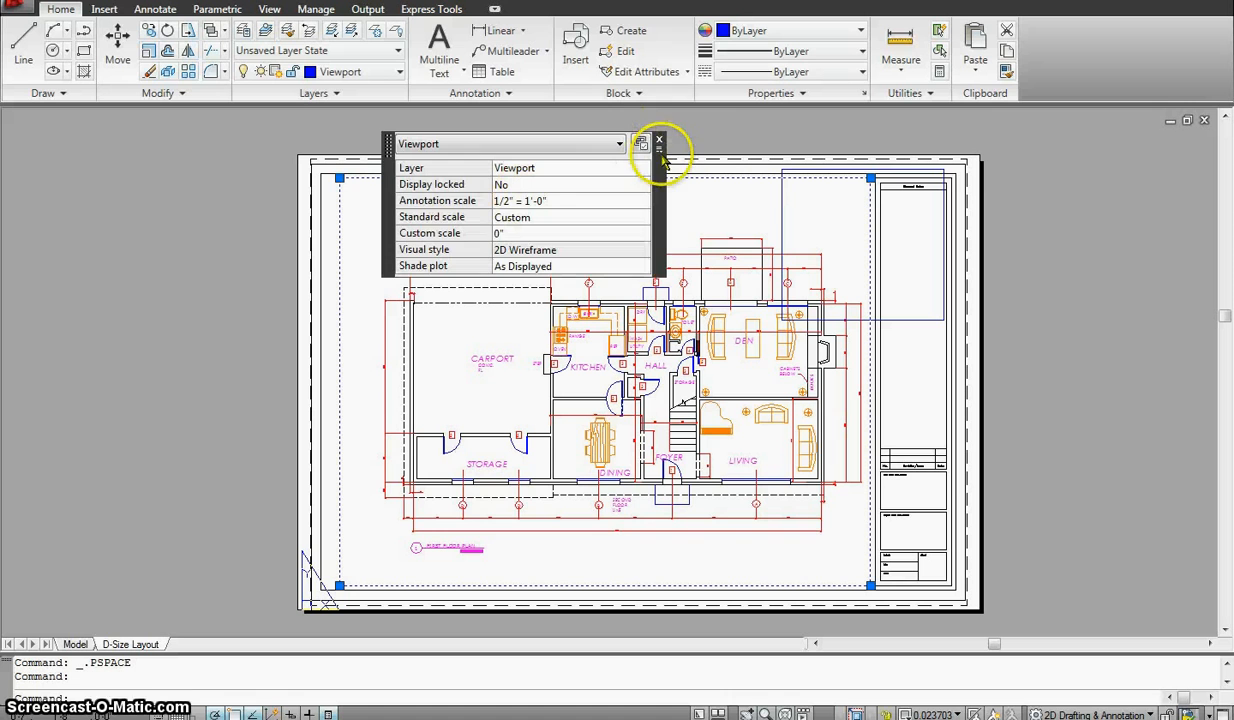
pyautogui.click(660, 138)
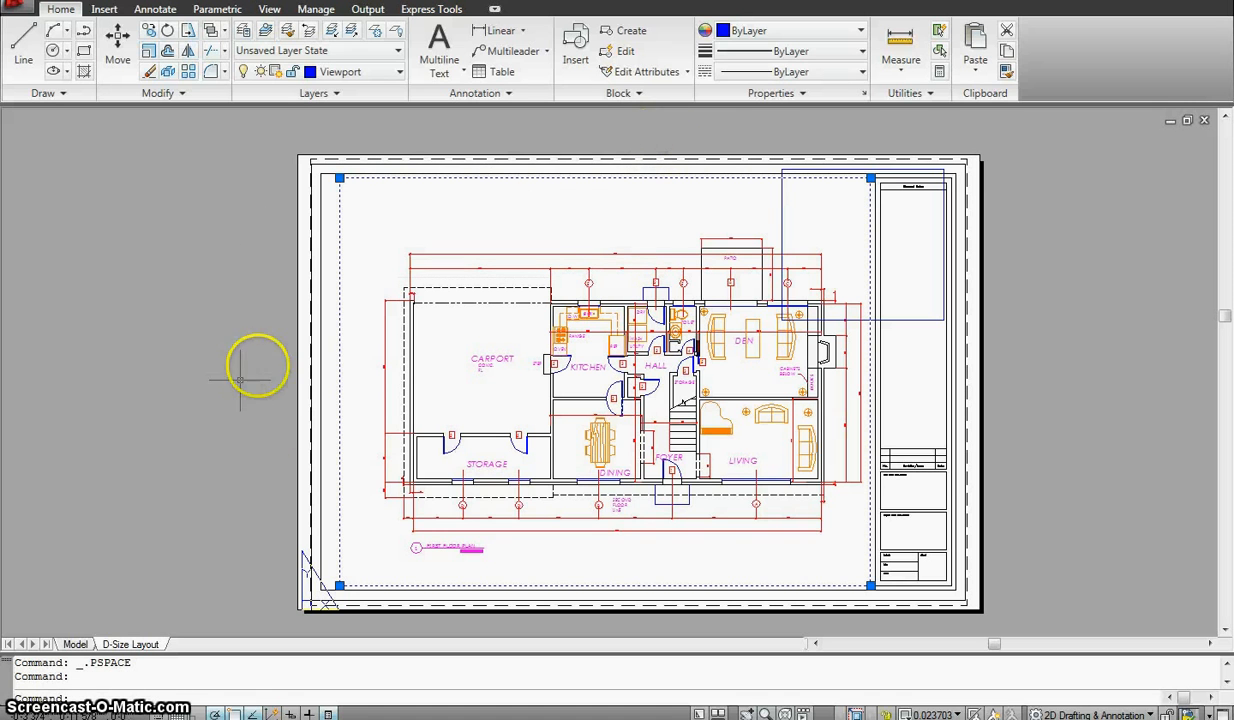
pyautogui.moveTo(376, 356)
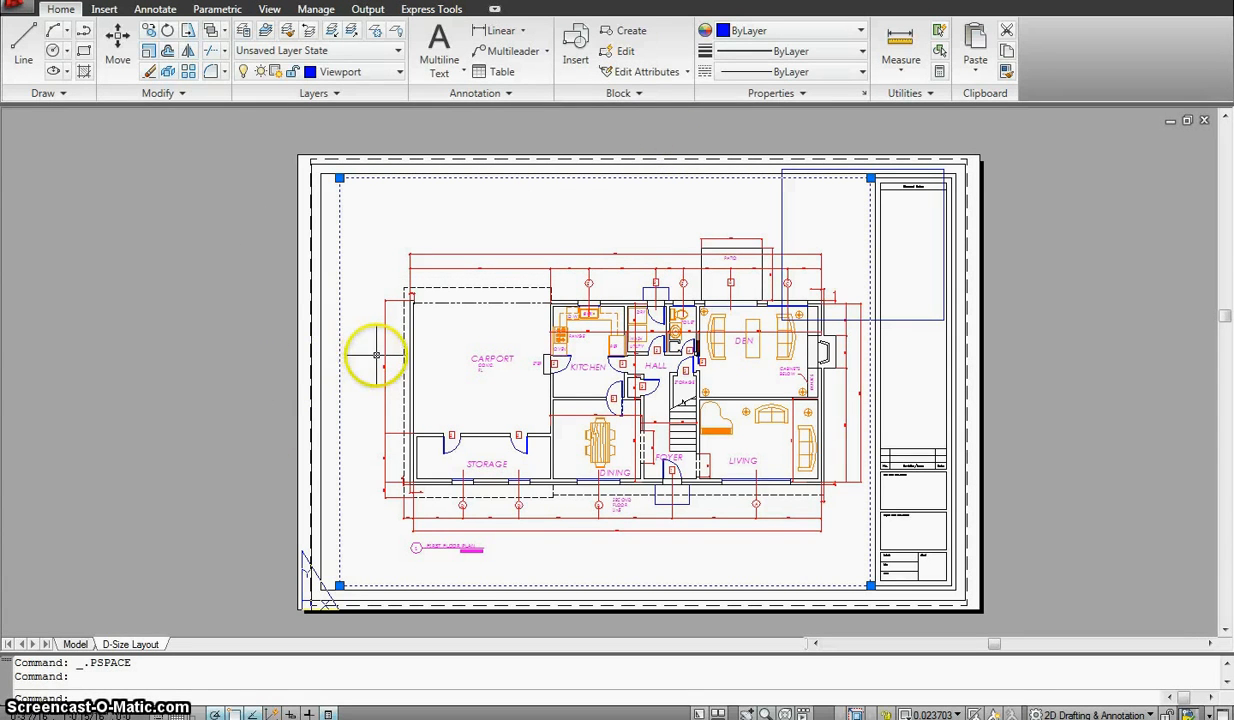
pyautogui.moveTo(336, 230)
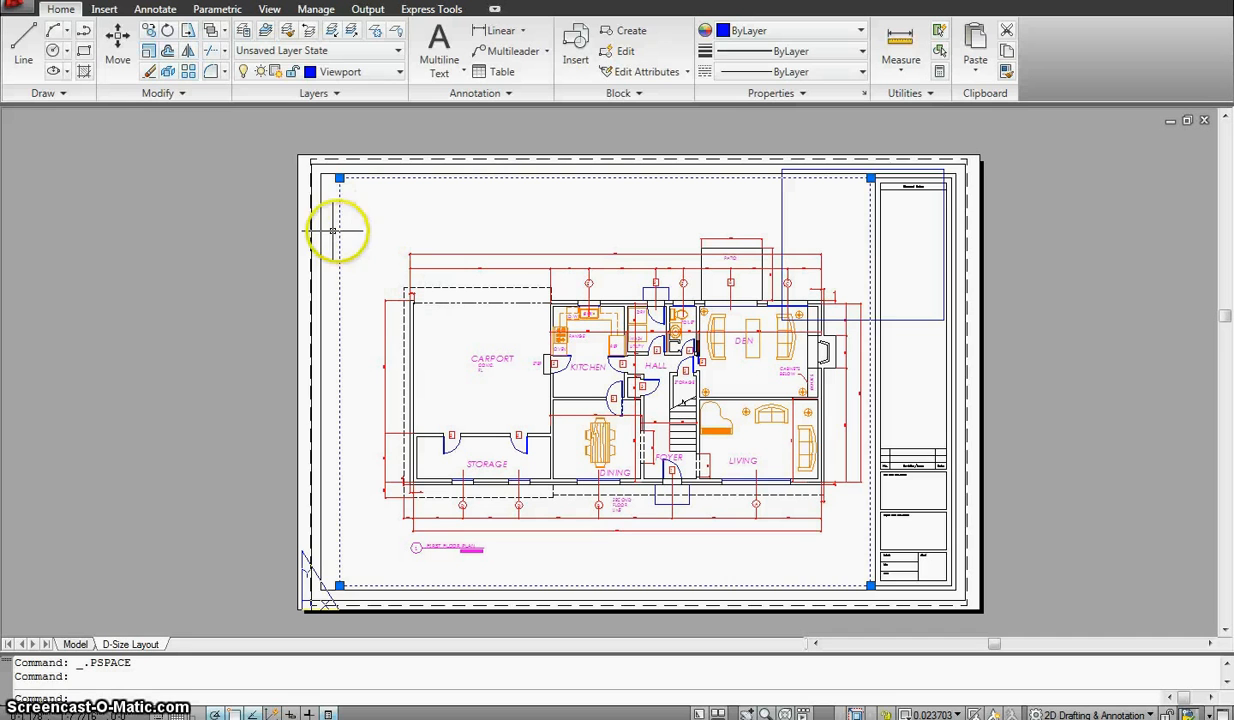
pyautogui.moveTo(536, 214)
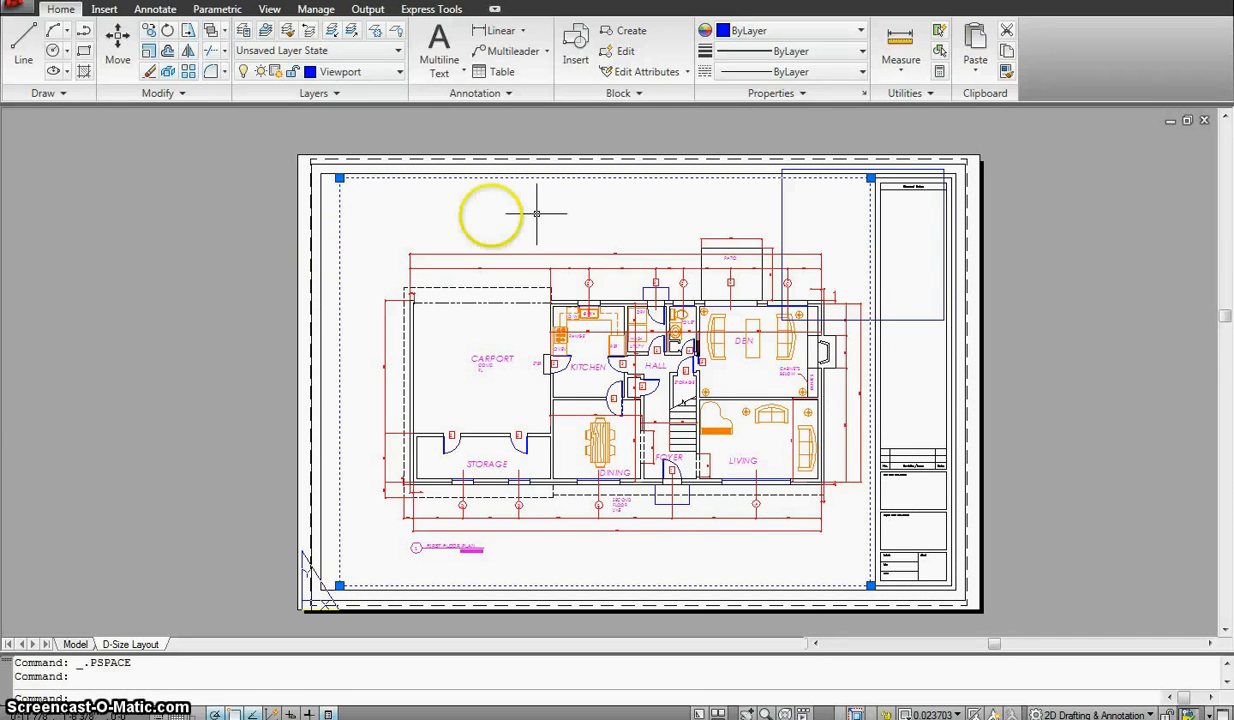
pyautogui.doubleClick(586, 226)
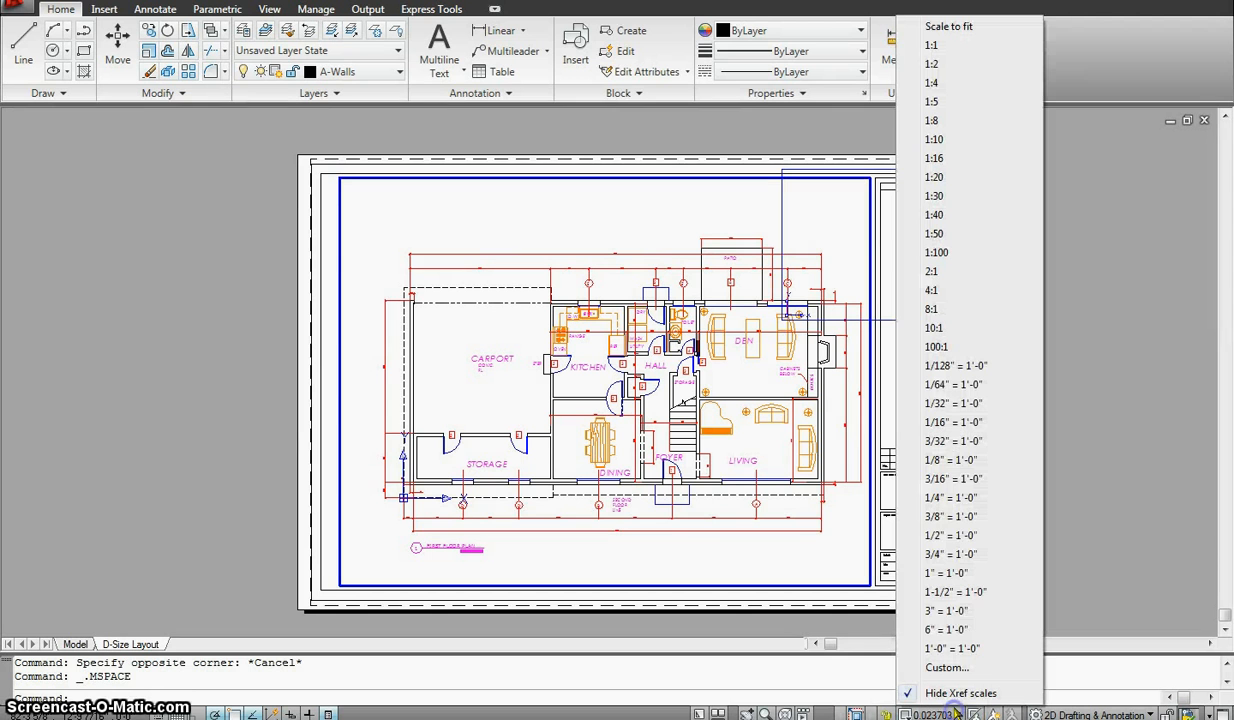
pyautogui.moveTo(950, 496)
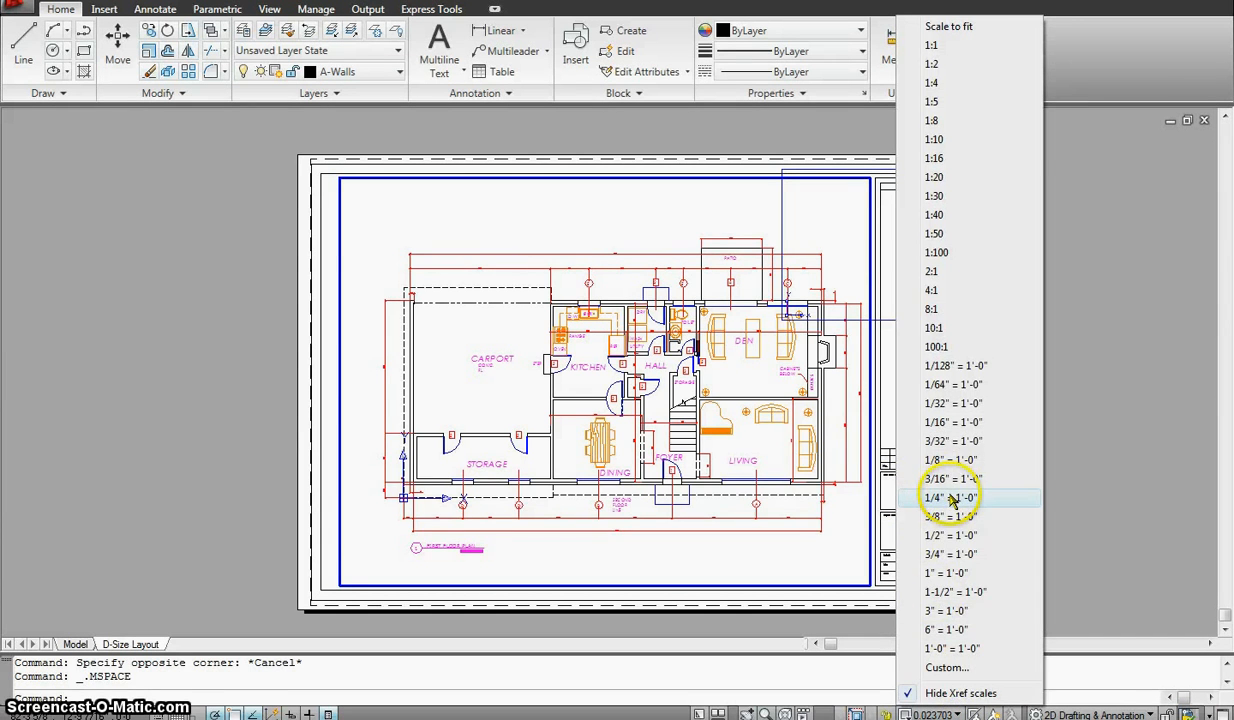
# Step: Set the main plan viewport scale to 1/4" = 1'-0" and return to paper space
pyautogui.click(950, 496)
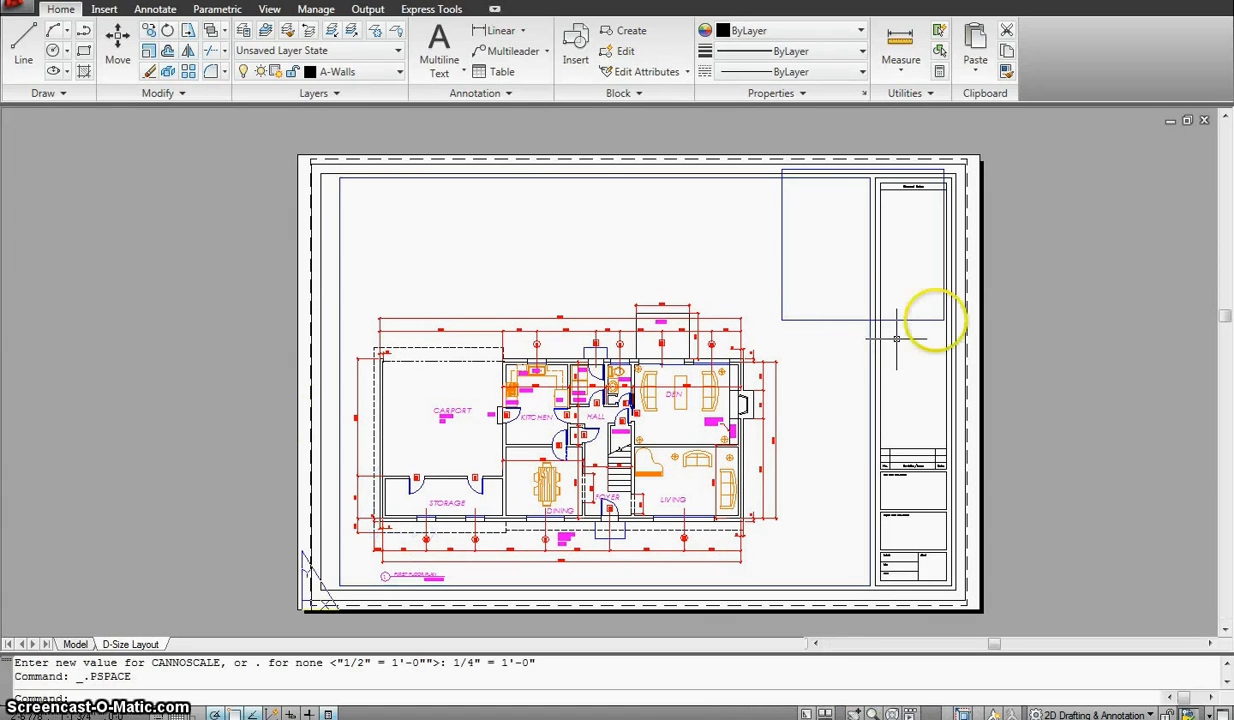
pyautogui.click(870, 320)
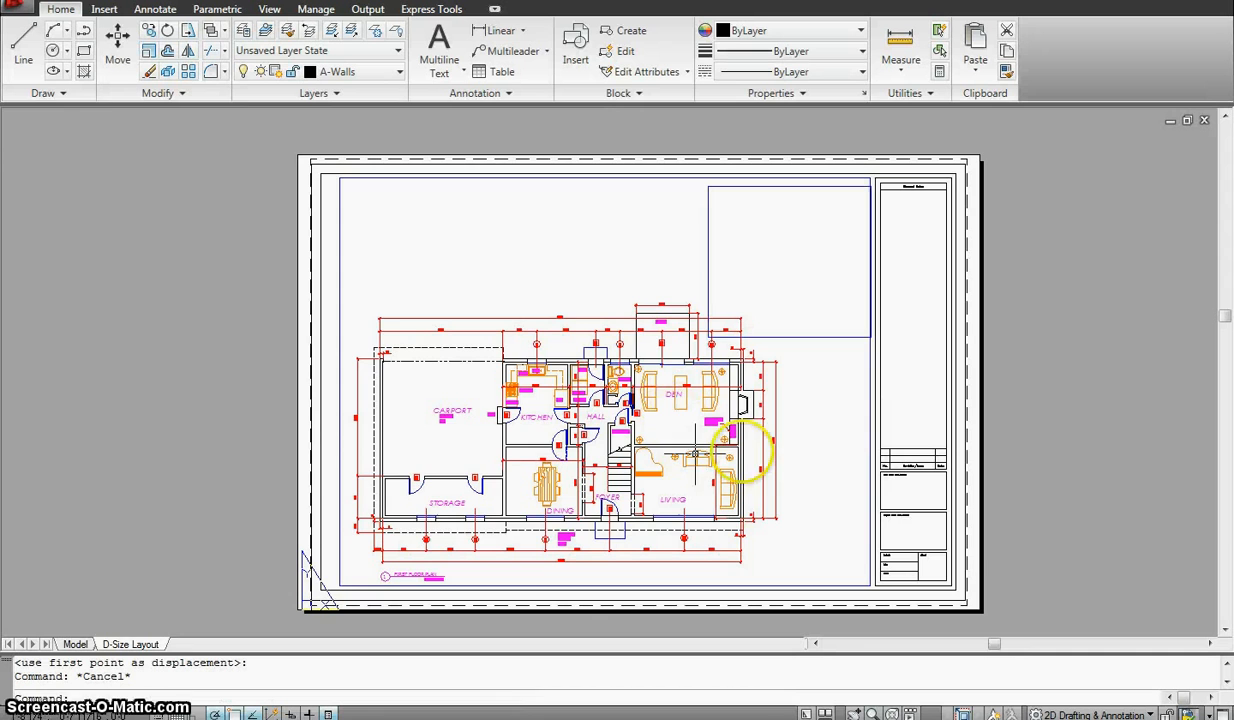
# Step: Zoom in on the layout around the D-size sheet
pyautogui.scroll(3)
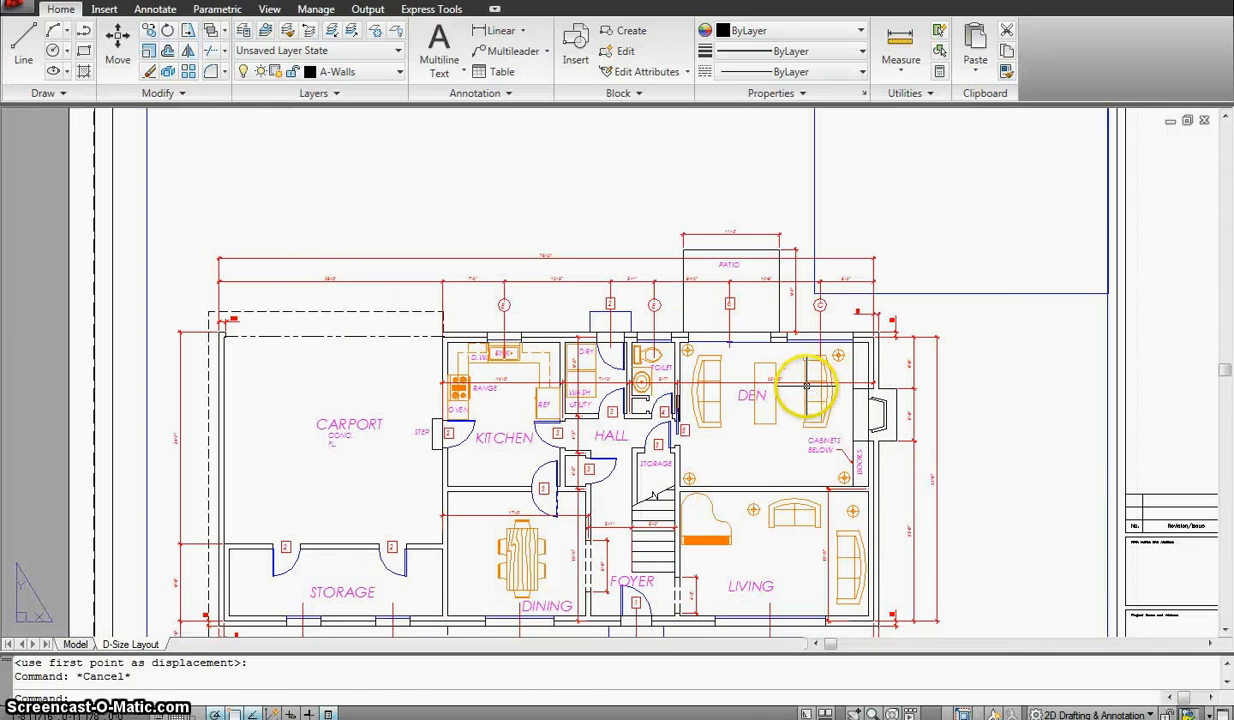
pyautogui.moveTo(544, 414)
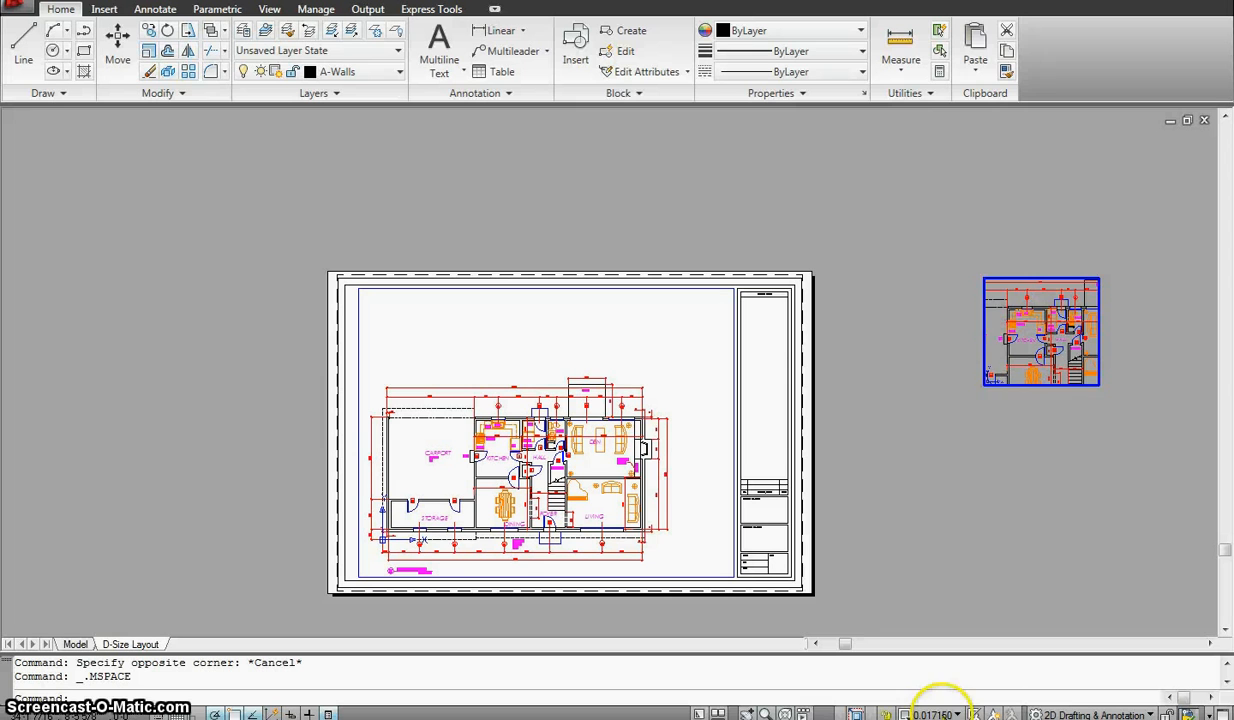
# Step: Set the small detail viewport to a 1/2" = 1'-0" scale from the status bar list
pyautogui.click(936, 712)
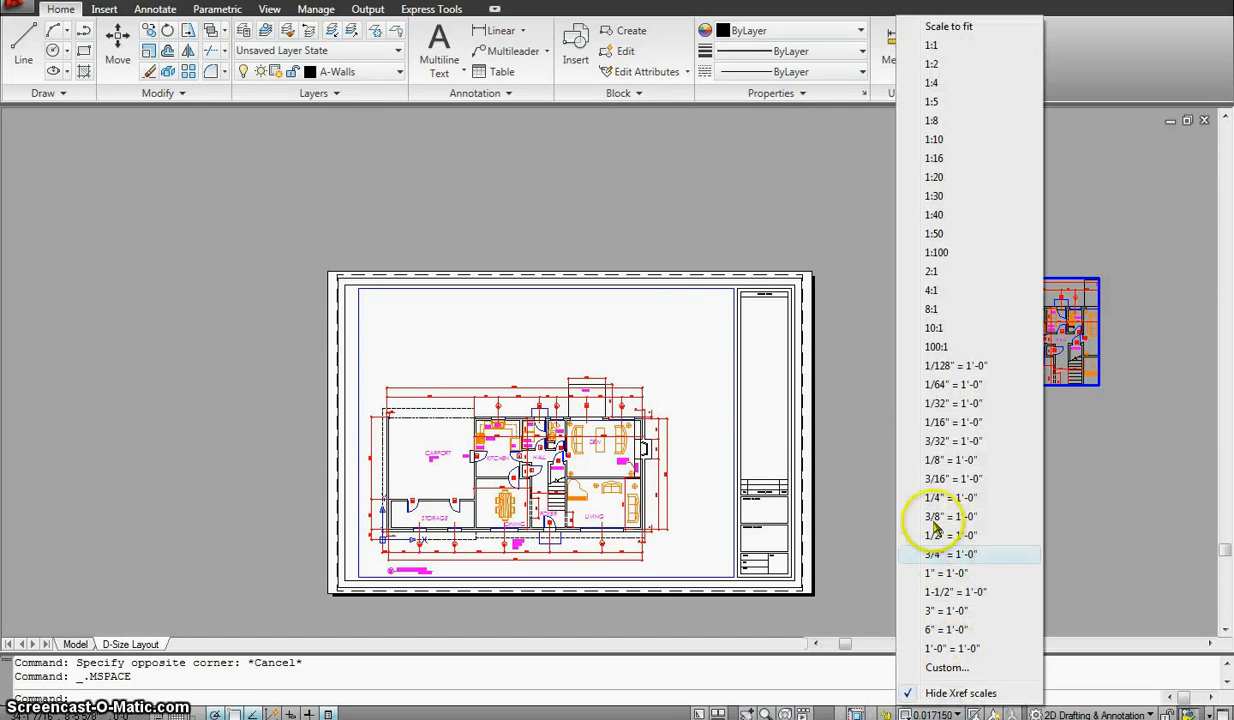
pyautogui.moveTo(948, 496)
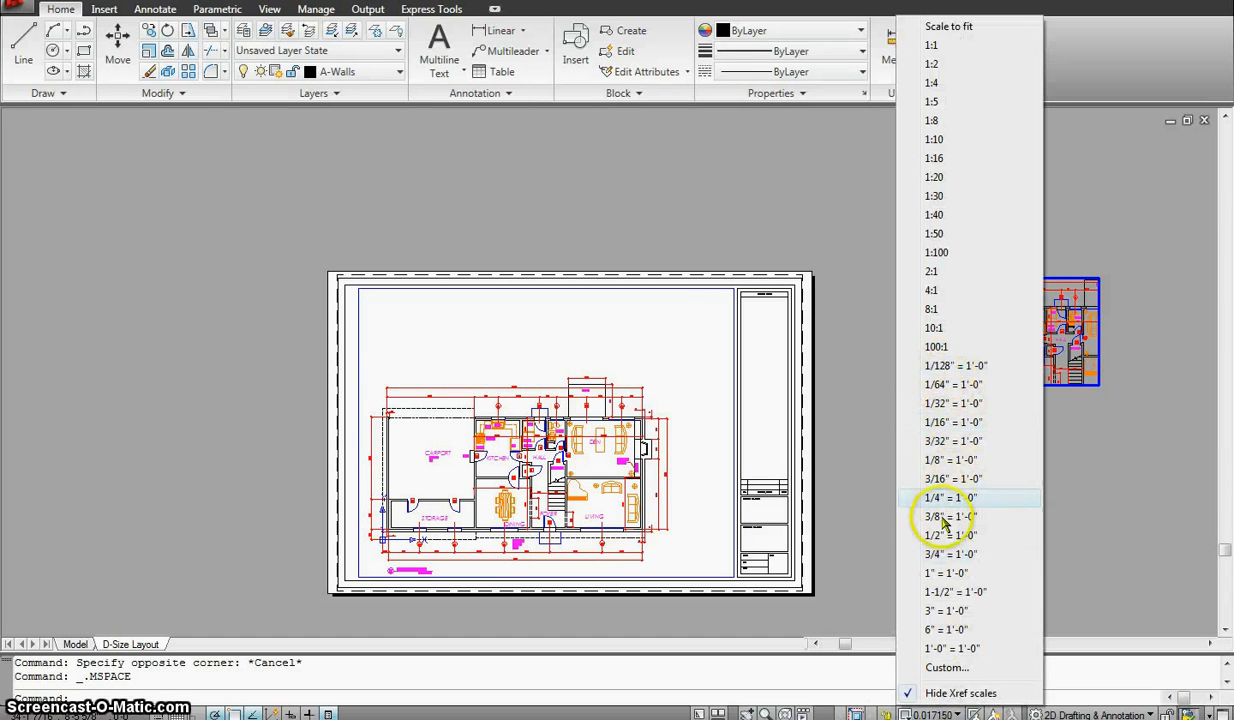
pyautogui.click(950, 536)
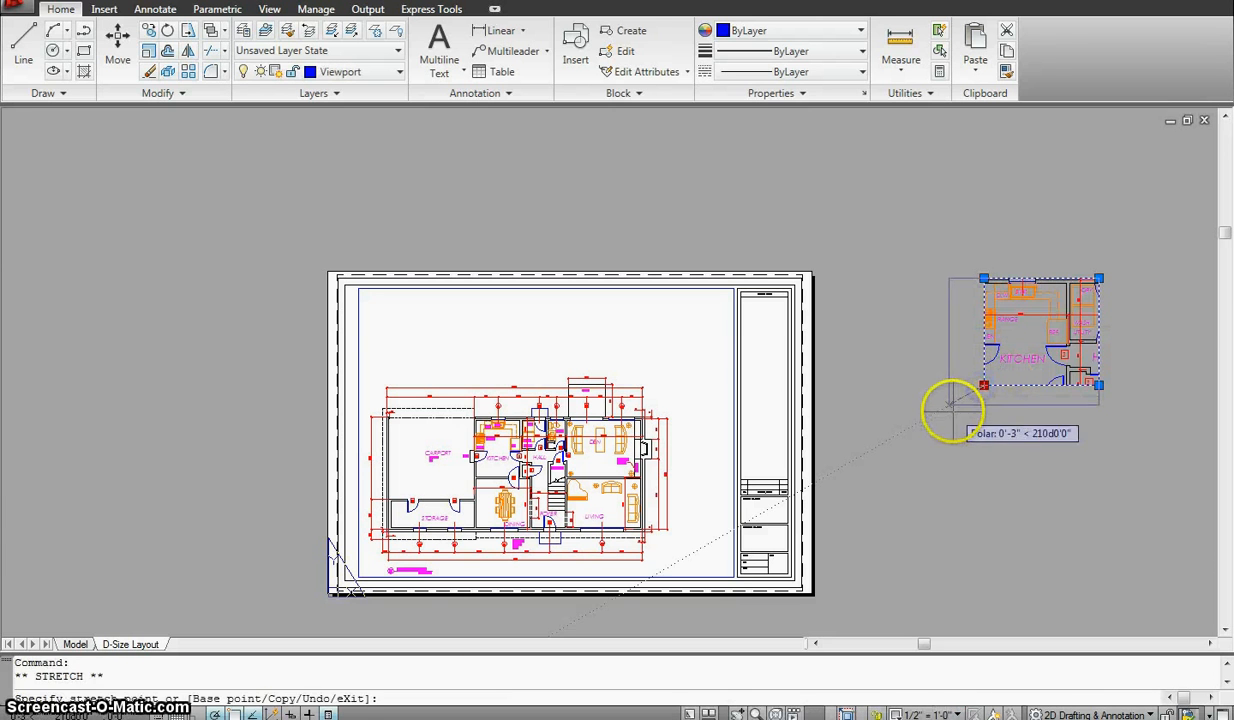
# Step: Move the kitchen detail viewport onto the D-size sheet near the upper-right title block
pyautogui.click(944, 276)
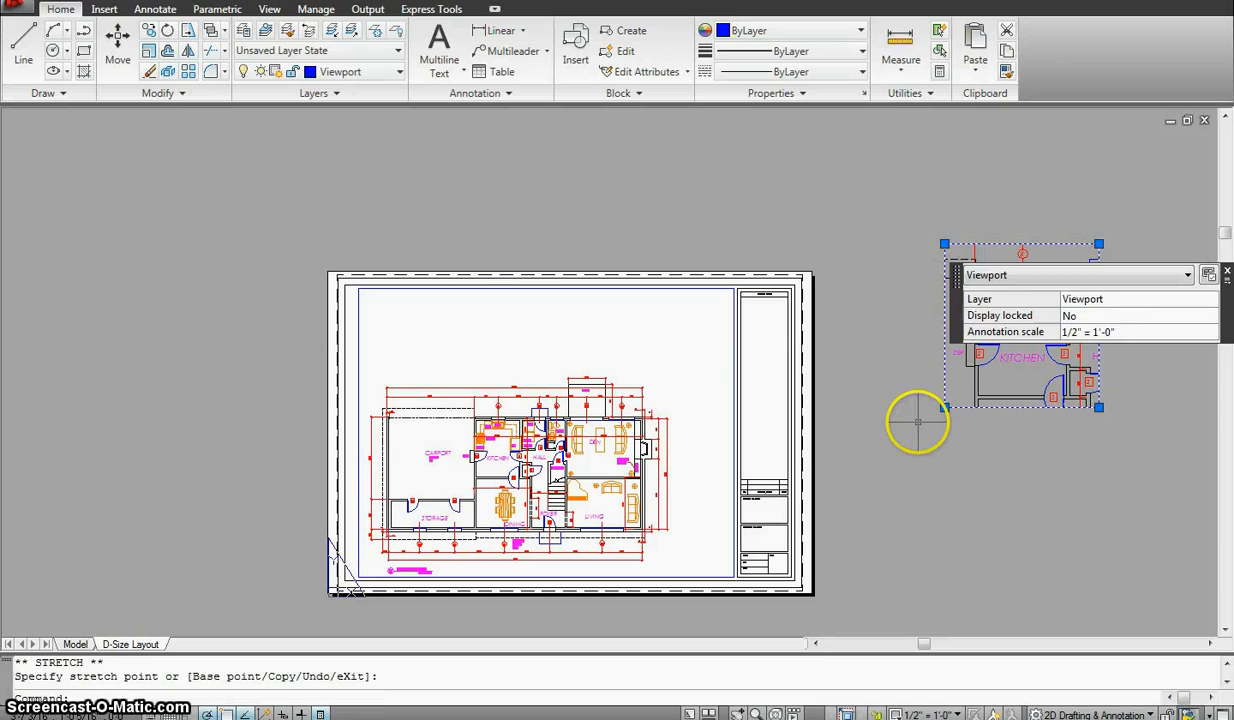
pyautogui.press('Escape')
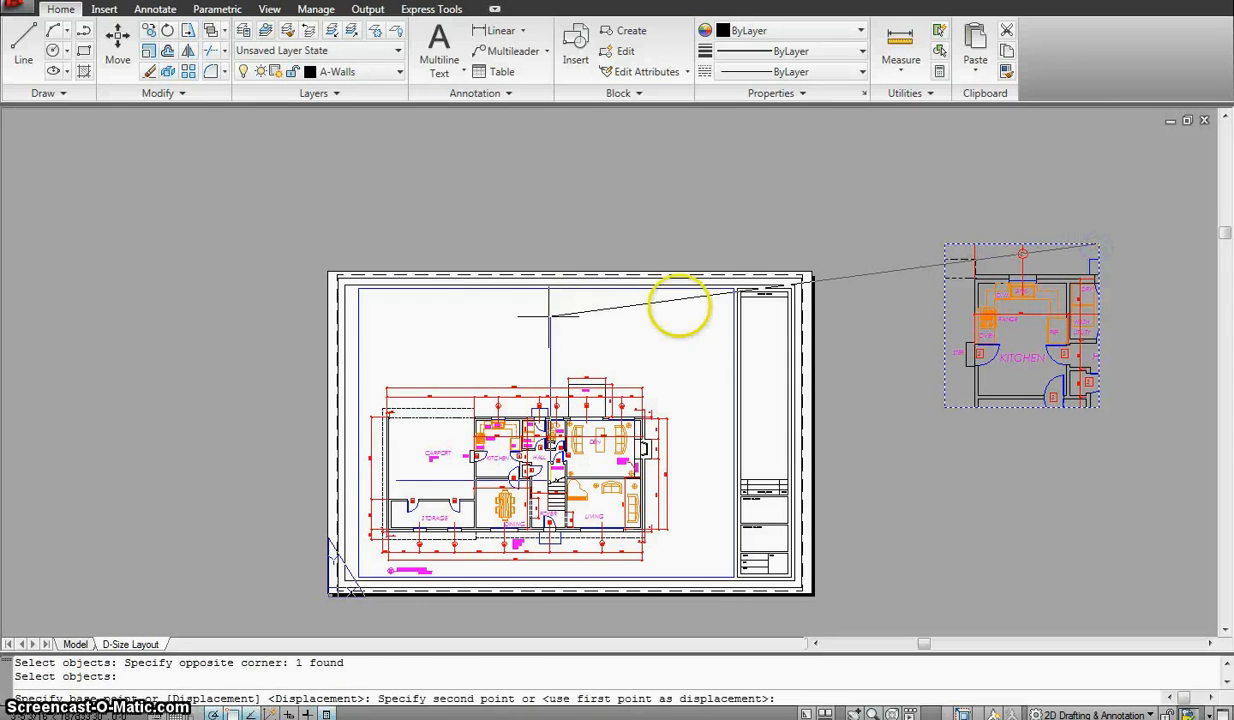
pyautogui.click(644, 420)
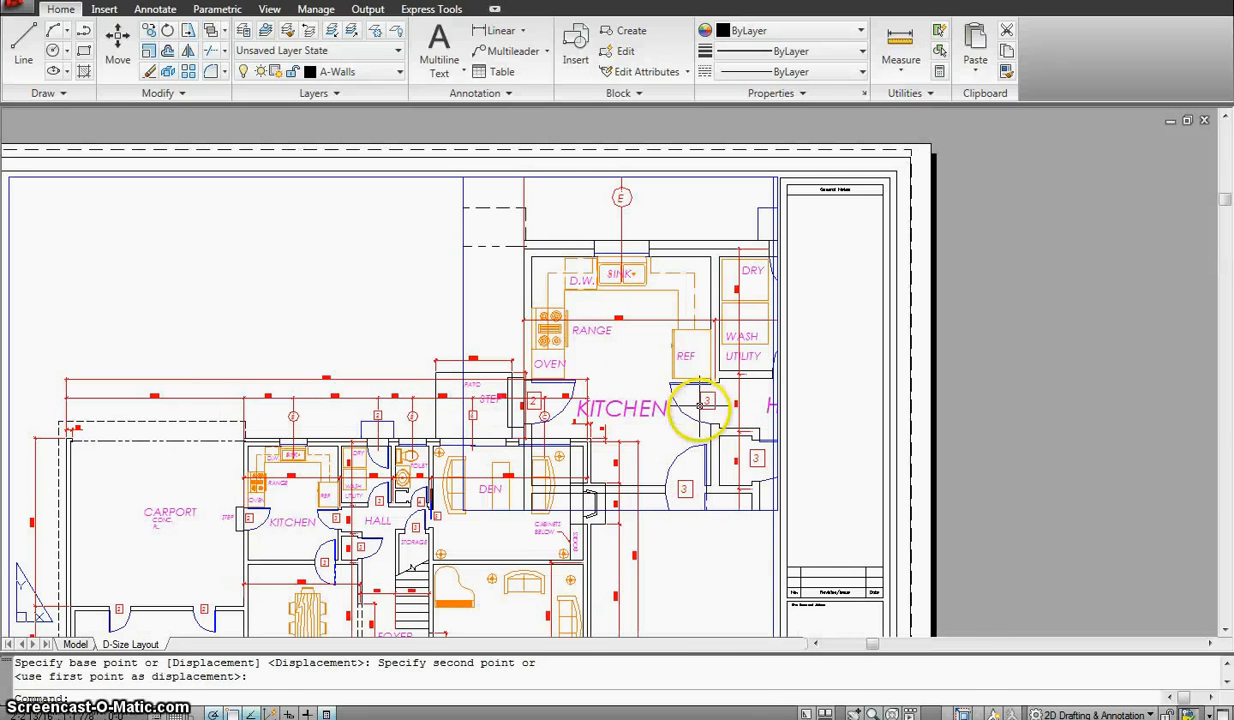
pyautogui.scroll(-3)
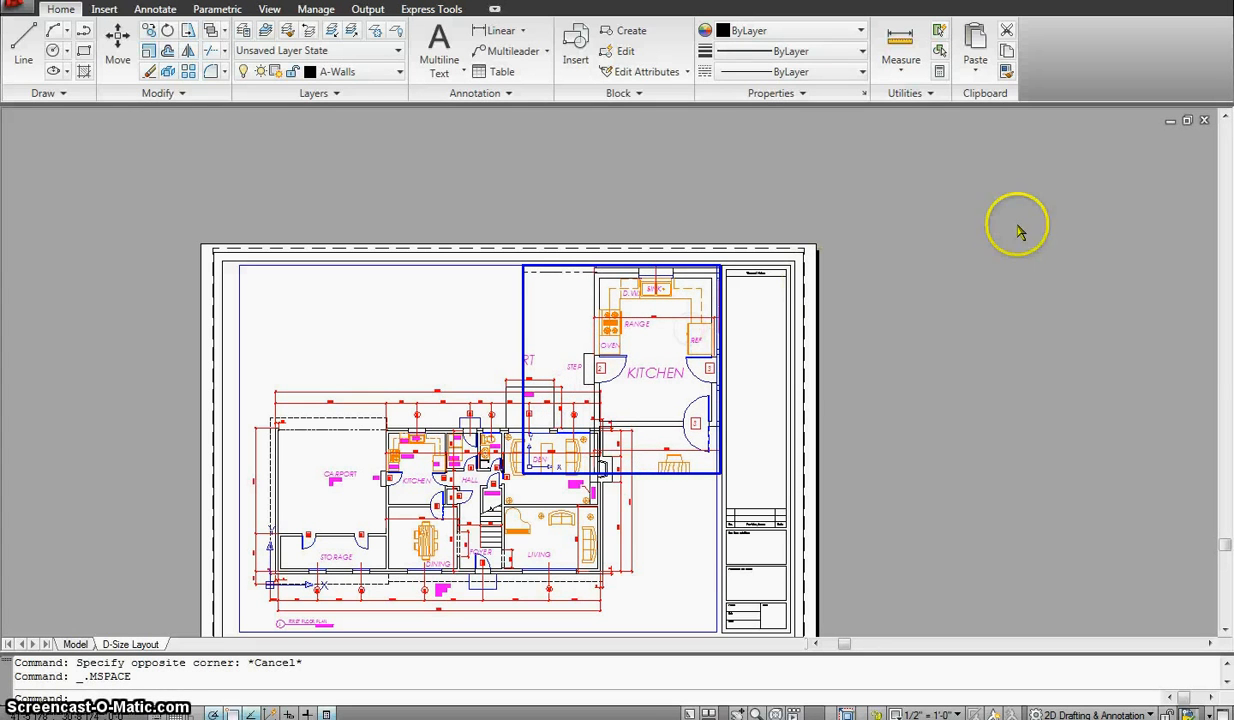
pyautogui.moveTo(676, 500)
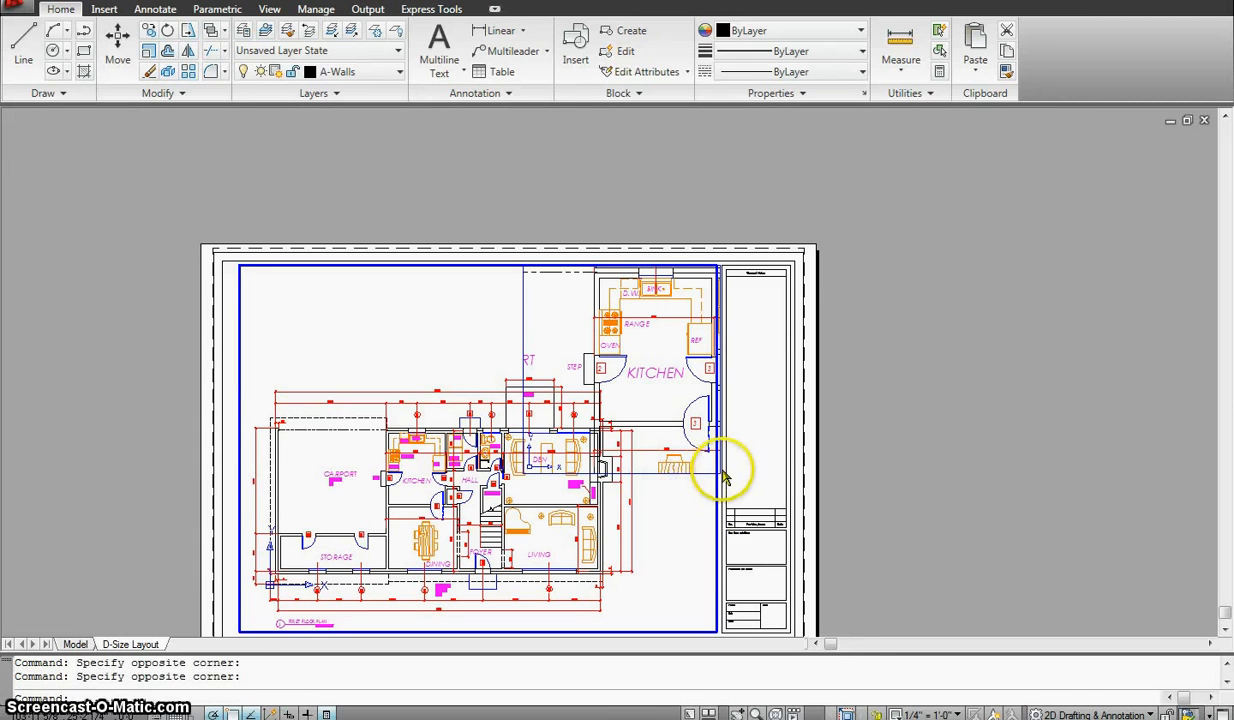
# Step: Tighten the main viewport boundary around the first-floor plan and enter it to check the view
pyautogui.click(720, 470)
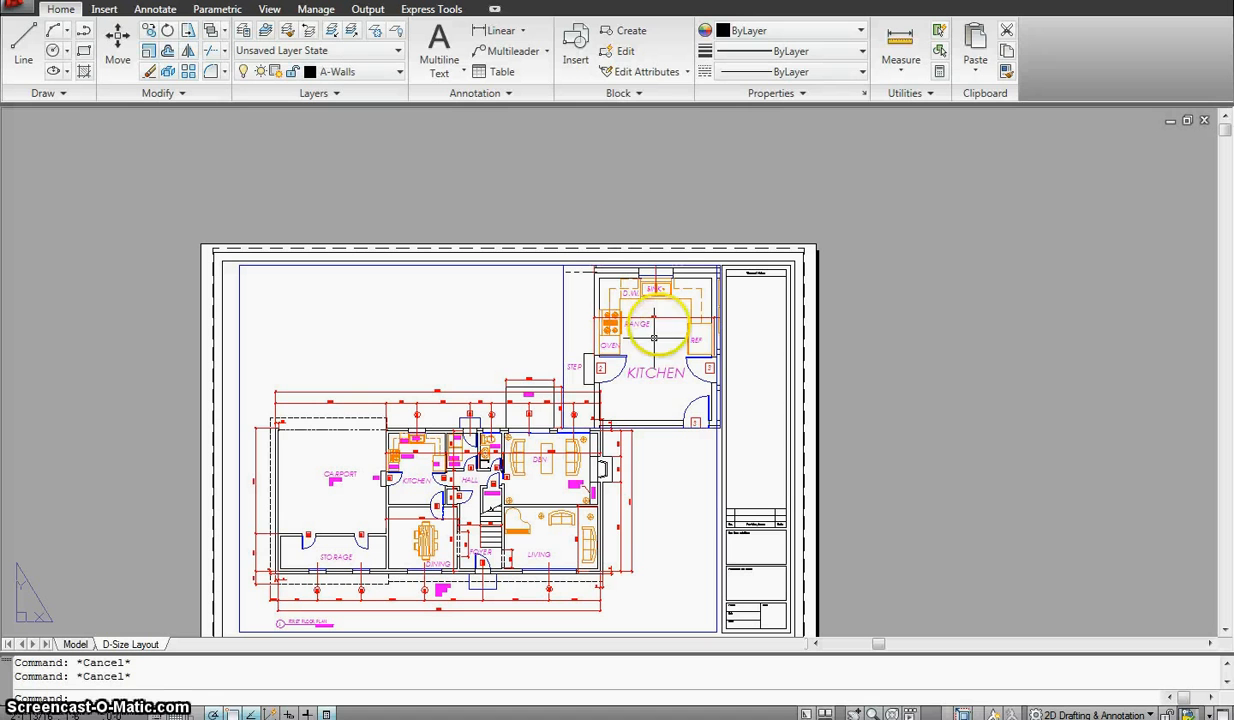
pyautogui.moveTo(664, 372)
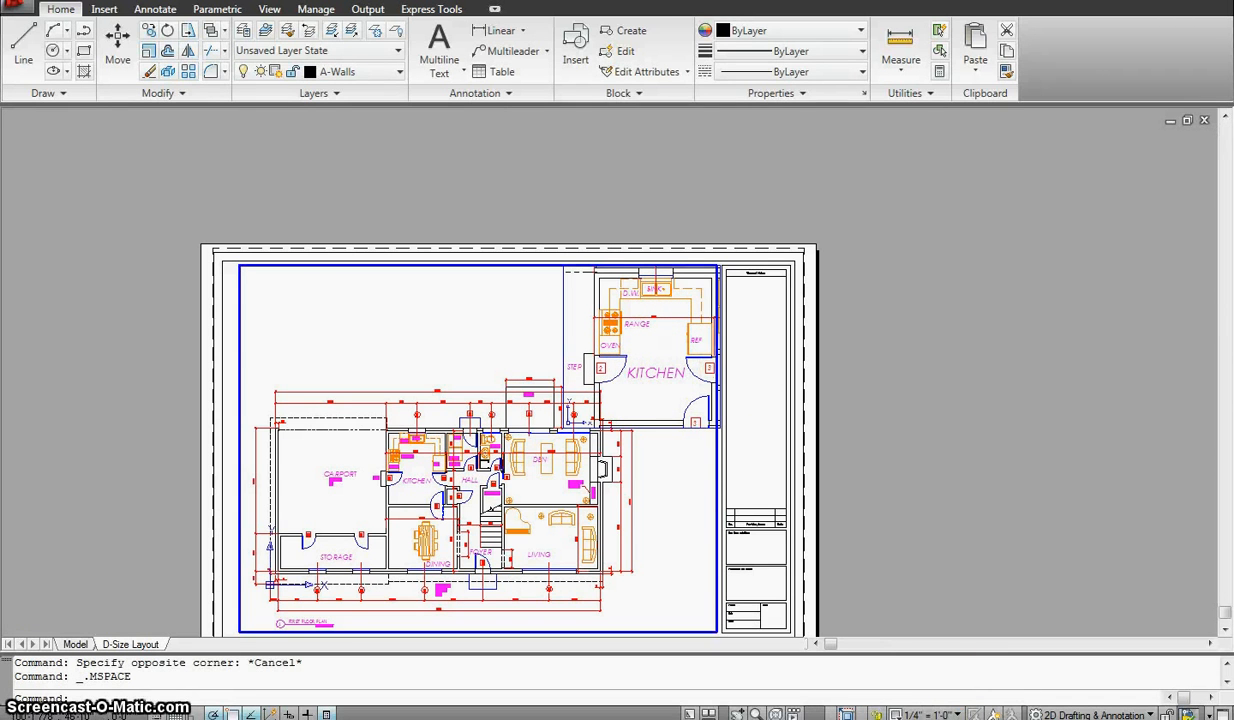
pyautogui.moveTo(648, 164)
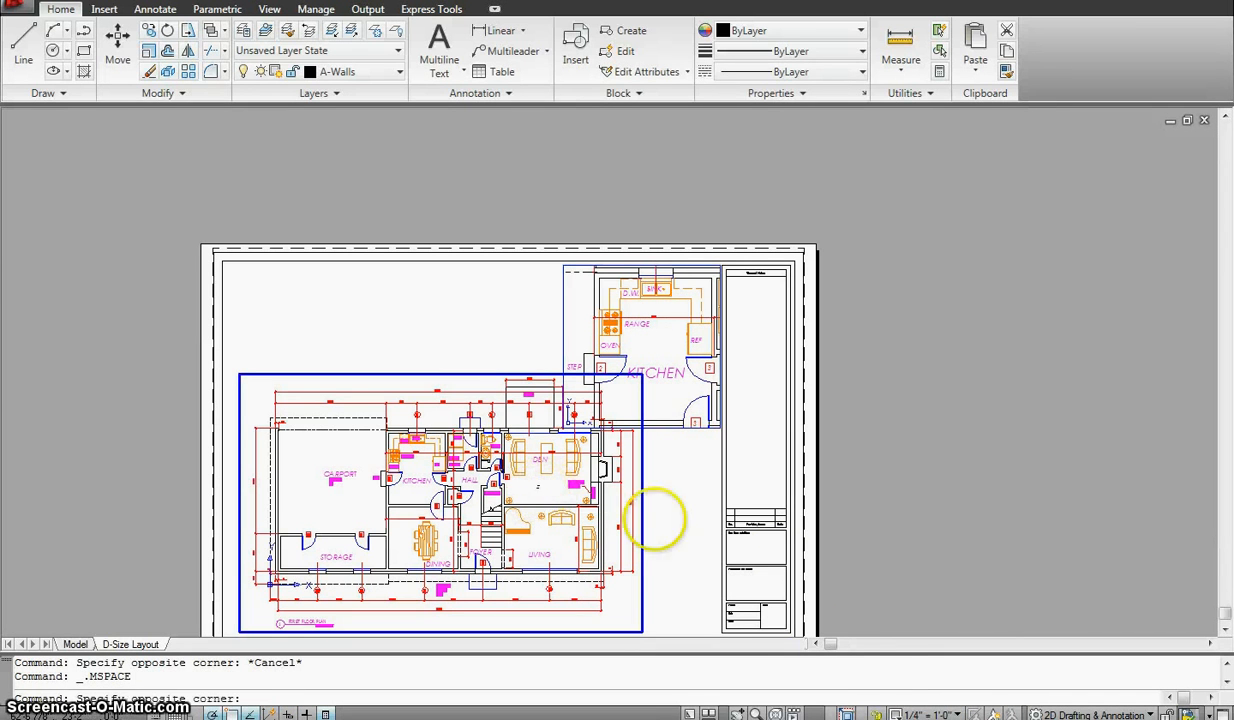
pyautogui.moveTo(920, 400)
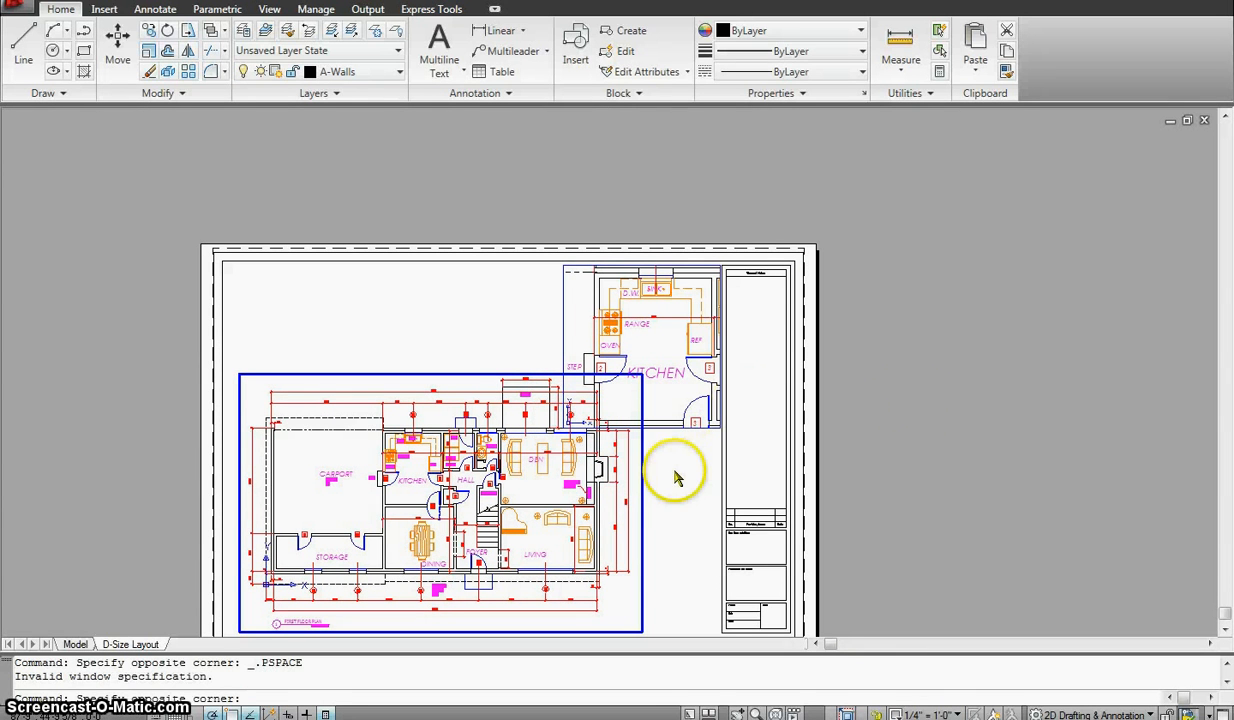
pyautogui.press('Escape')
pyautogui.write('ps')
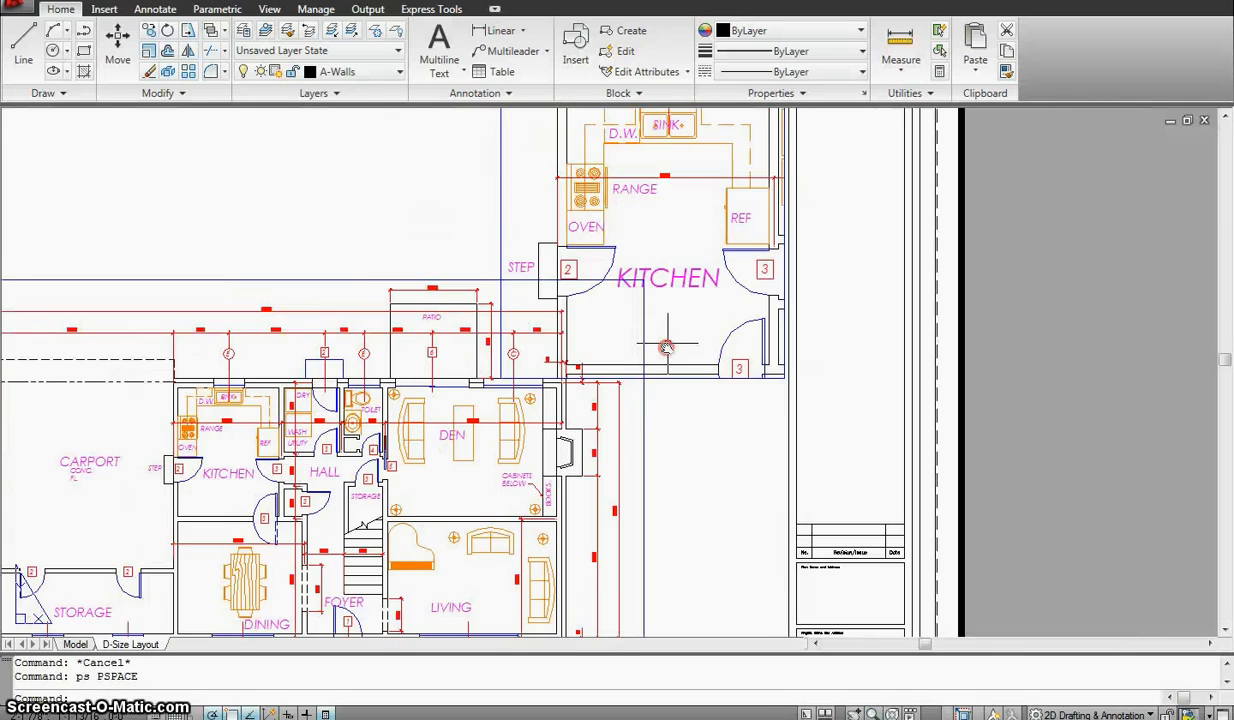
pyautogui.scroll(3)
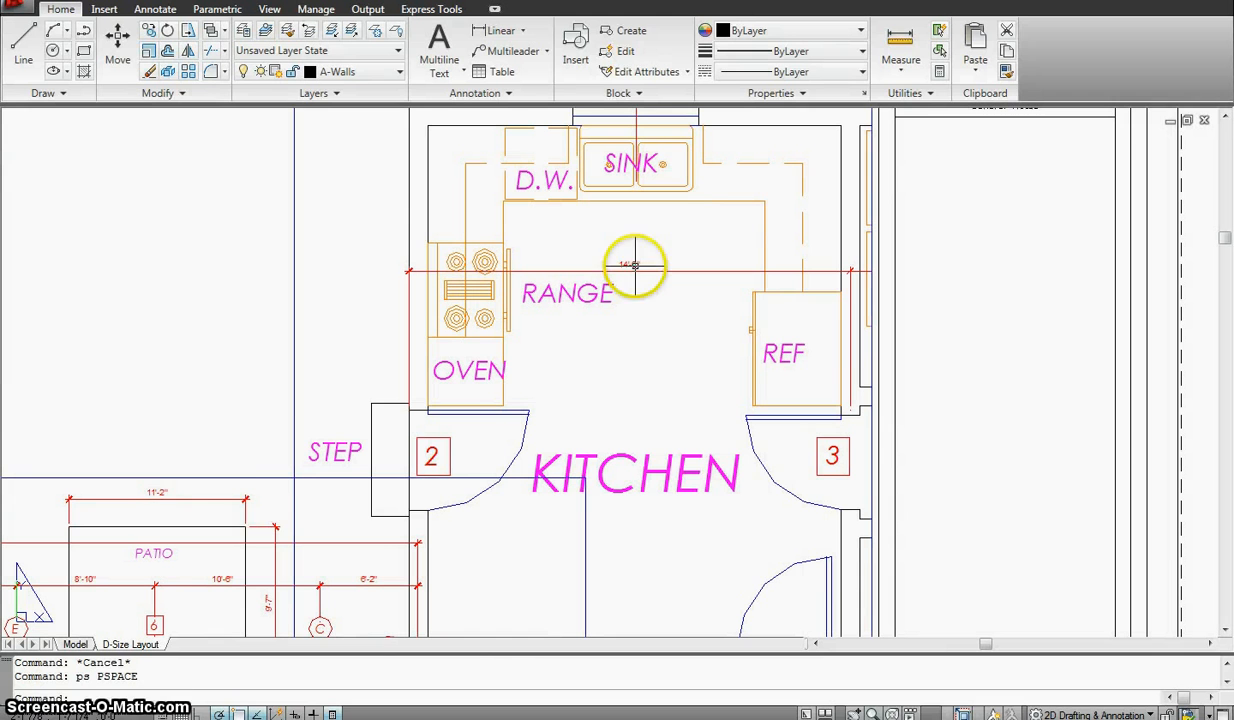
pyautogui.moveTo(628, 264)
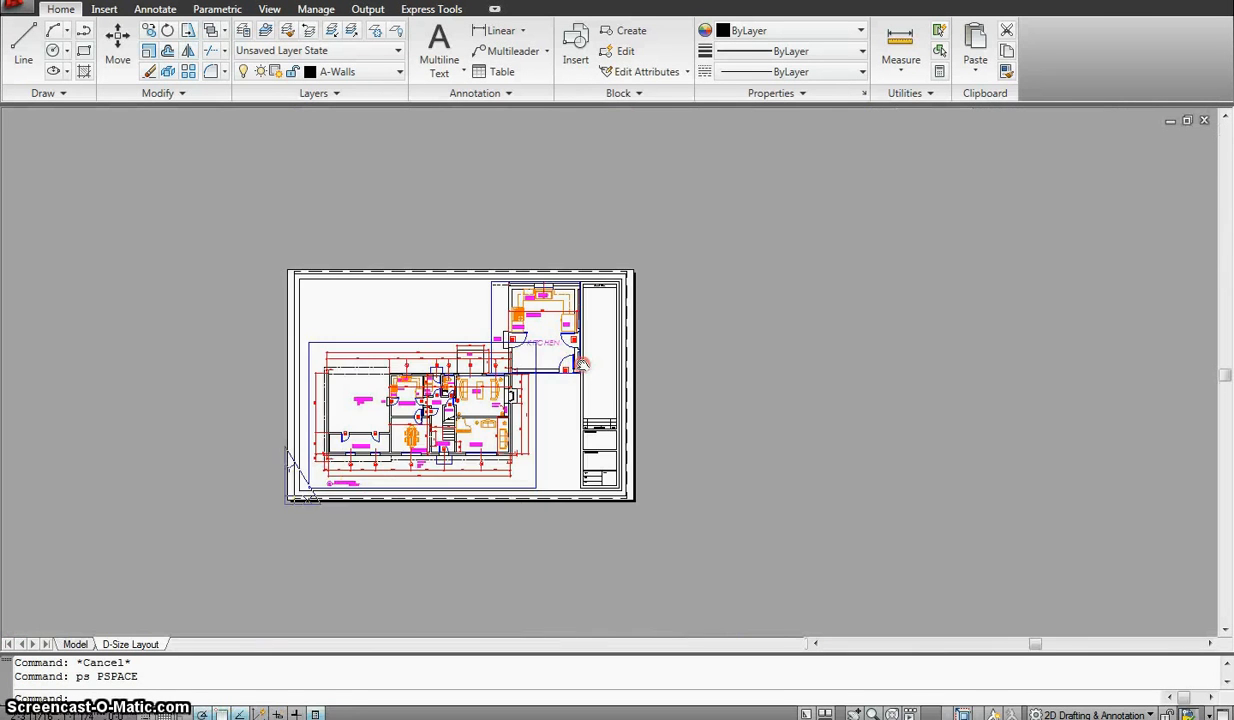
pyautogui.scroll(3)
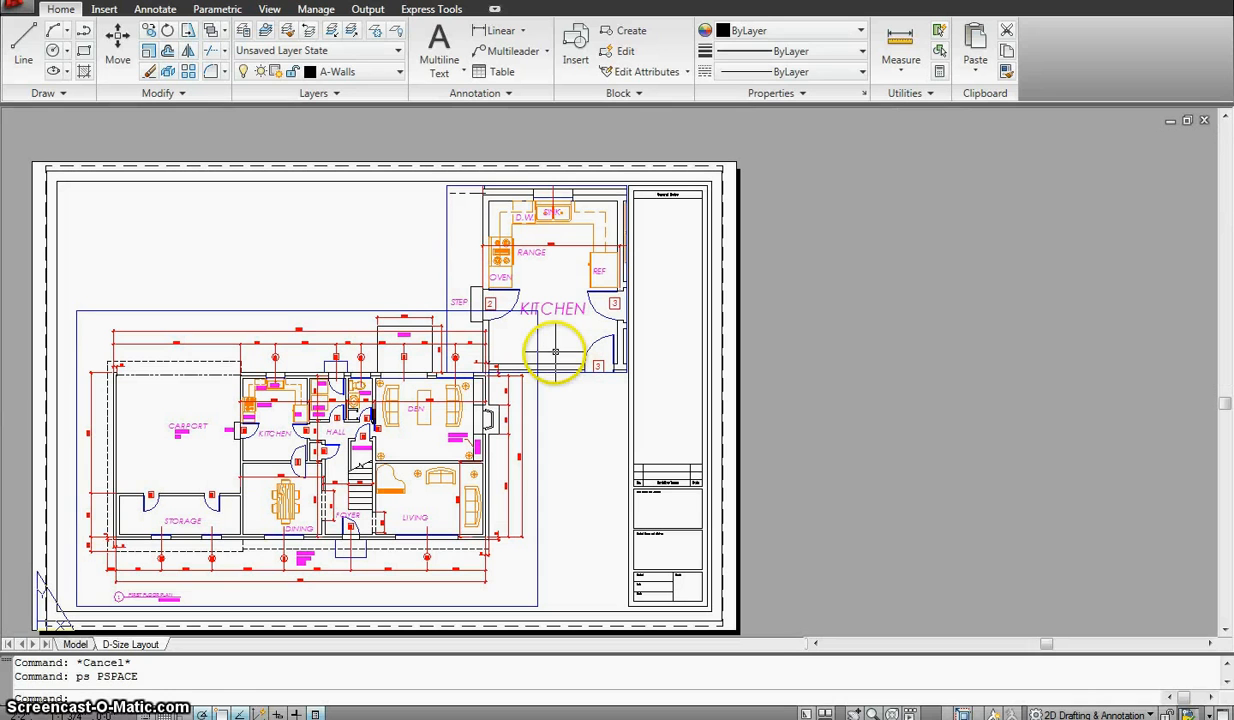
pyautogui.moveTo(548, 310)
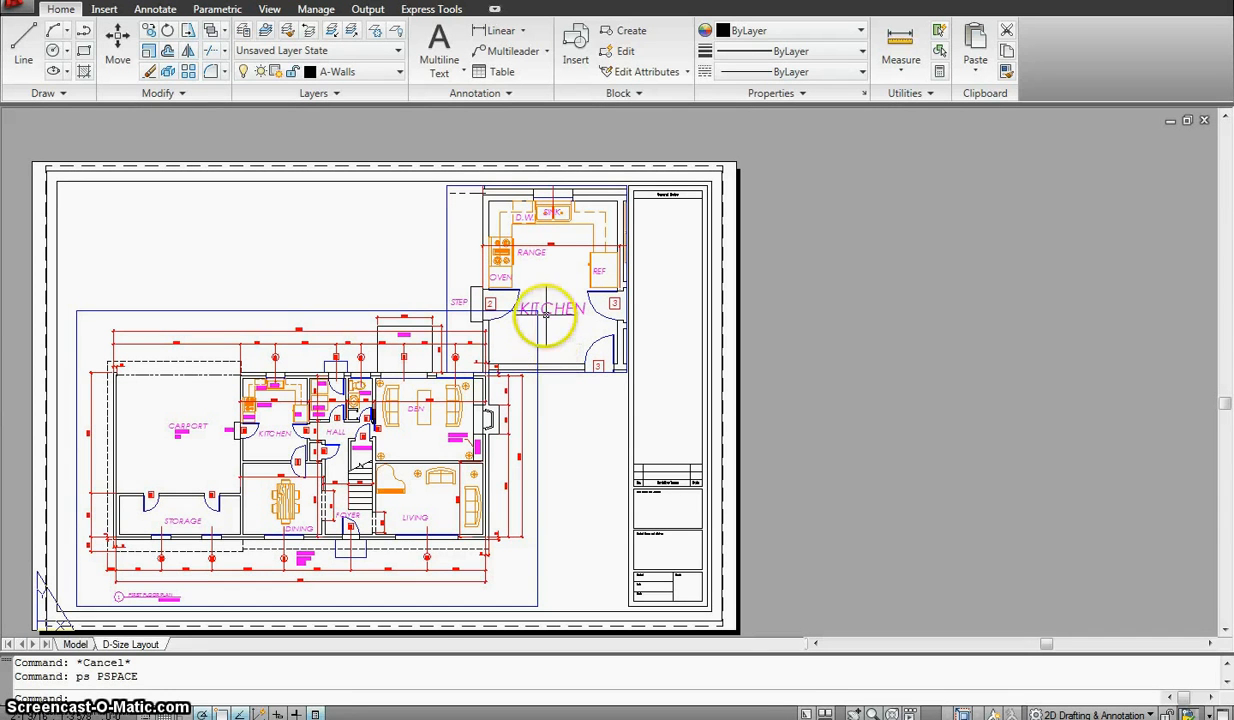
pyautogui.moveTo(220, 372)
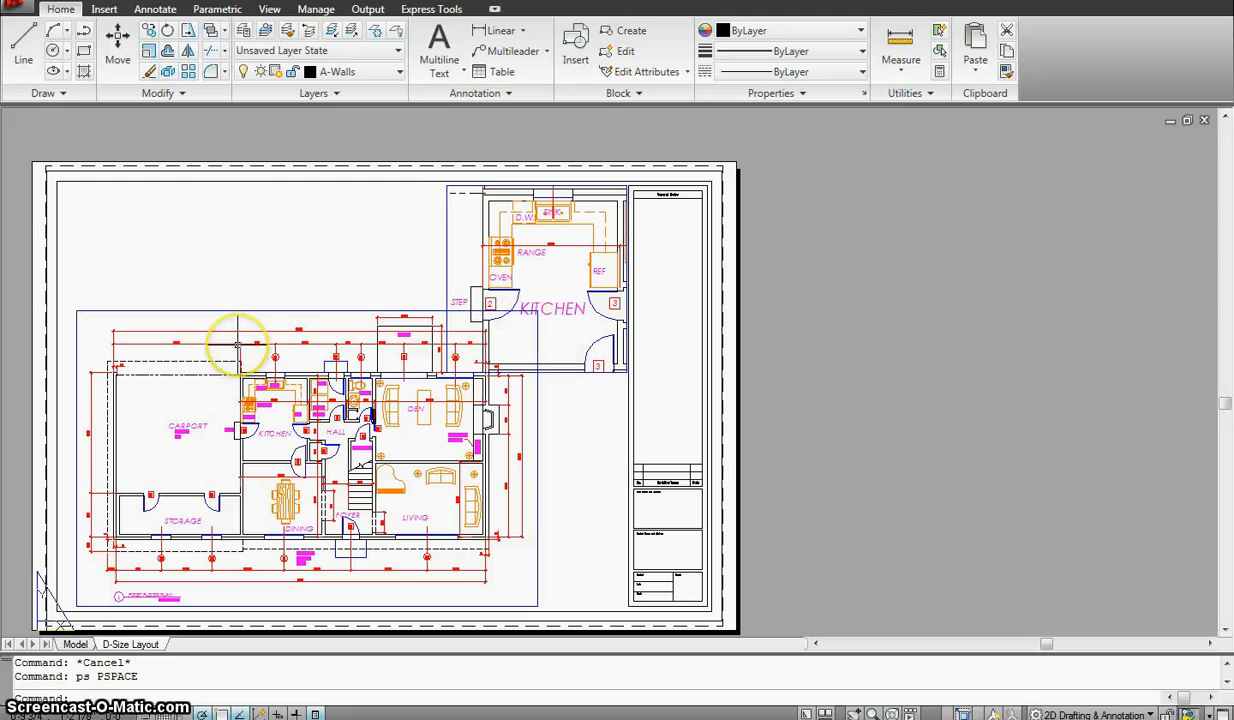
pyautogui.moveTo(600, 510)
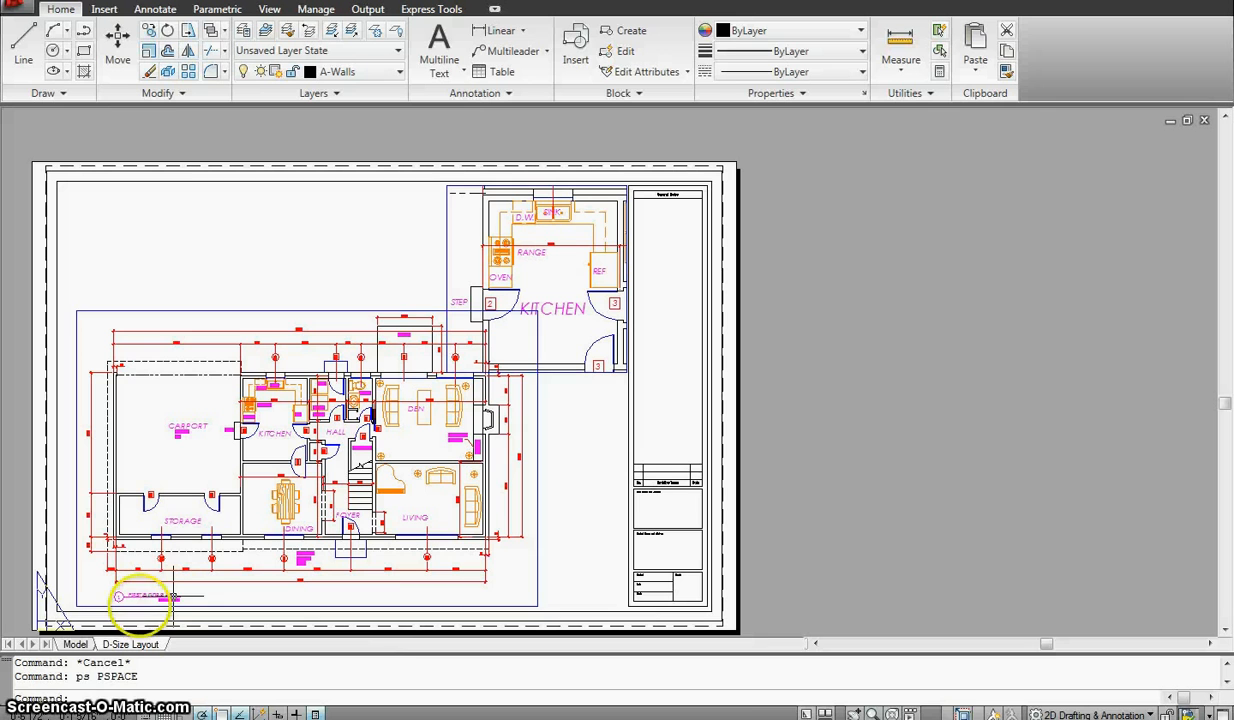
pyautogui.click(76, 644)
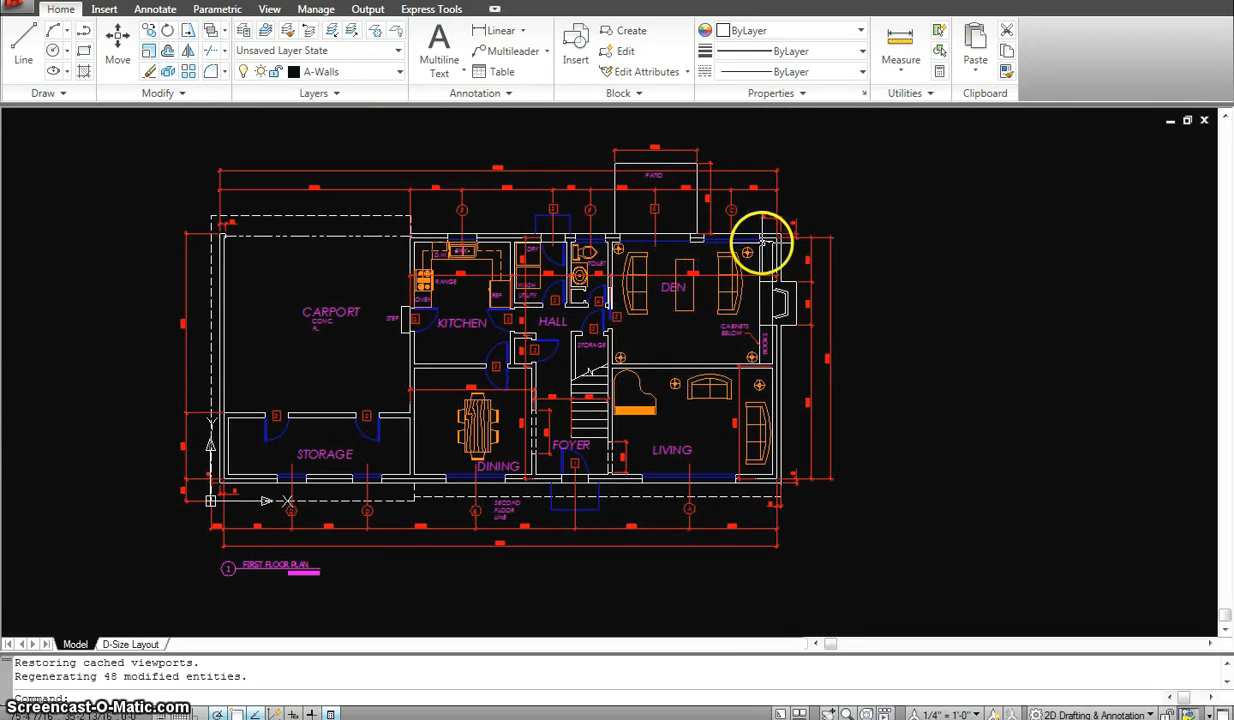
pyautogui.moveTo(440, 230)
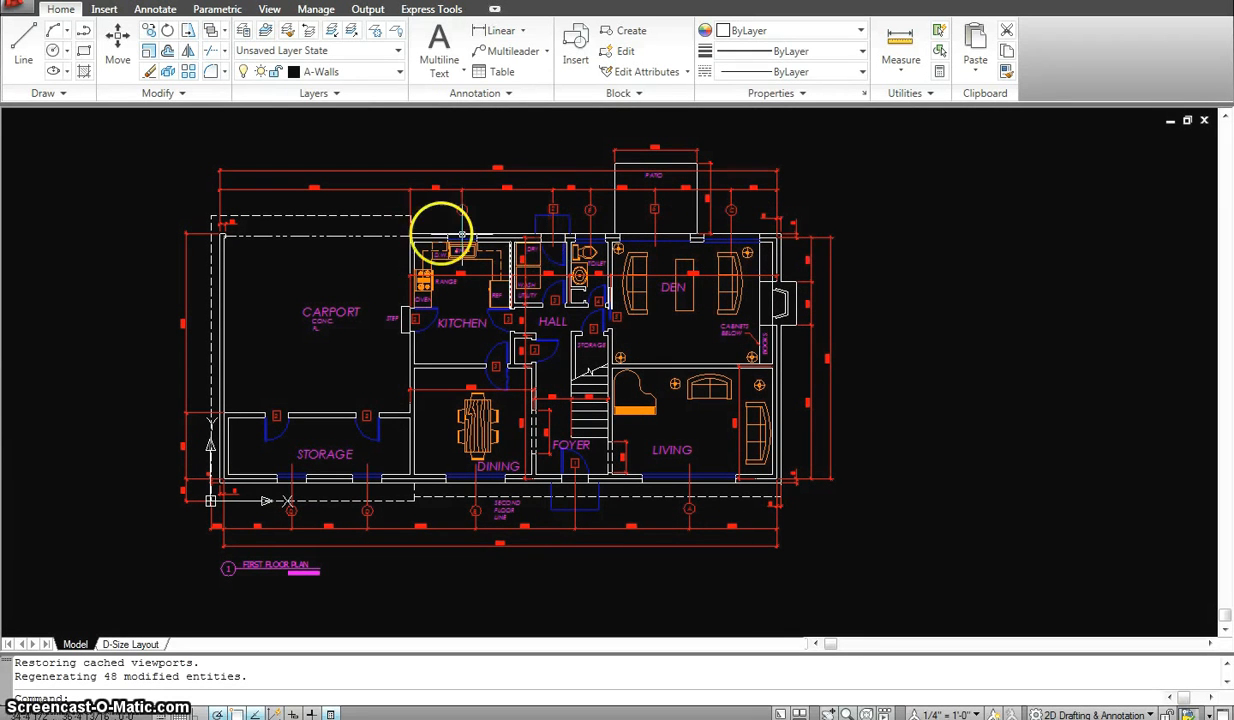
pyautogui.moveTo(688, 470)
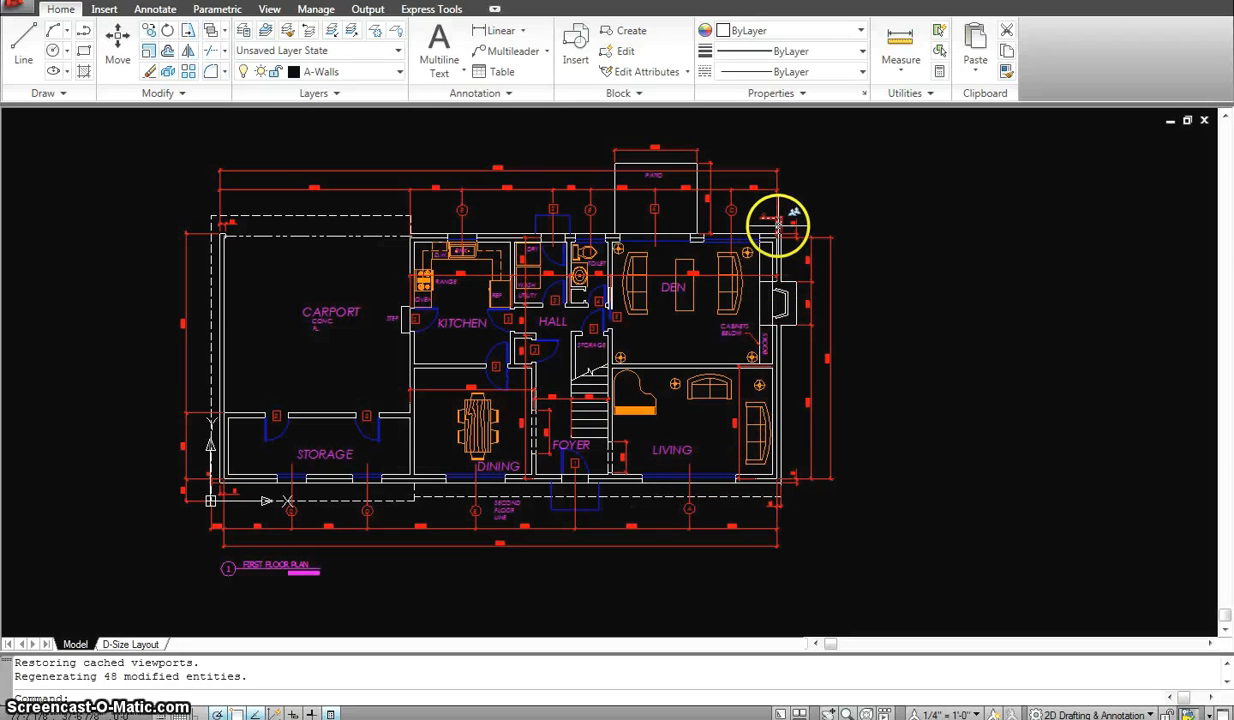
pyautogui.moveTo(784, 220)
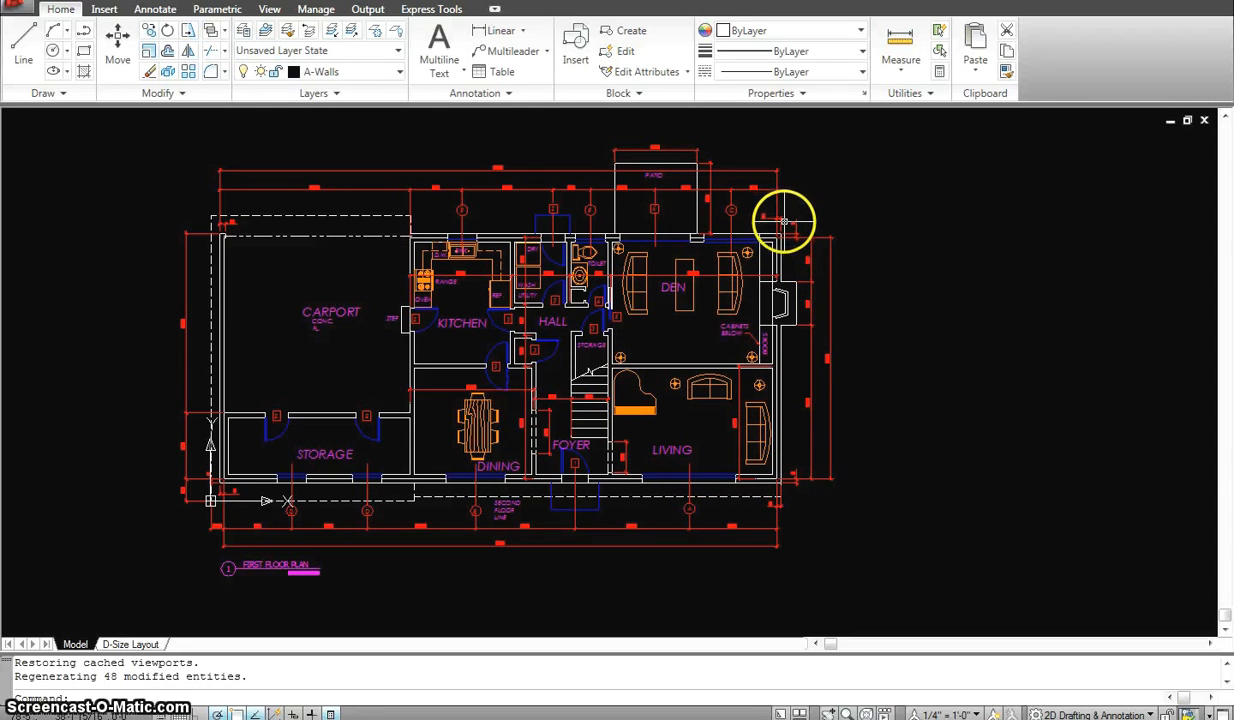
pyautogui.moveTo(790, 240)
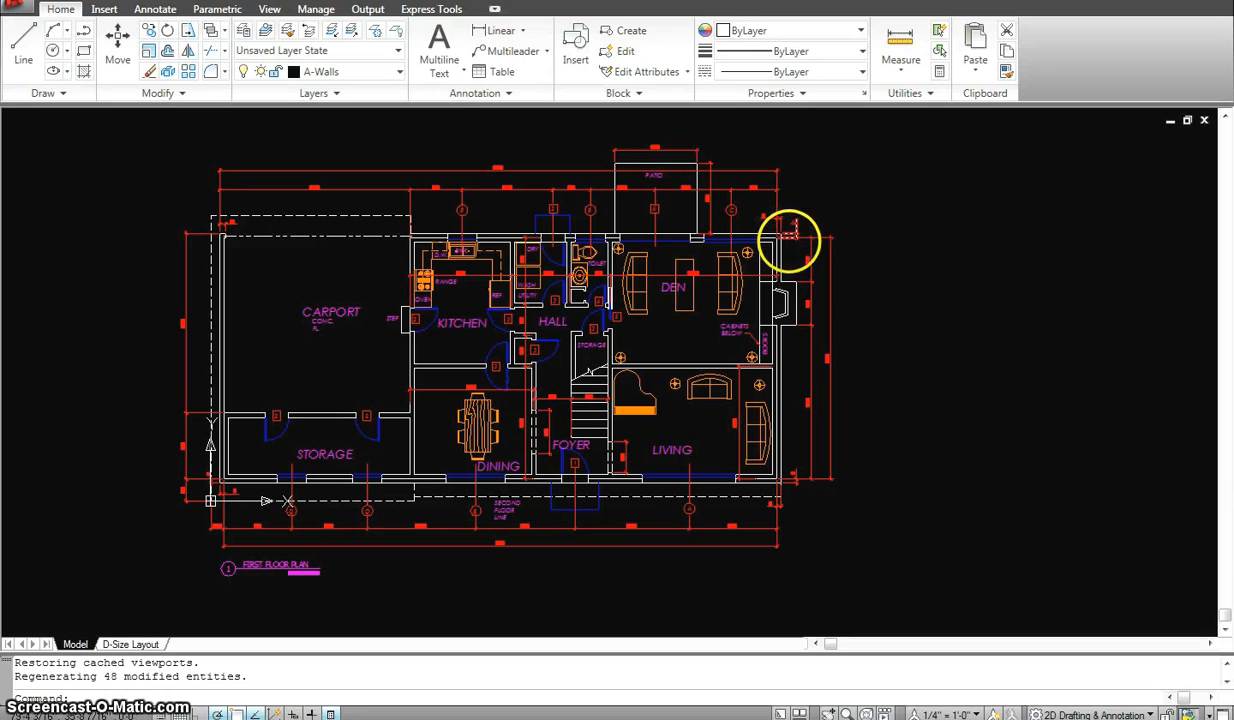
pyautogui.moveTo(760, 290)
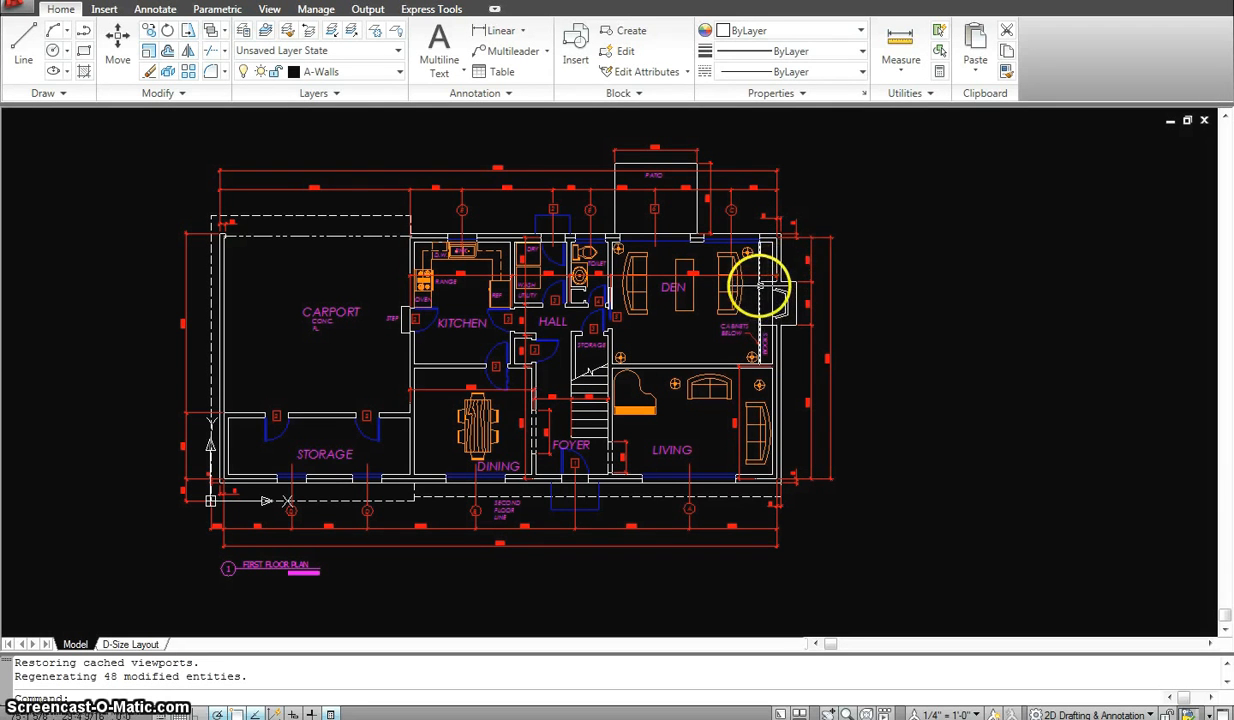
pyautogui.moveTo(744, 278)
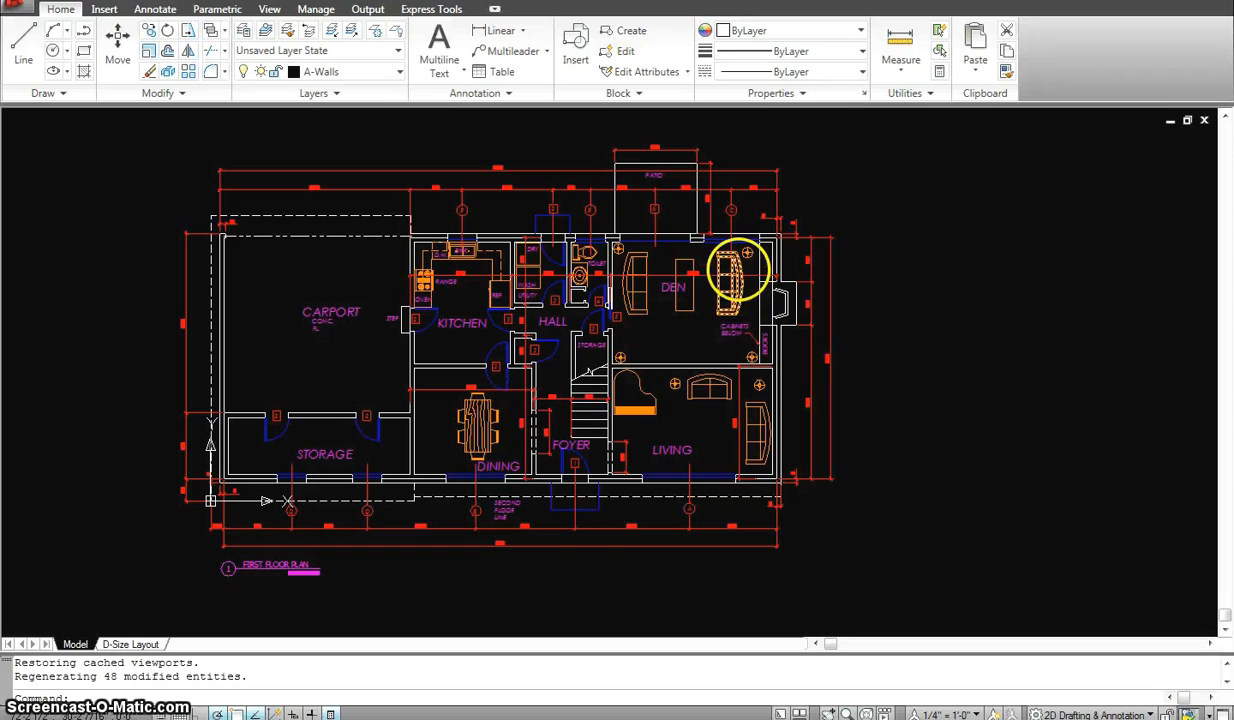
pyautogui.moveTo(720, 358)
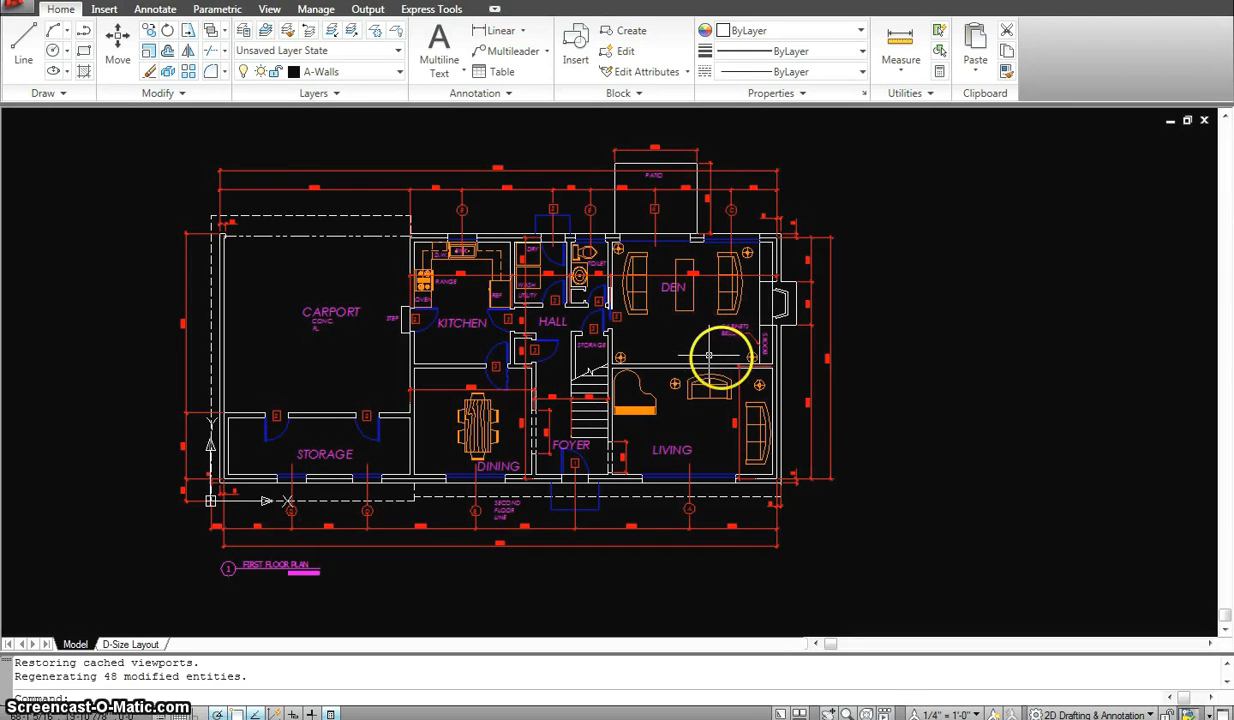
pyautogui.moveTo(696, 330)
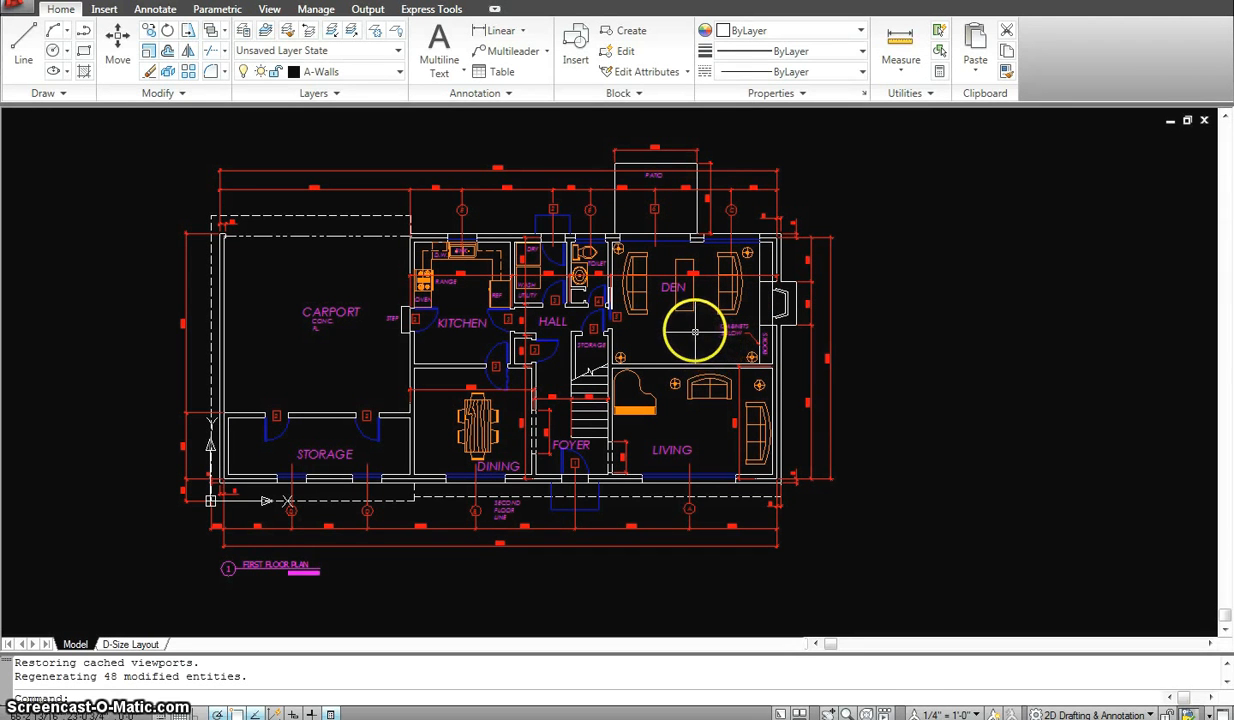
pyautogui.moveTo(664, 336)
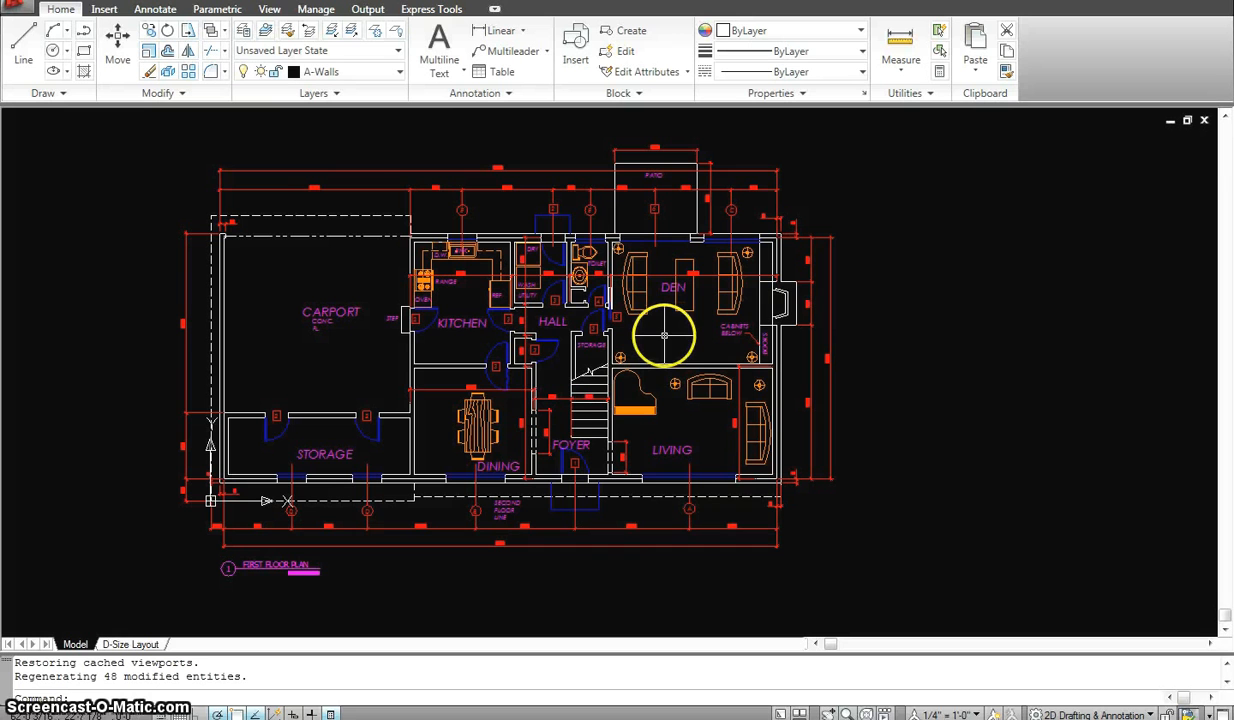
pyautogui.moveTo(630, 378)
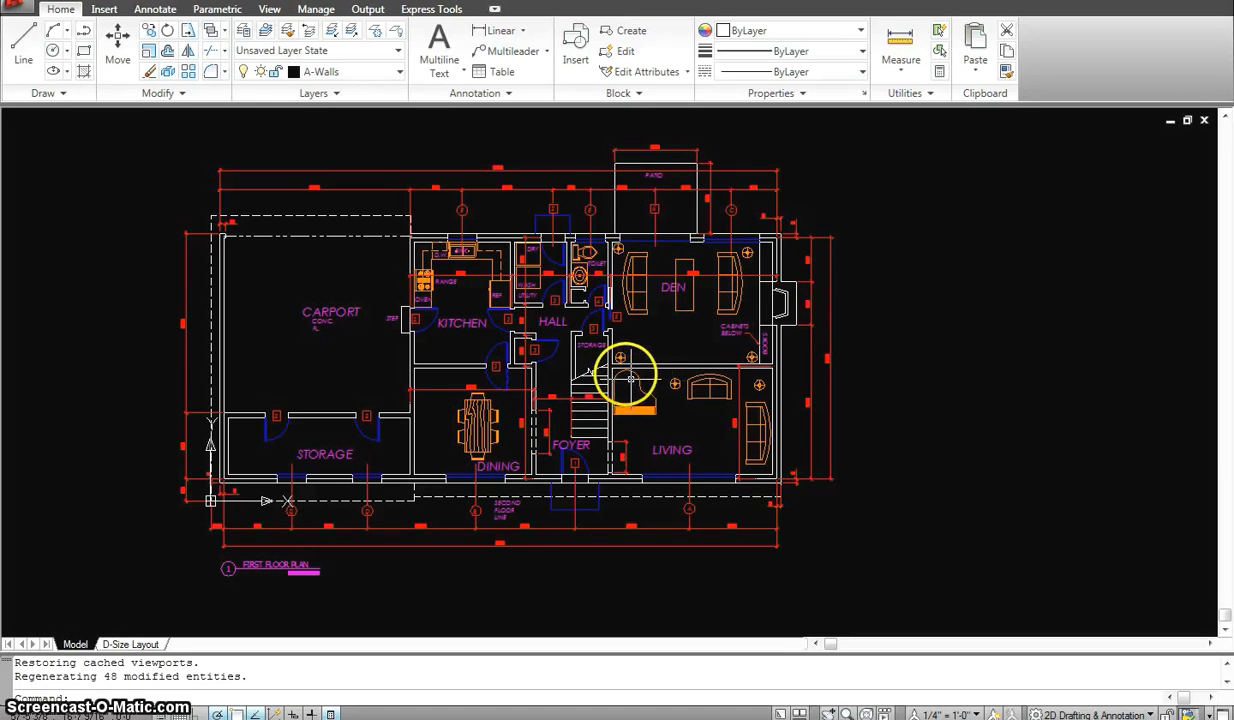
# Step: Zoom in on the kitchen, hall and den area of the plan
pyautogui.scroll(3)
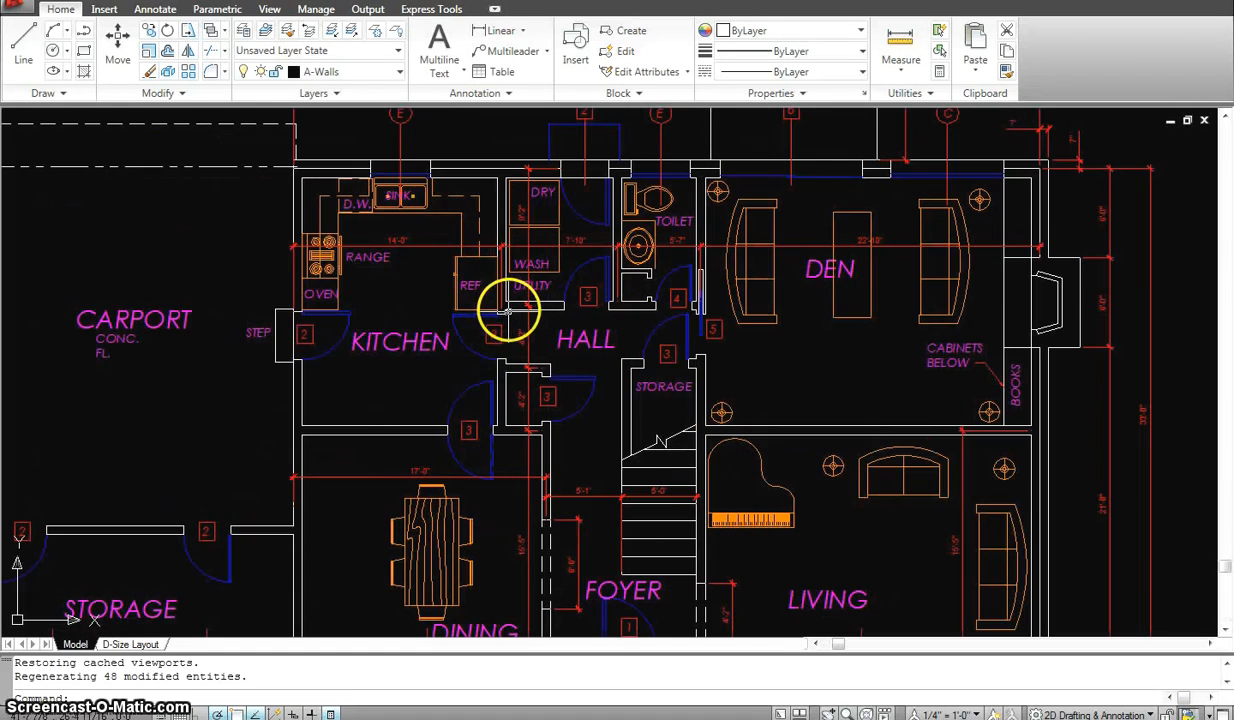
pyautogui.scroll(-3)
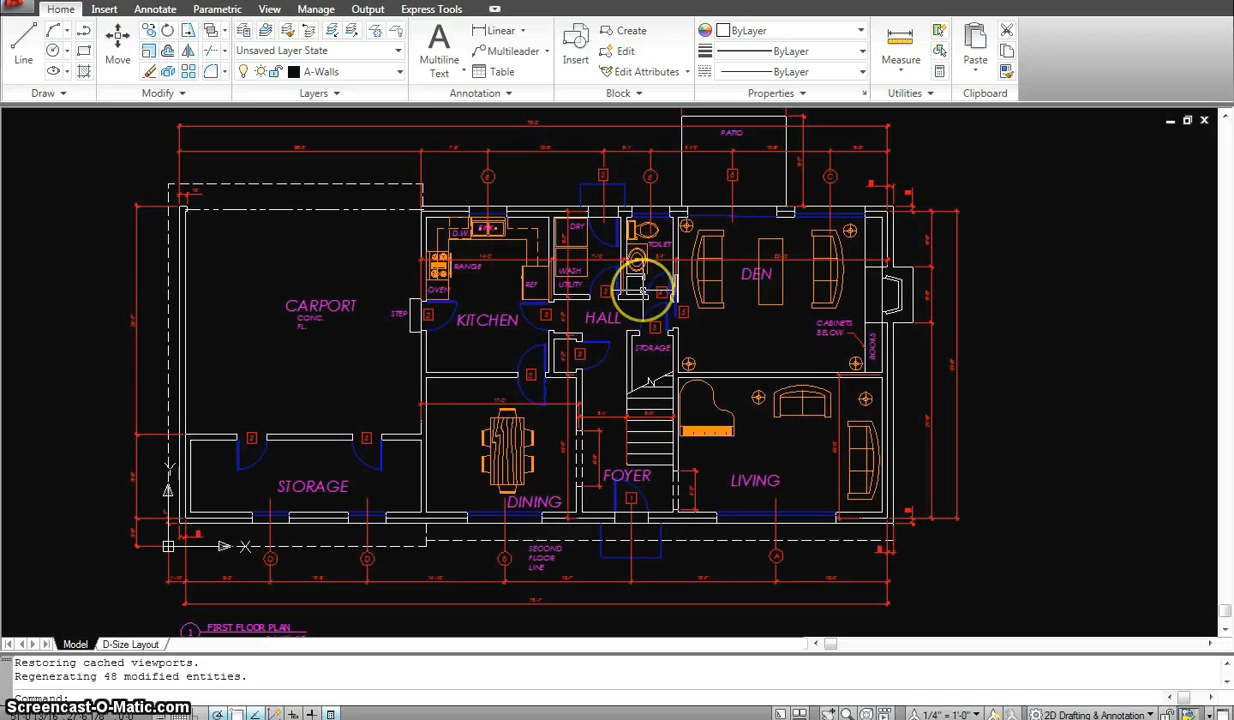
pyautogui.moveTo(640, 290)
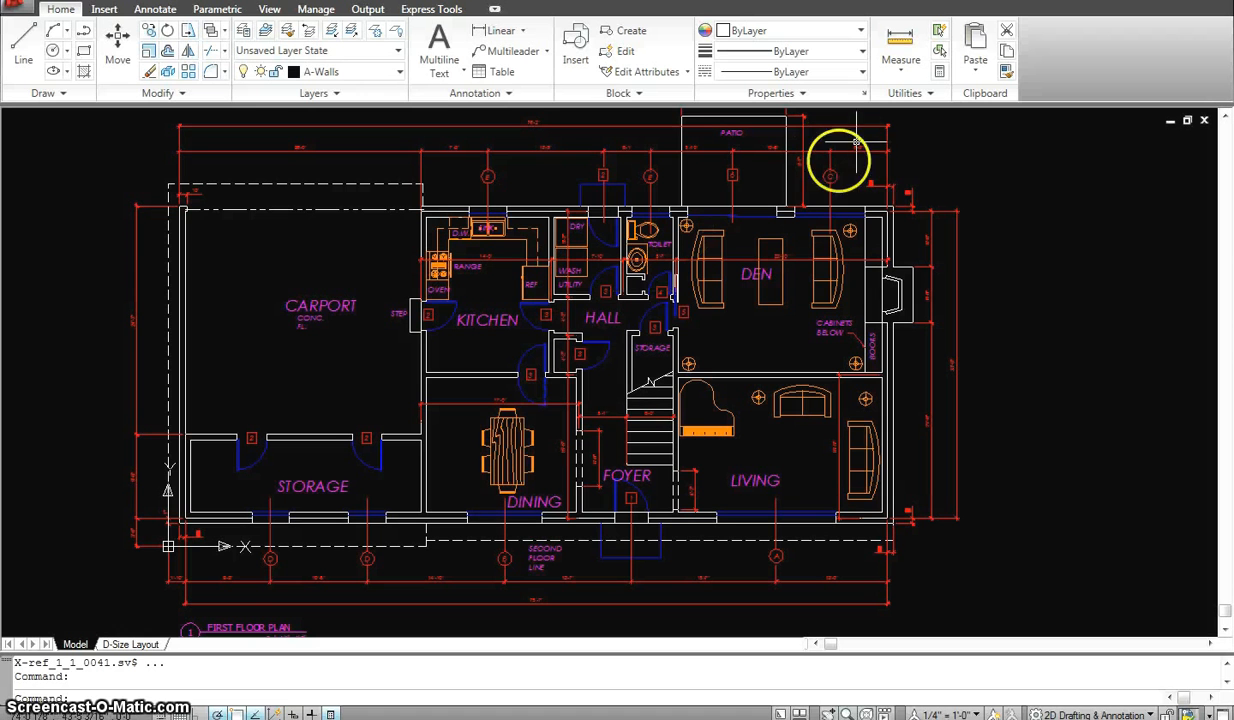
pyautogui.moveTo(838, 228)
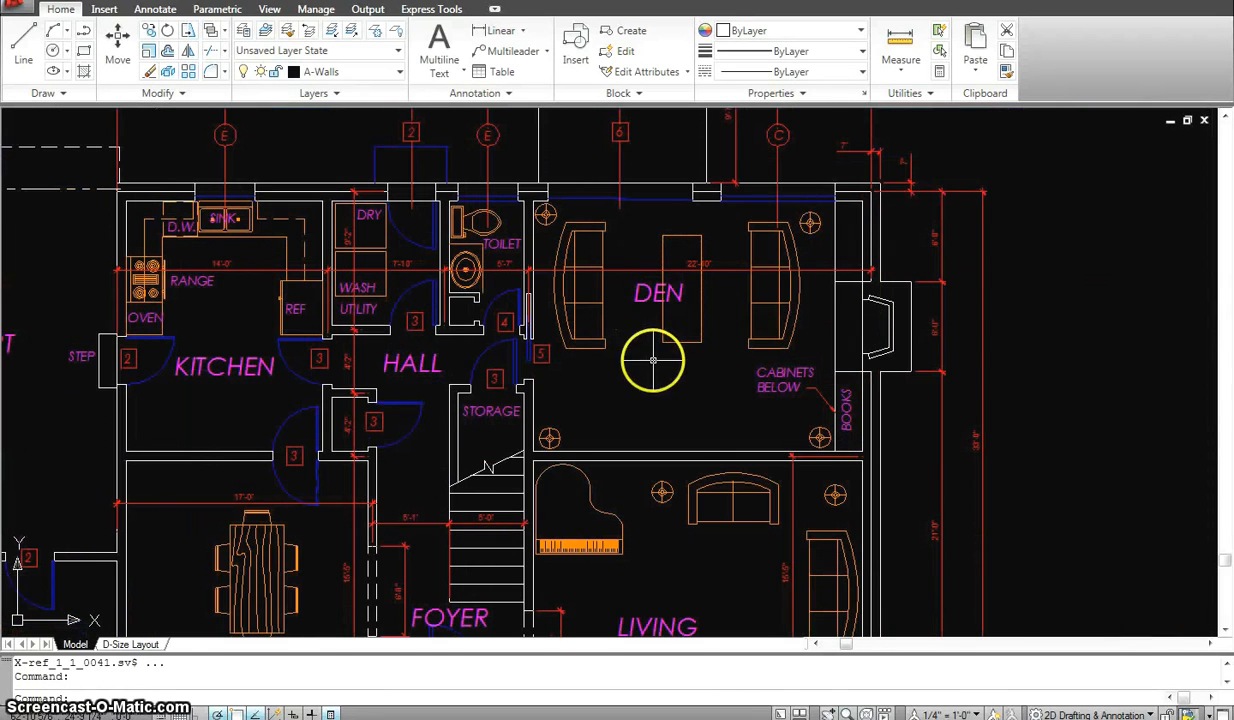
pyautogui.moveTo(700, 412)
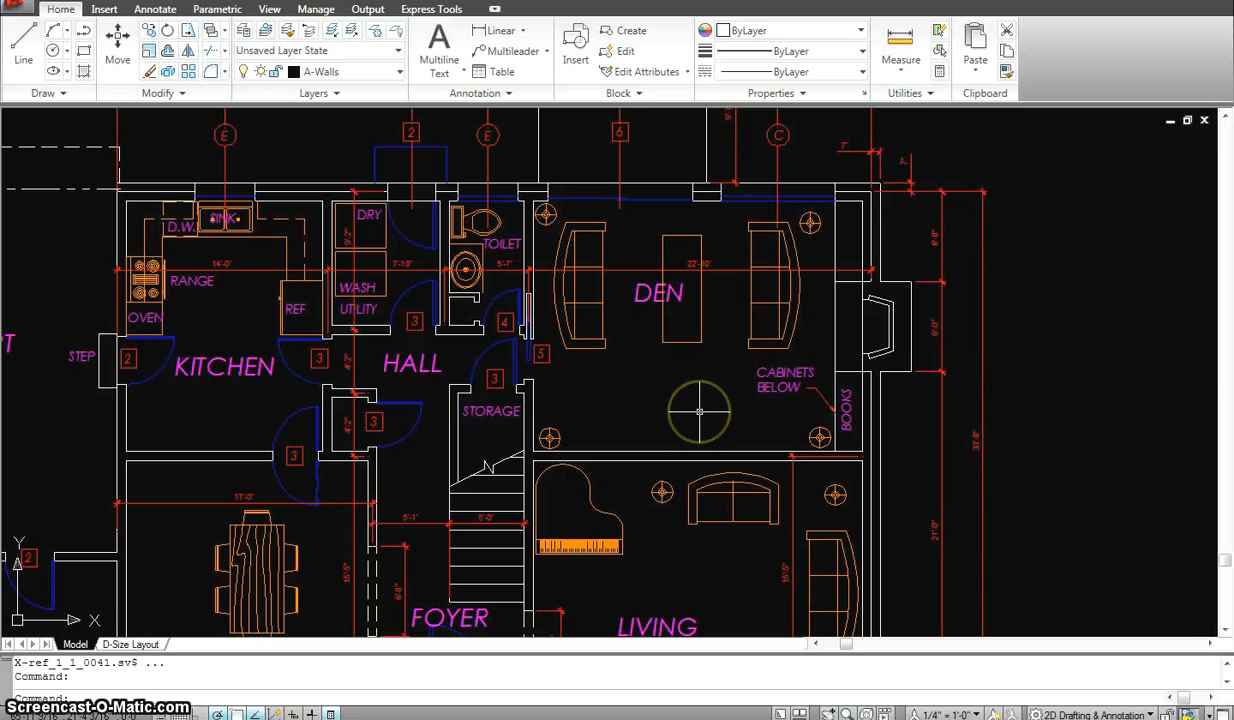
pyautogui.scroll(-3)
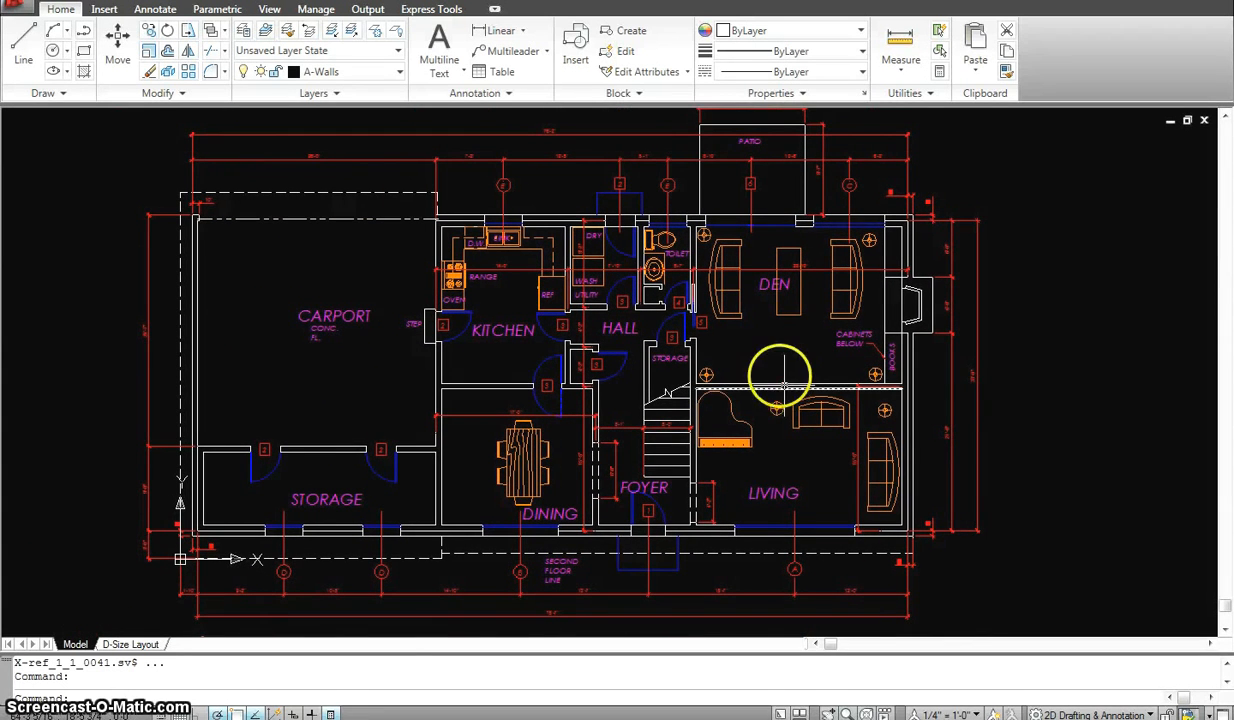
pyautogui.moveTo(804, 372)
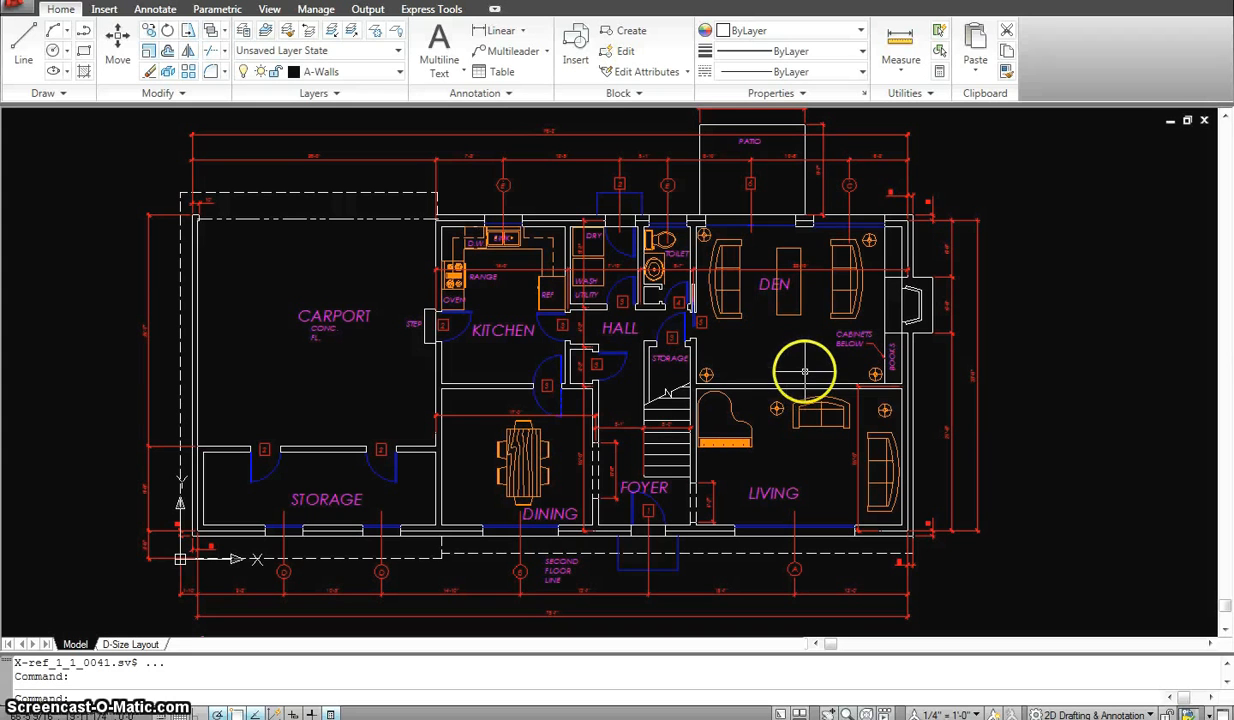
pyautogui.moveTo(804, 358)
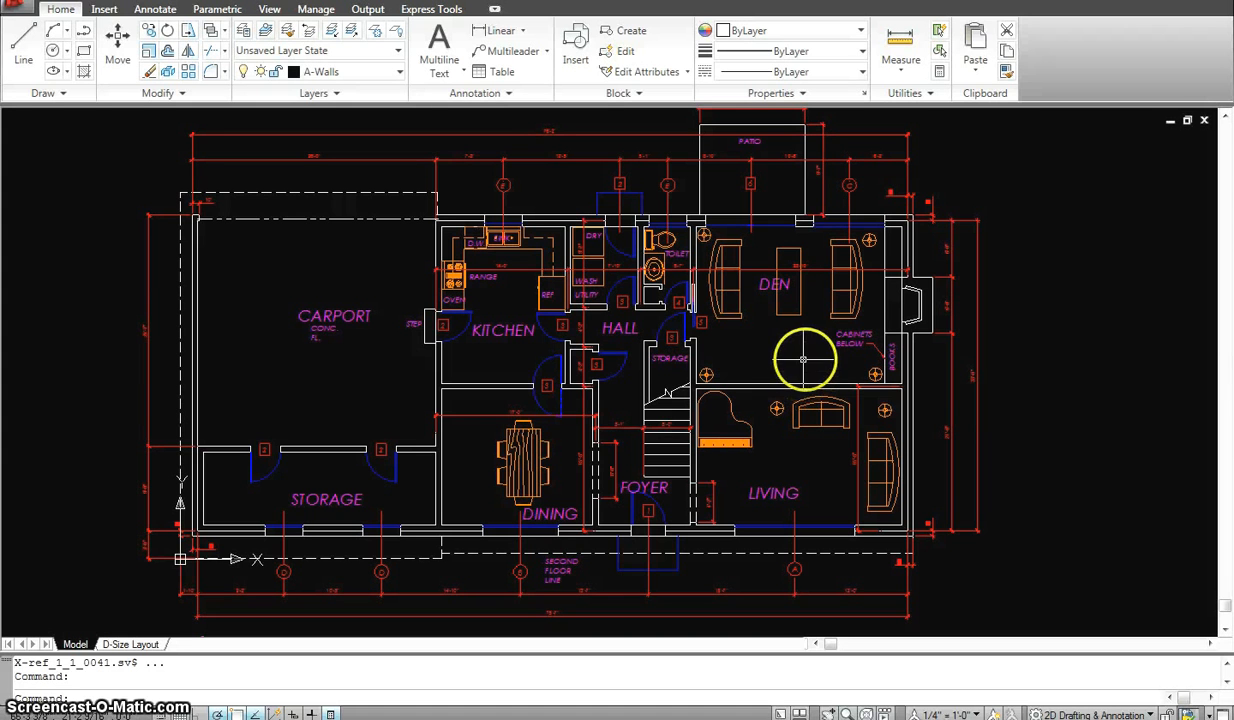
pyautogui.moveTo(468, 336)
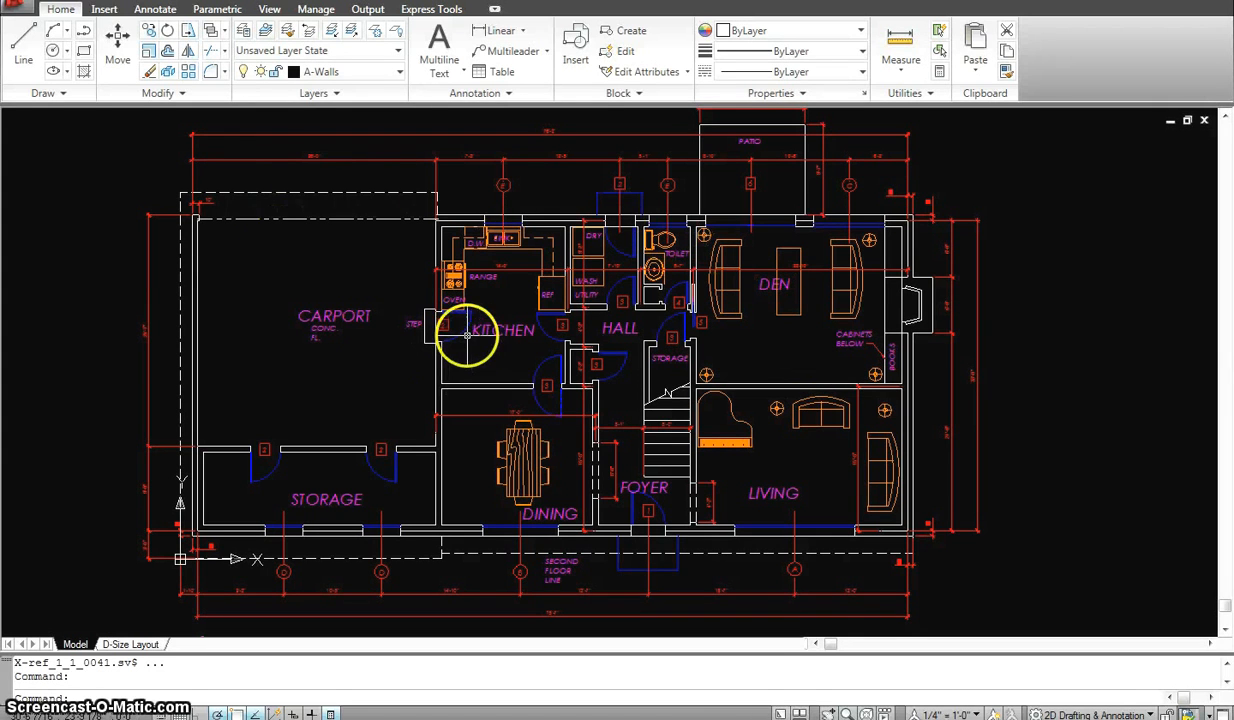
pyautogui.moveTo(460, 276)
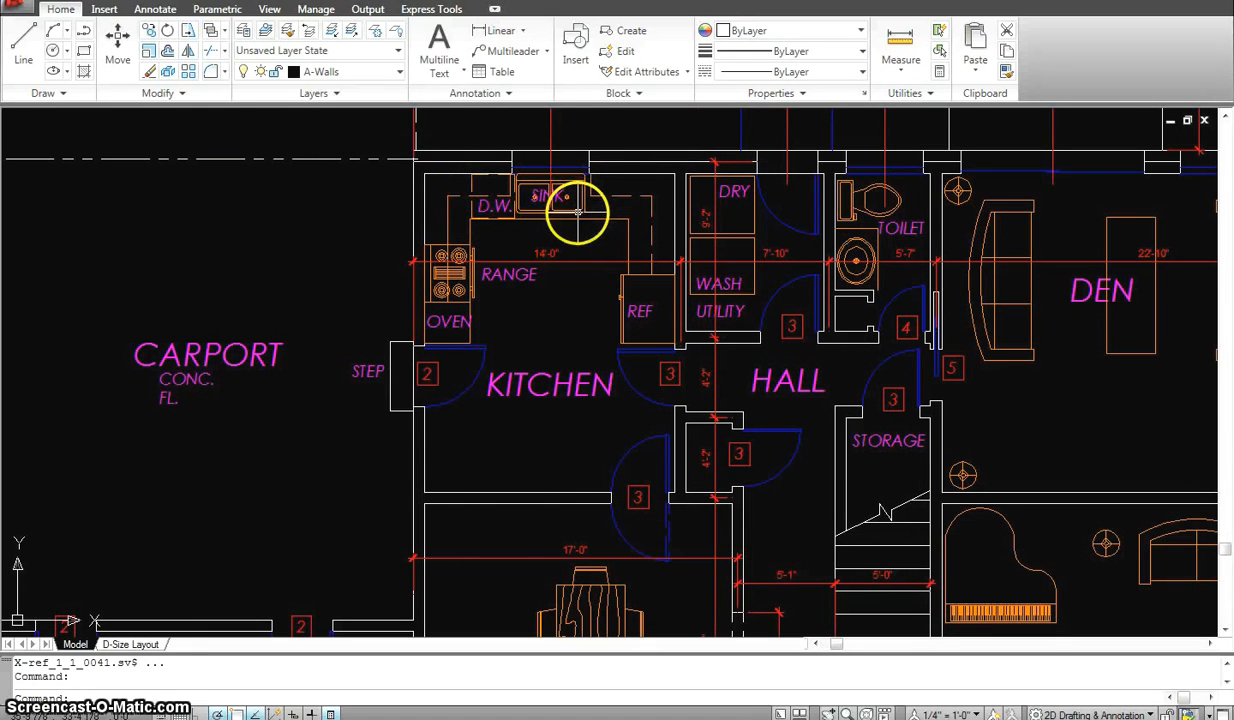
pyautogui.moveTo(690, 158)
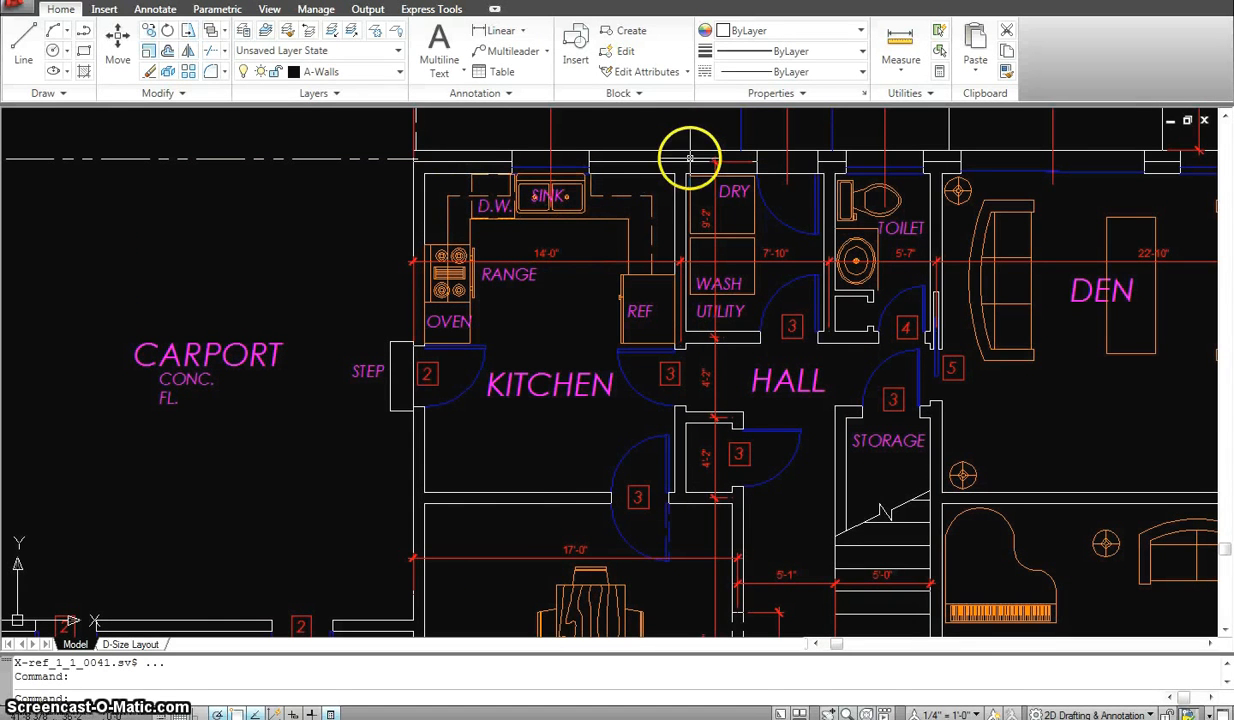
# Step: Show the Insert ribbon with block and reference tools
pyautogui.click(104, 8)
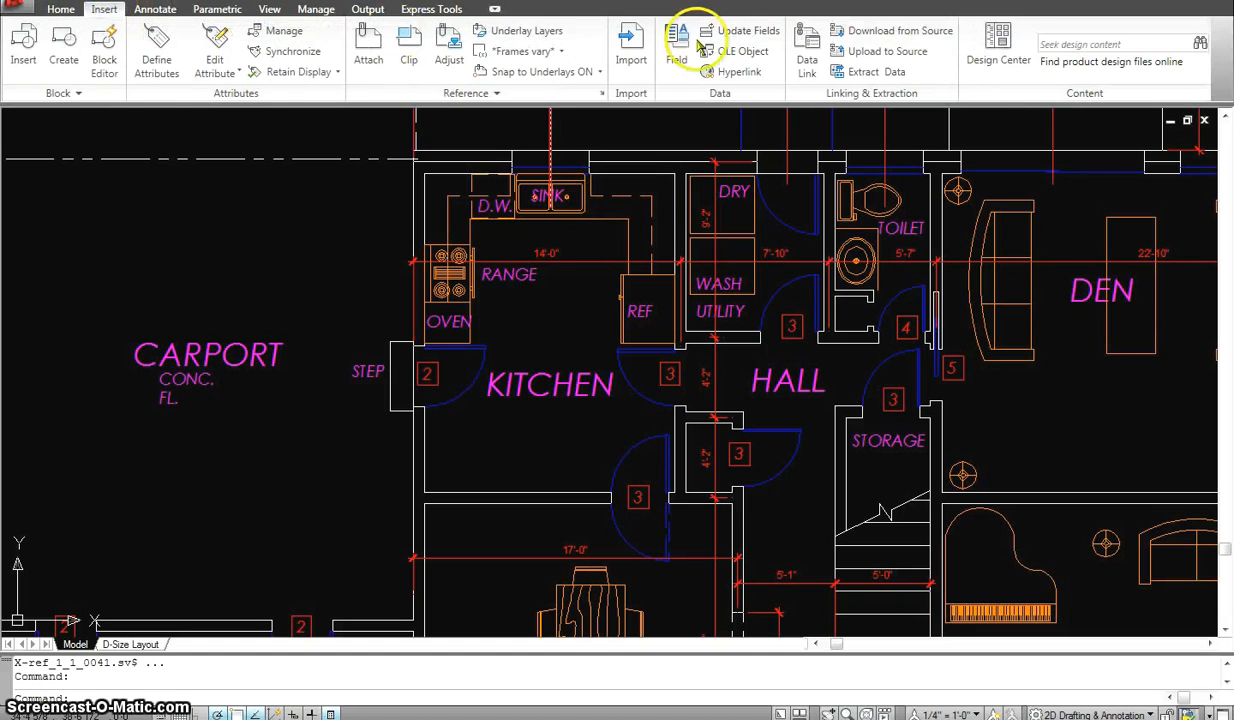
pyautogui.moveTo(996, 44)
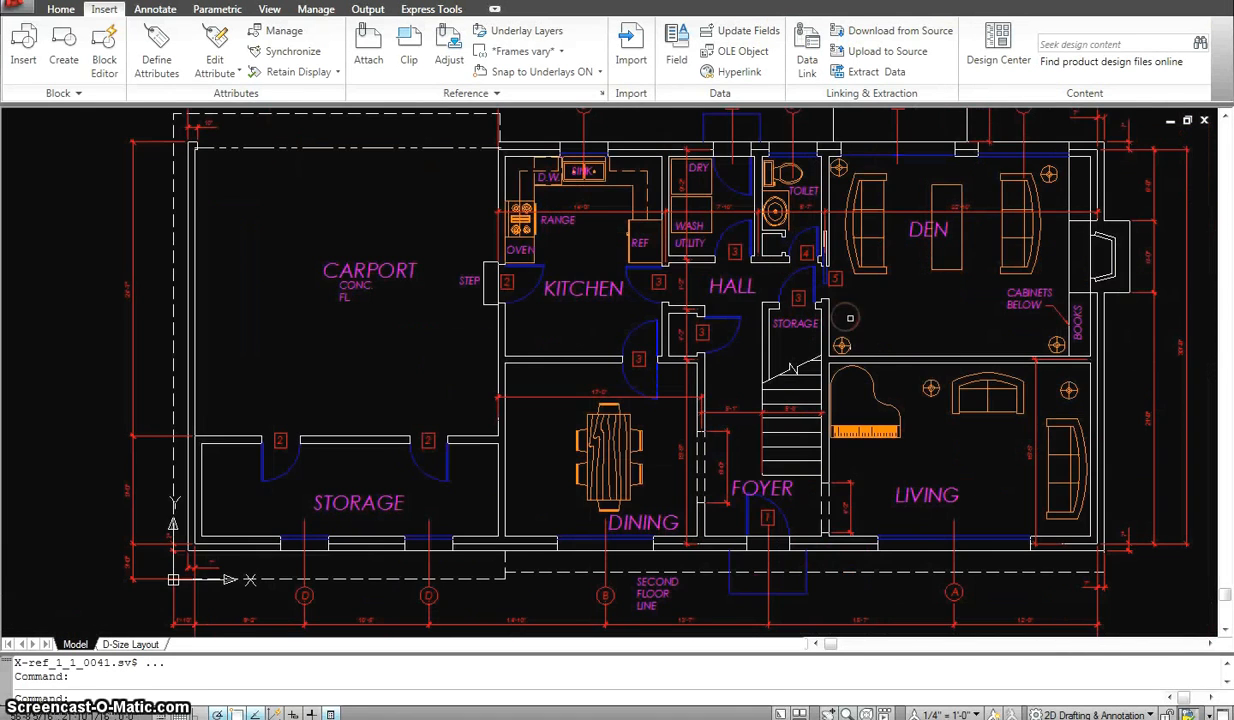
pyautogui.scroll(-3)
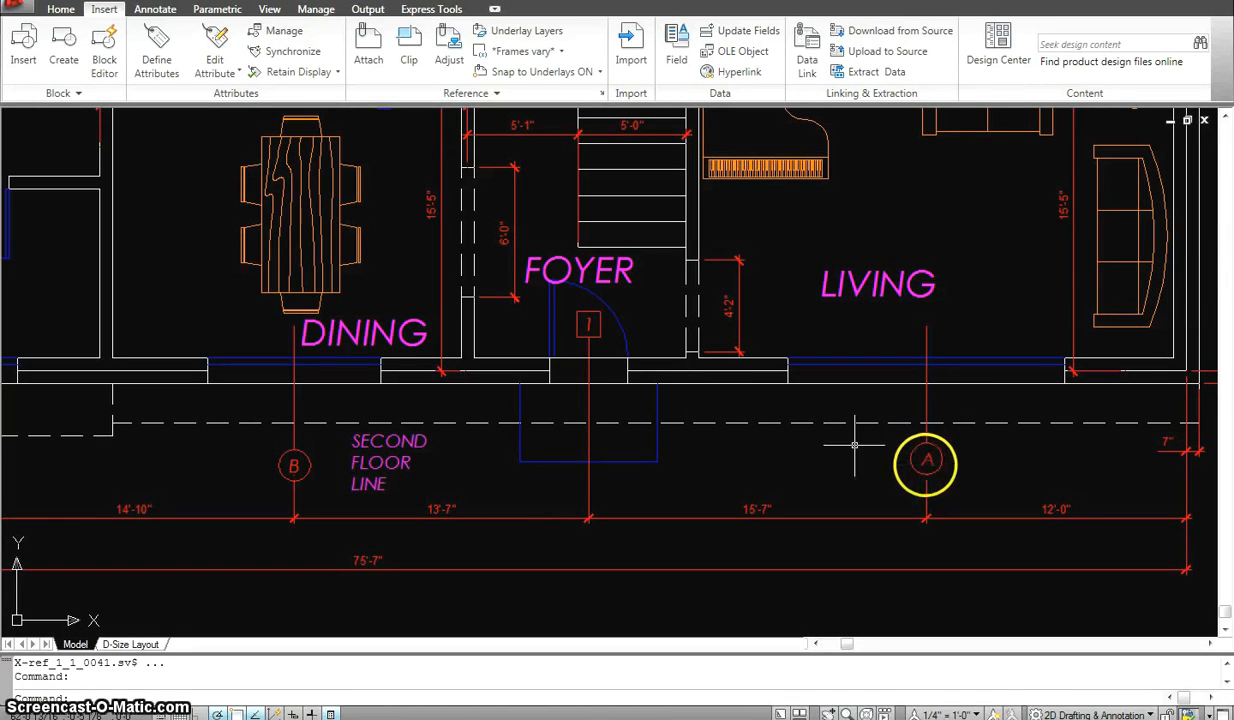
pyautogui.moveTo(584, 328)
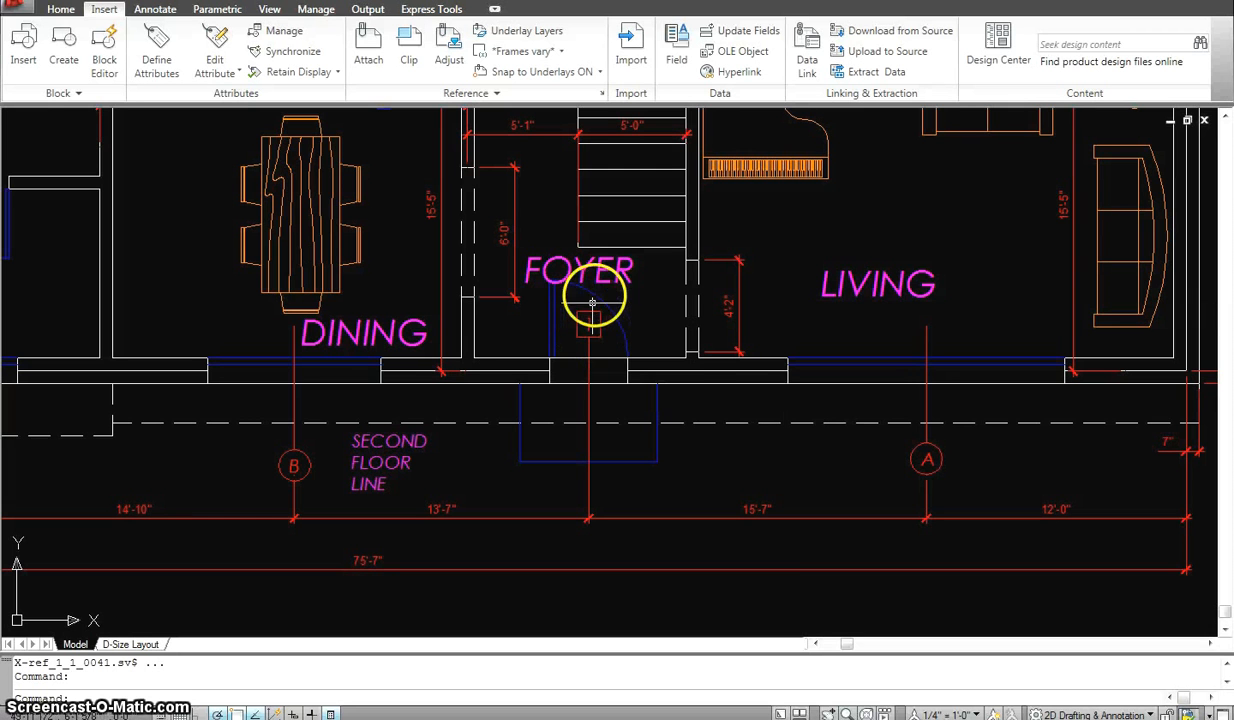
pyautogui.moveTo(552, 316)
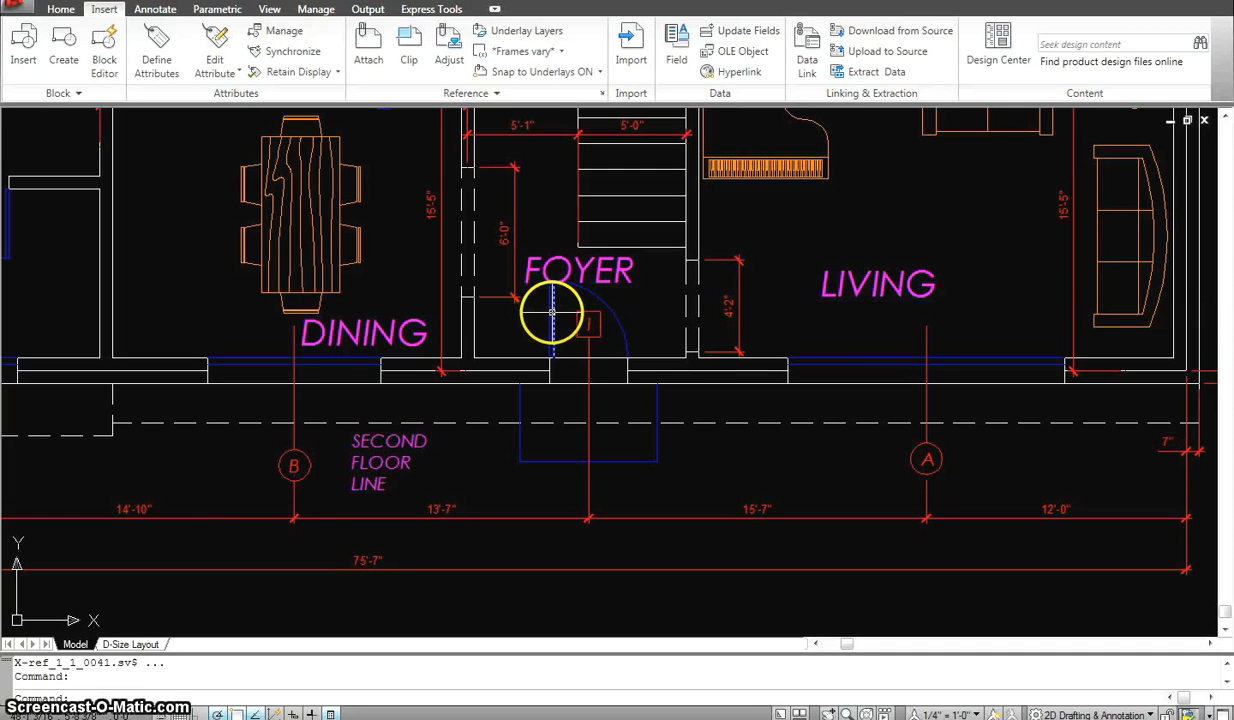
pyautogui.moveTo(550, 324)
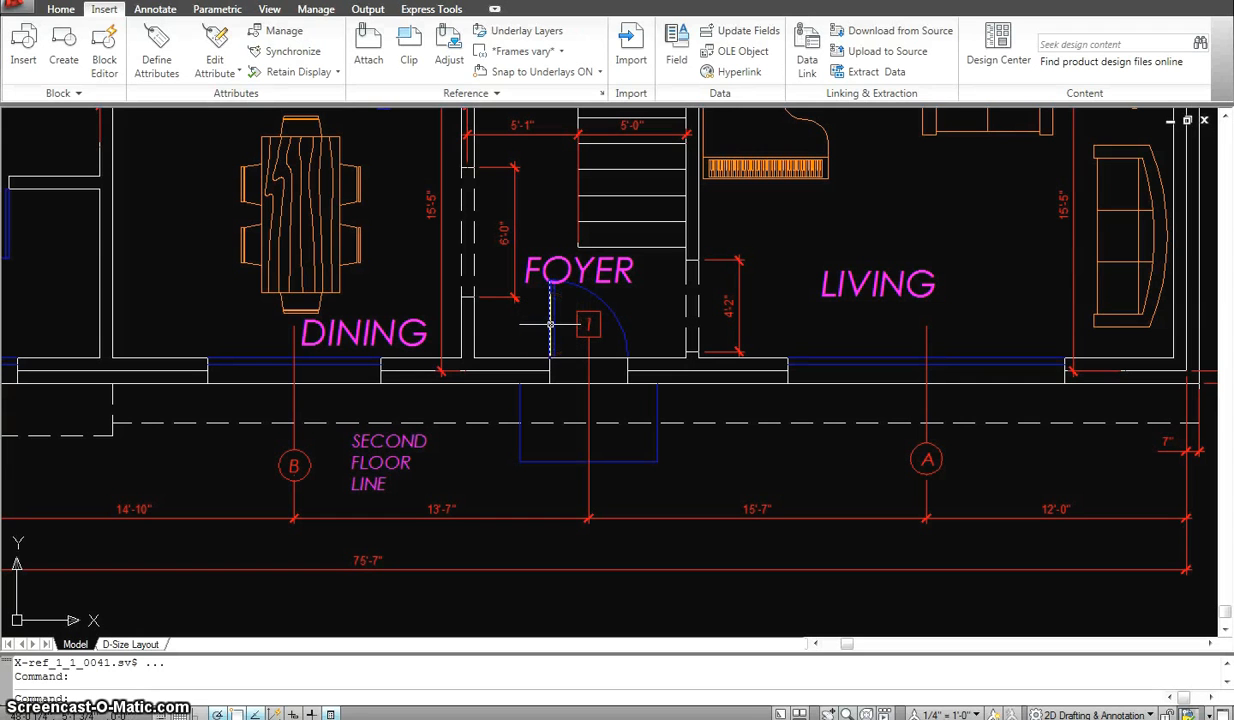
pyautogui.moveTo(550, 322)
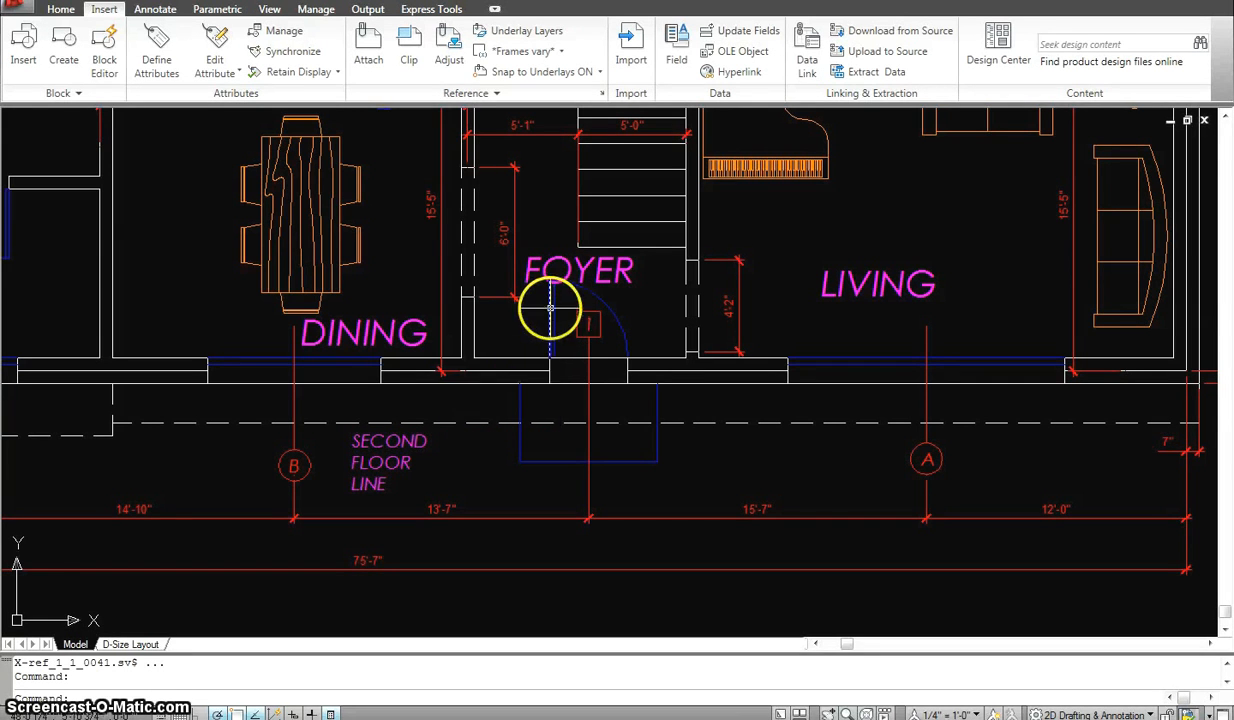
pyautogui.moveTo(448, 308)
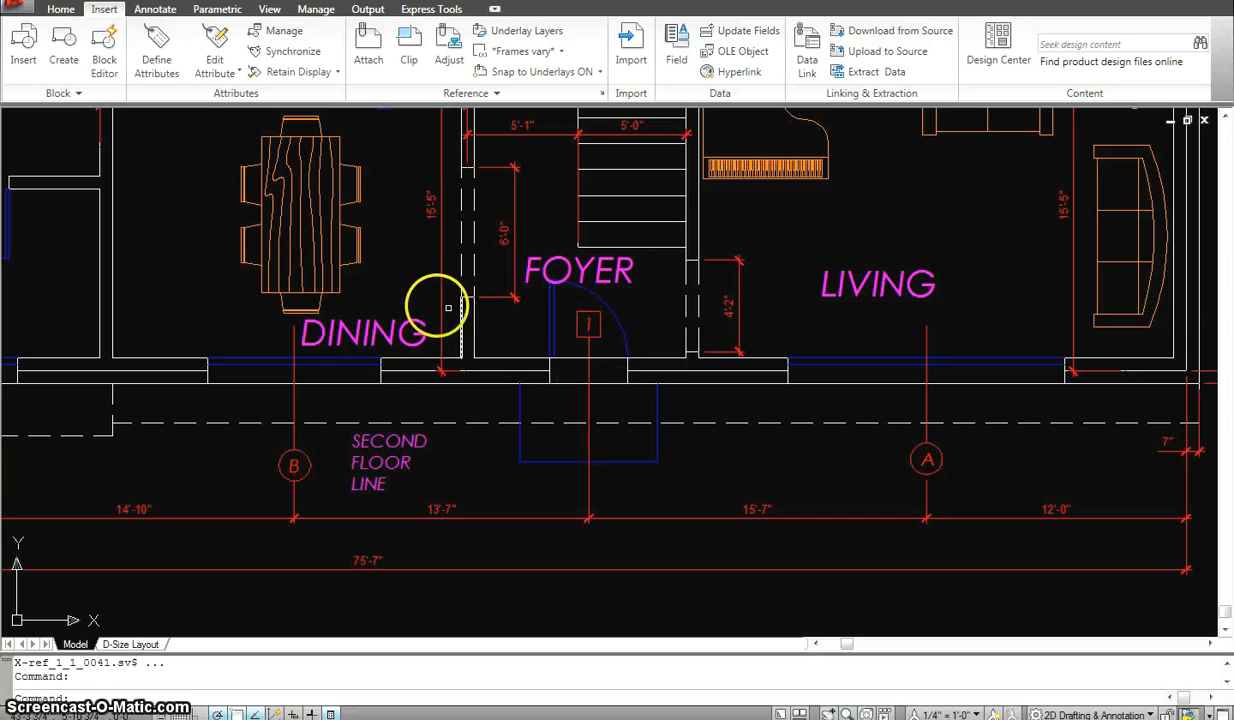
pyautogui.scroll(-3)
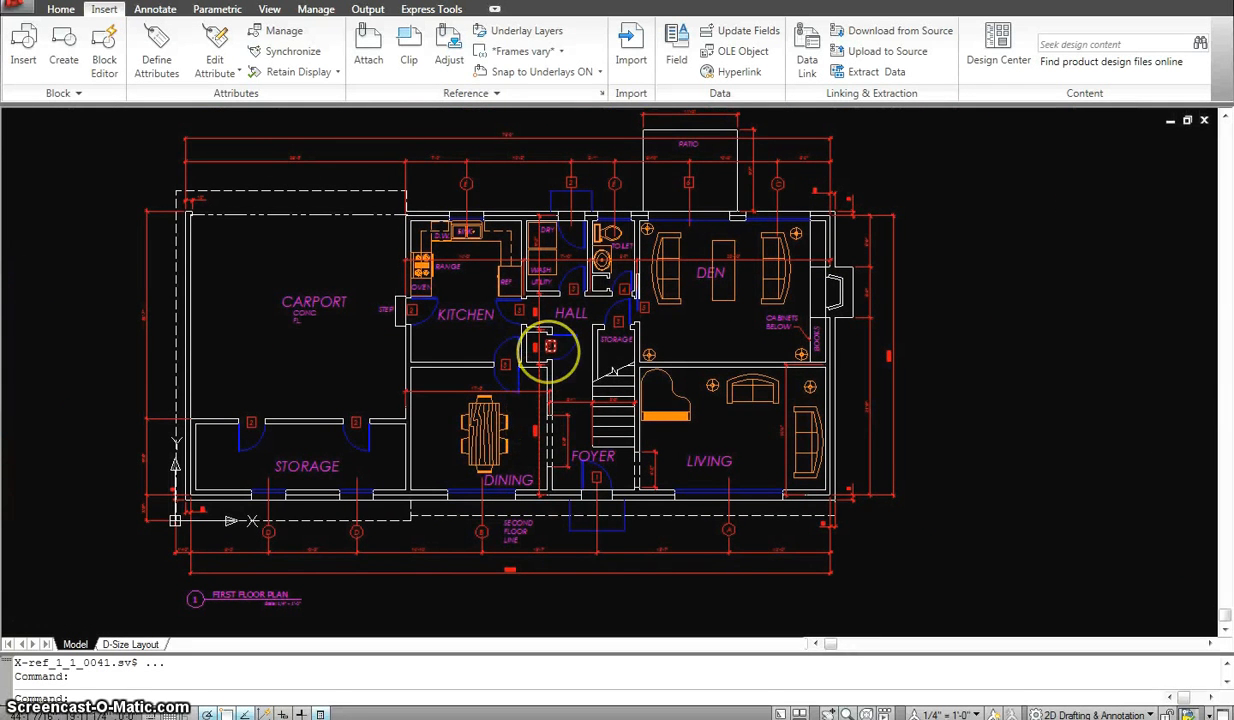
pyautogui.moveTo(728, 130)
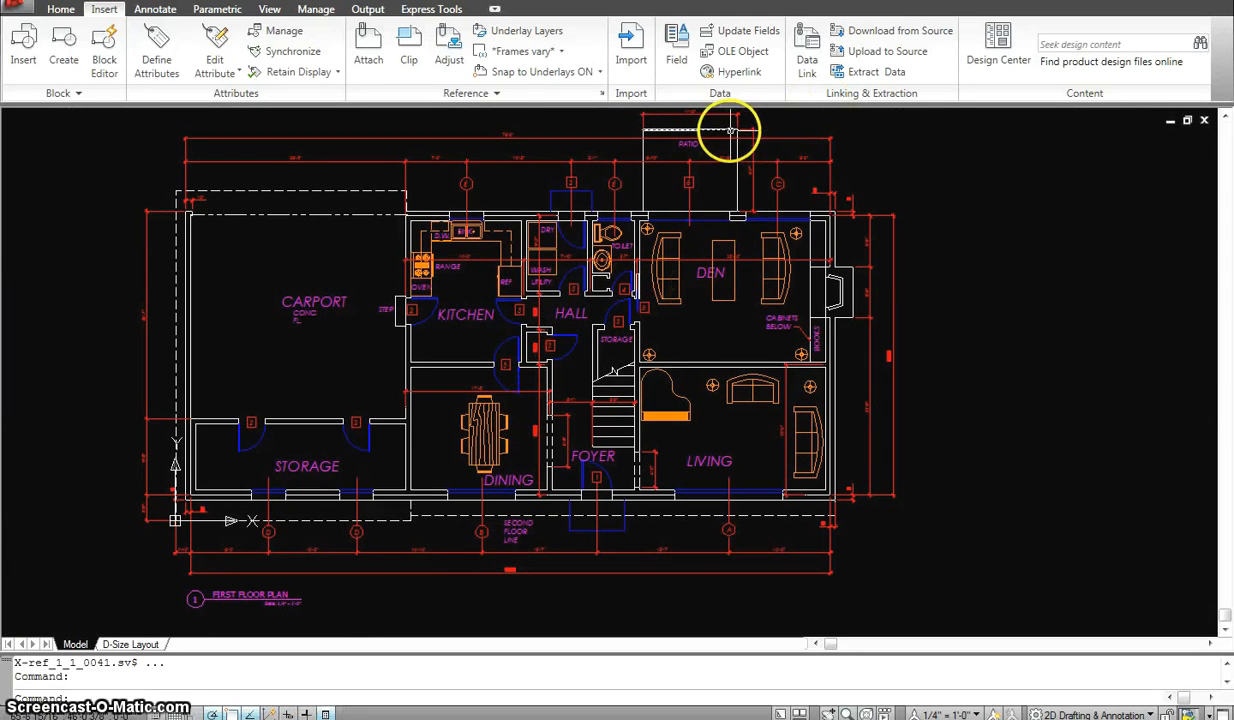
pyautogui.moveTo(710, 130)
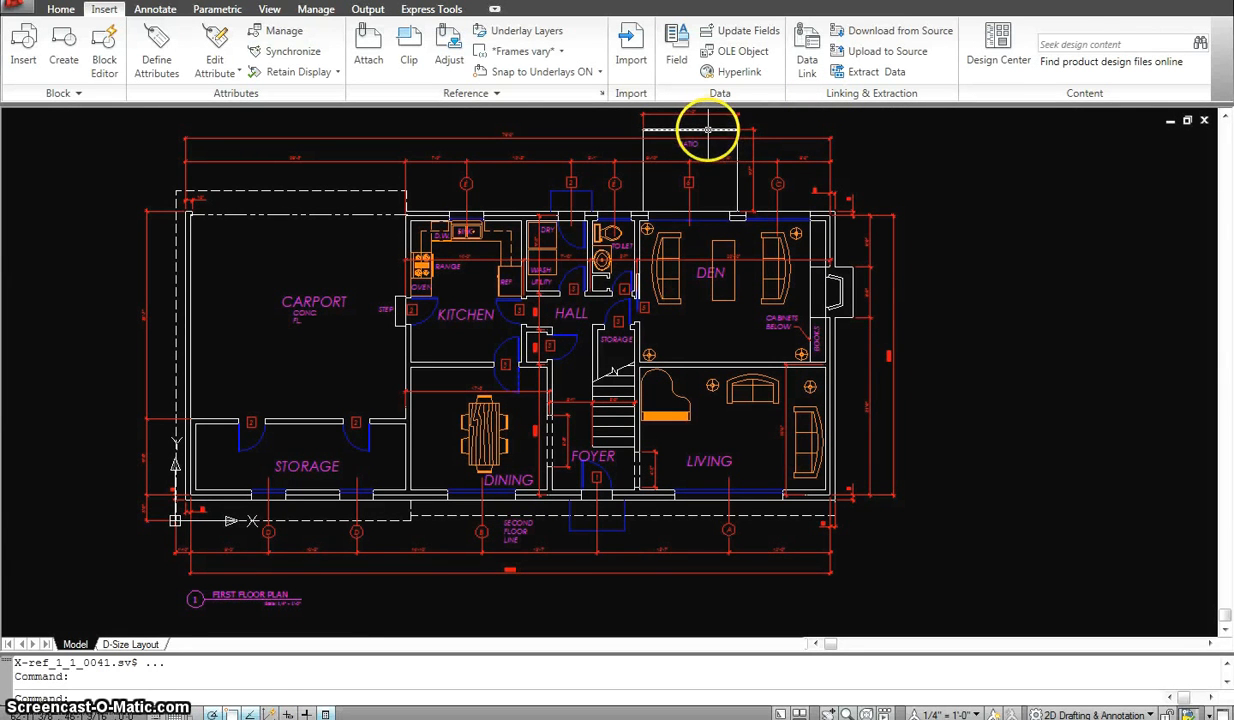
pyautogui.moveTo(704, 128)
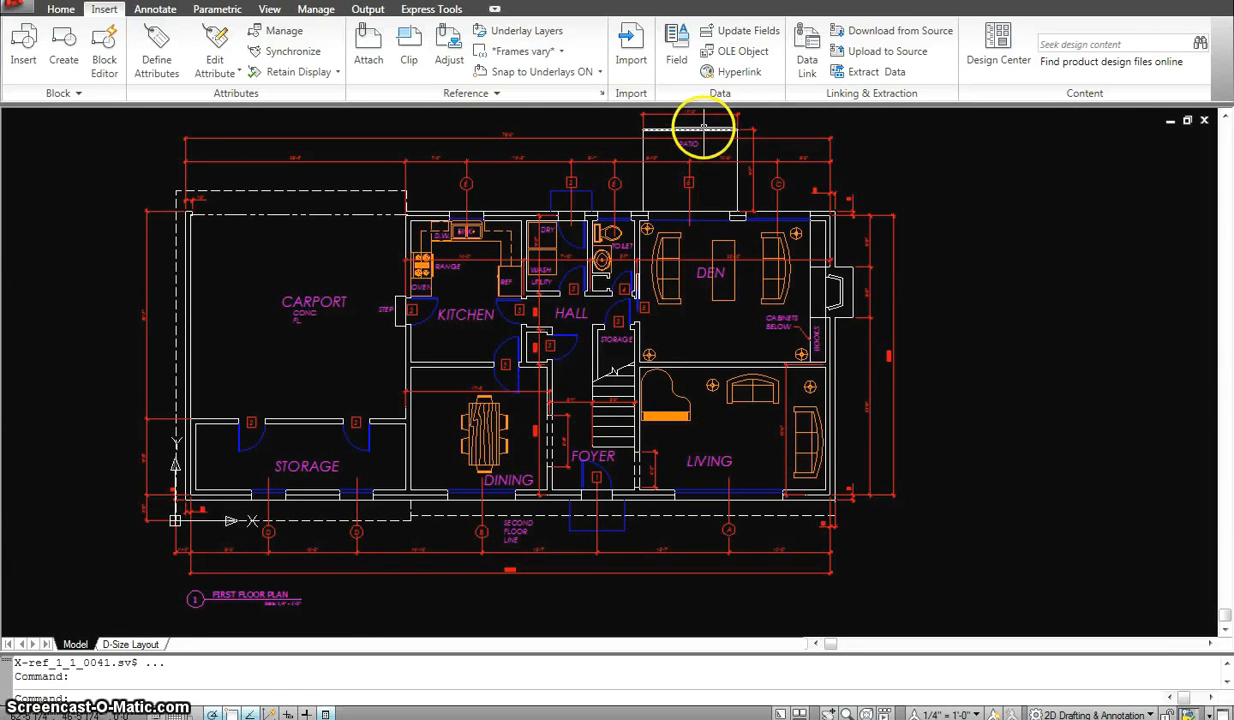
pyautogui.moveTo(678, 140)
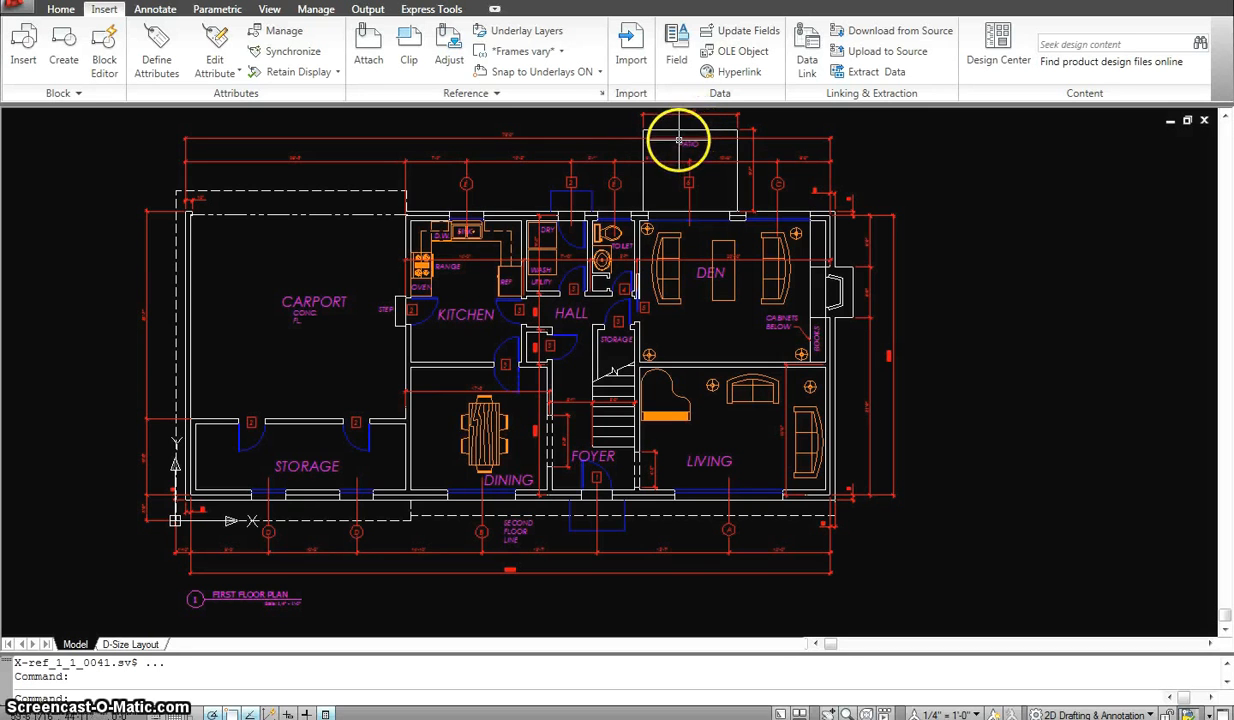